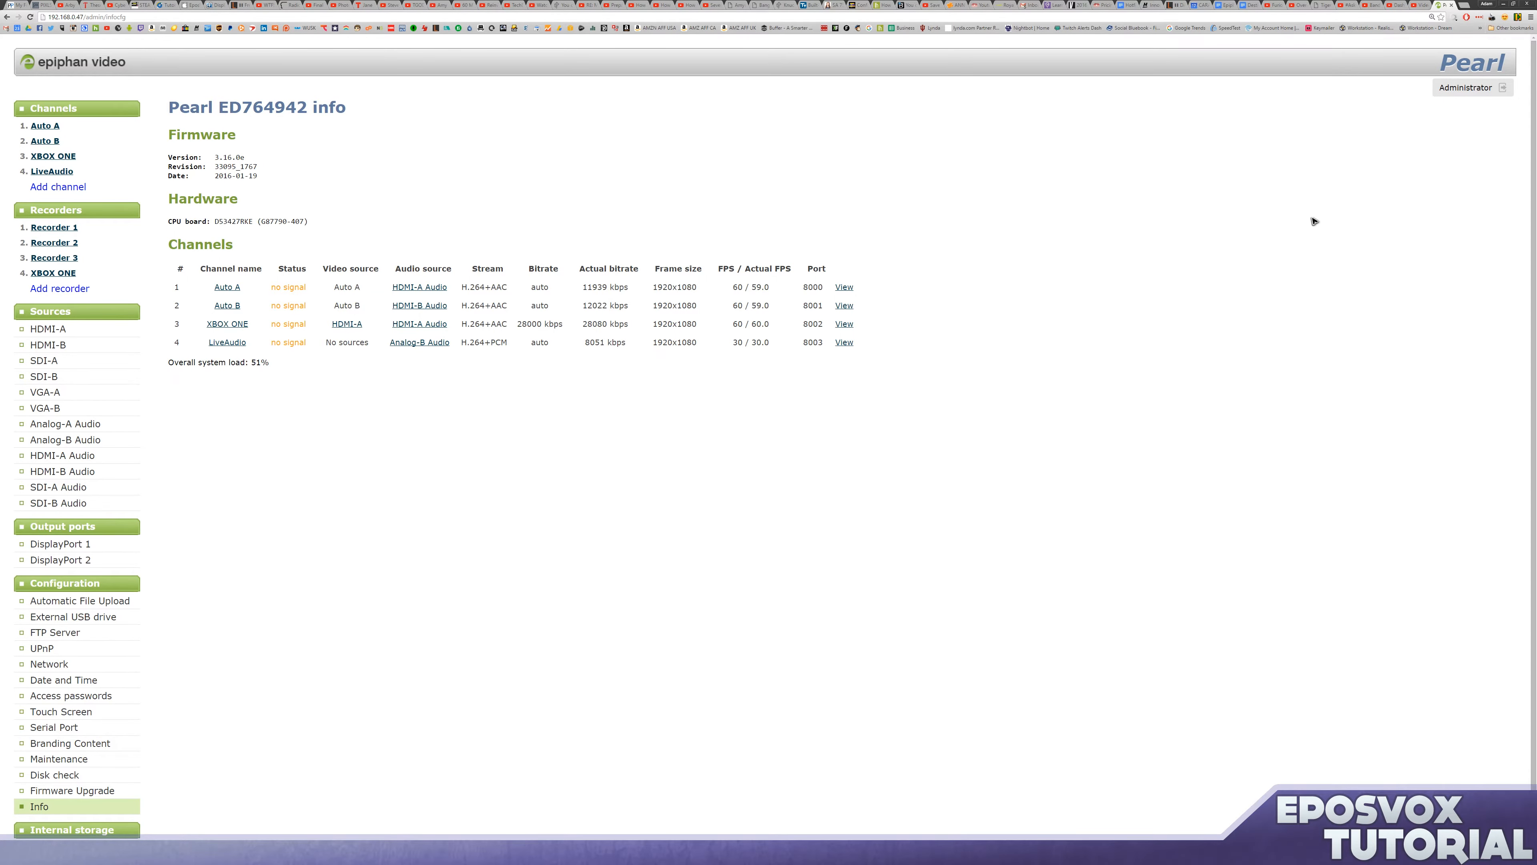
{"action": "mouse_move", "coordinate": [894, 267]}
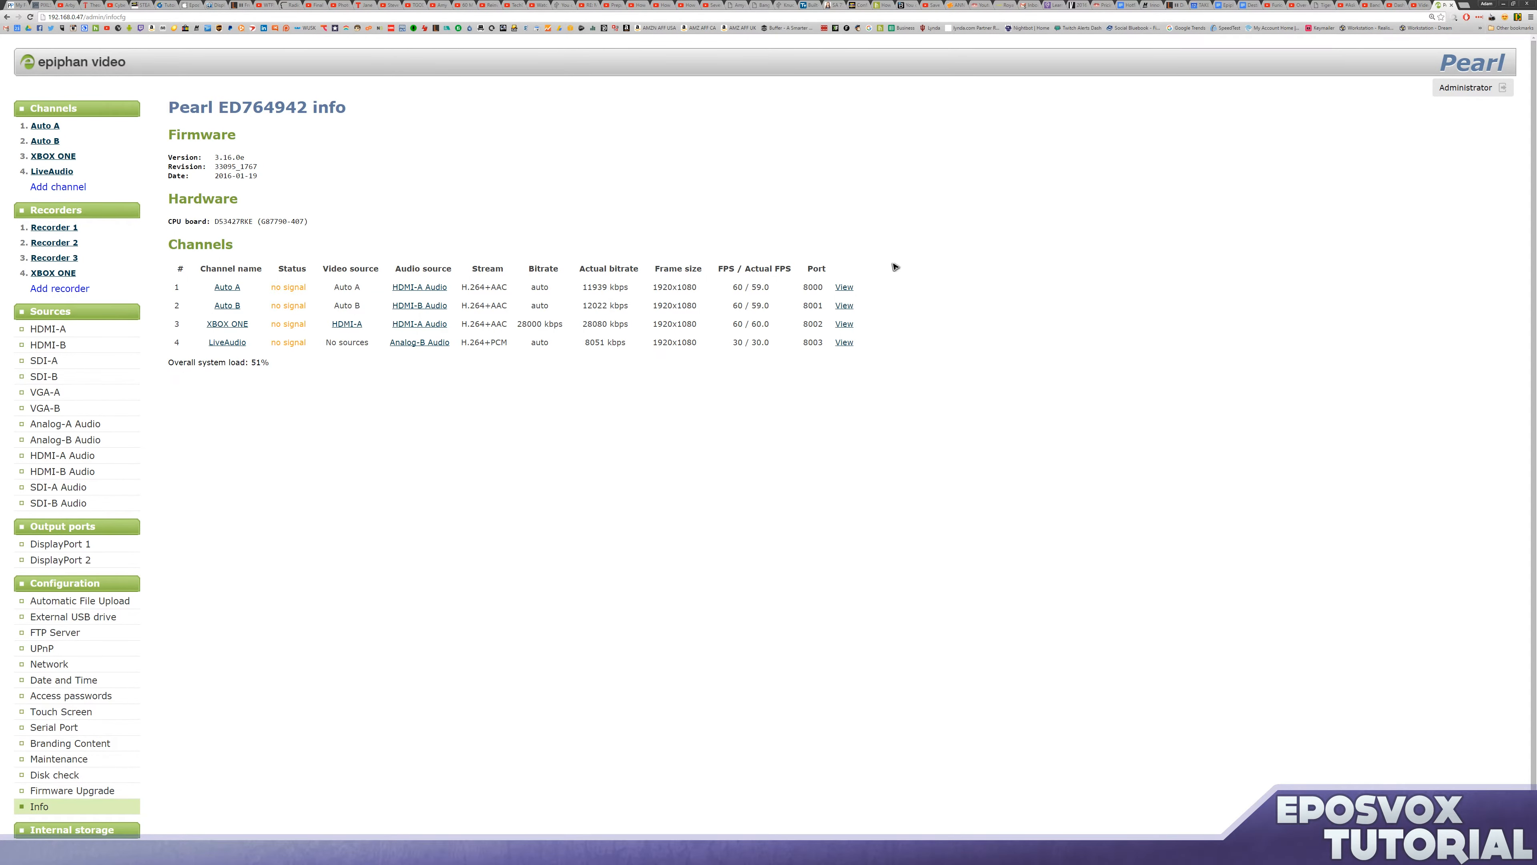
{"action": "mouse_move", "coordinate": [396, 217]}
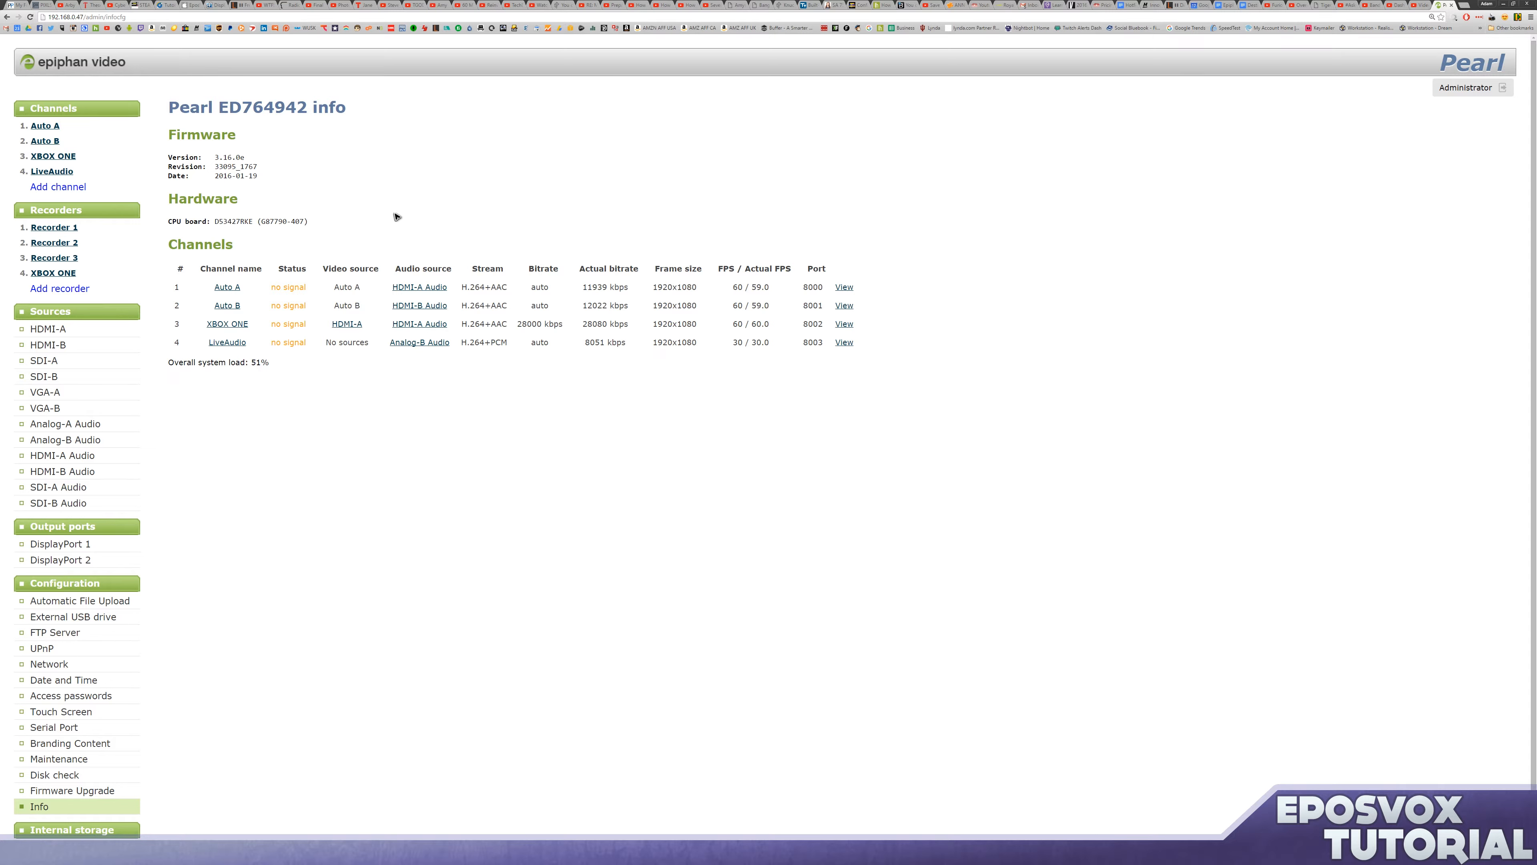
{"action": "mouse_move", "coordinate": [462, 210]}
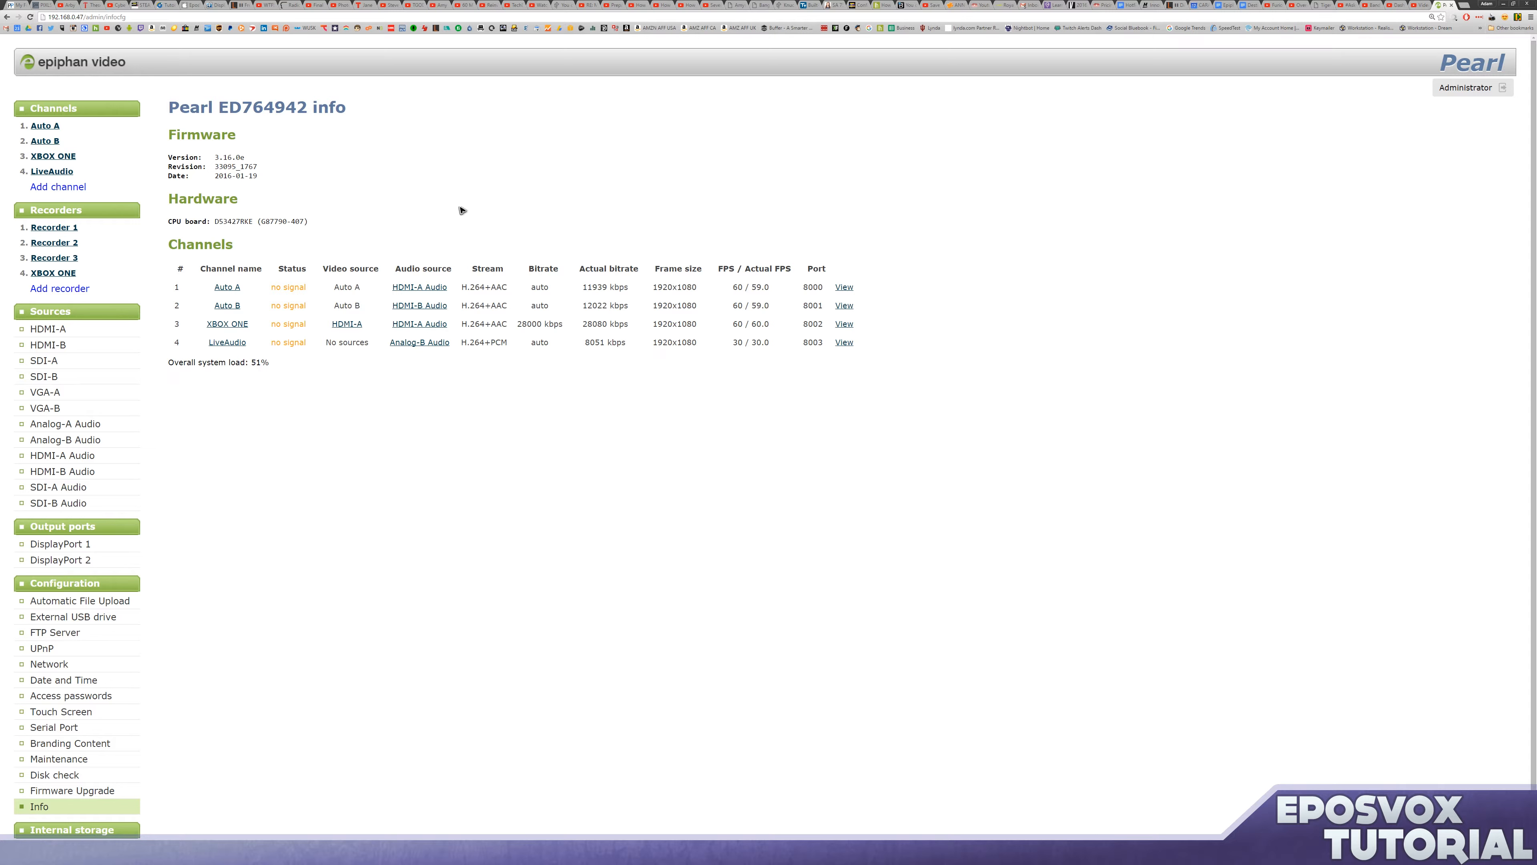
{"action": "mouse_move", "coordinate": [405, 310]}
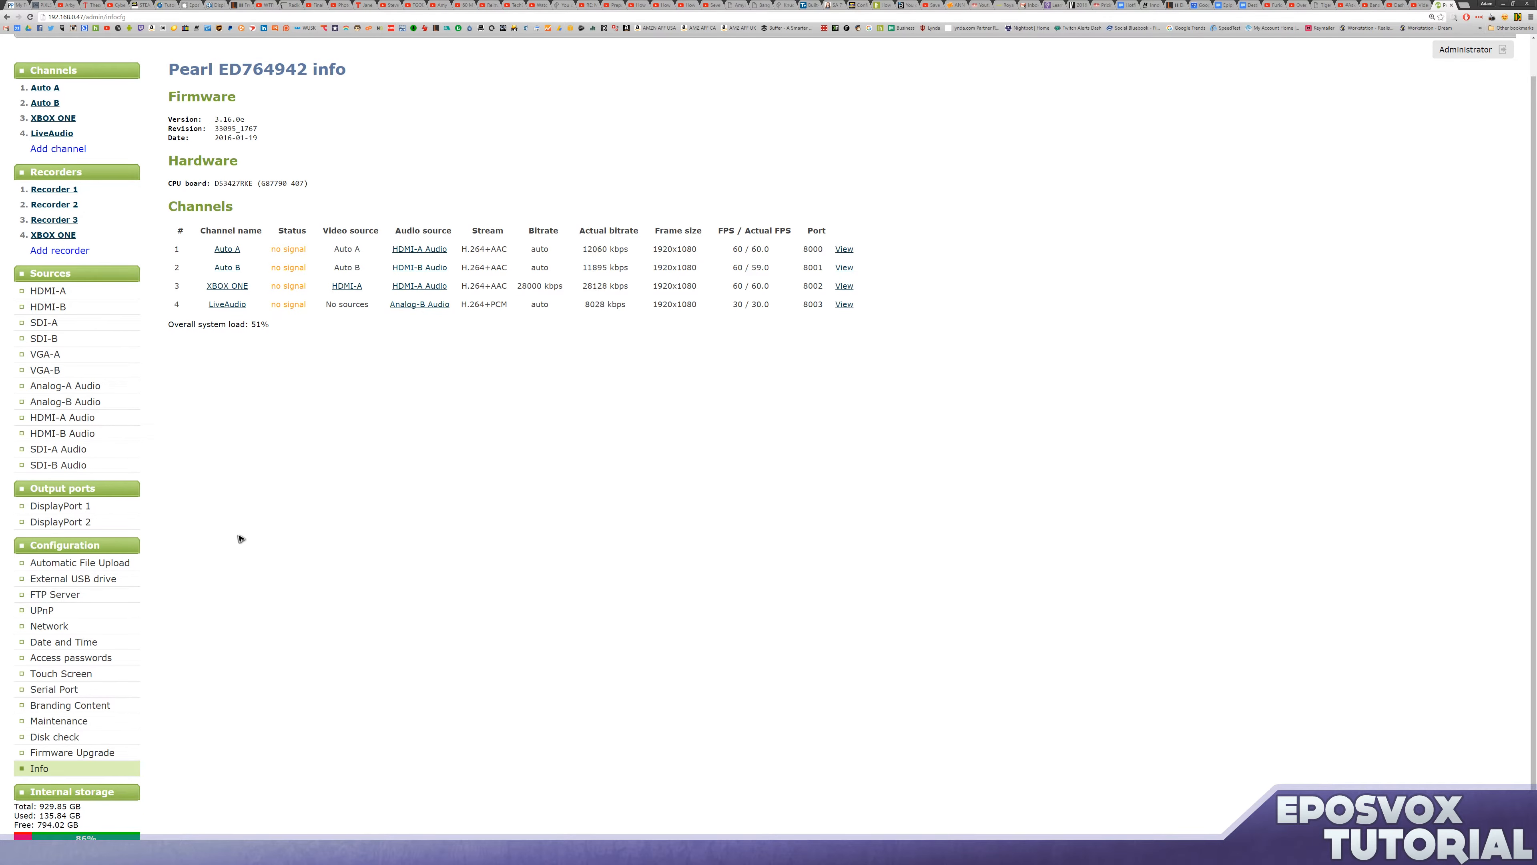
{"action": "mouse_move", "coordinate": [542, 412]}
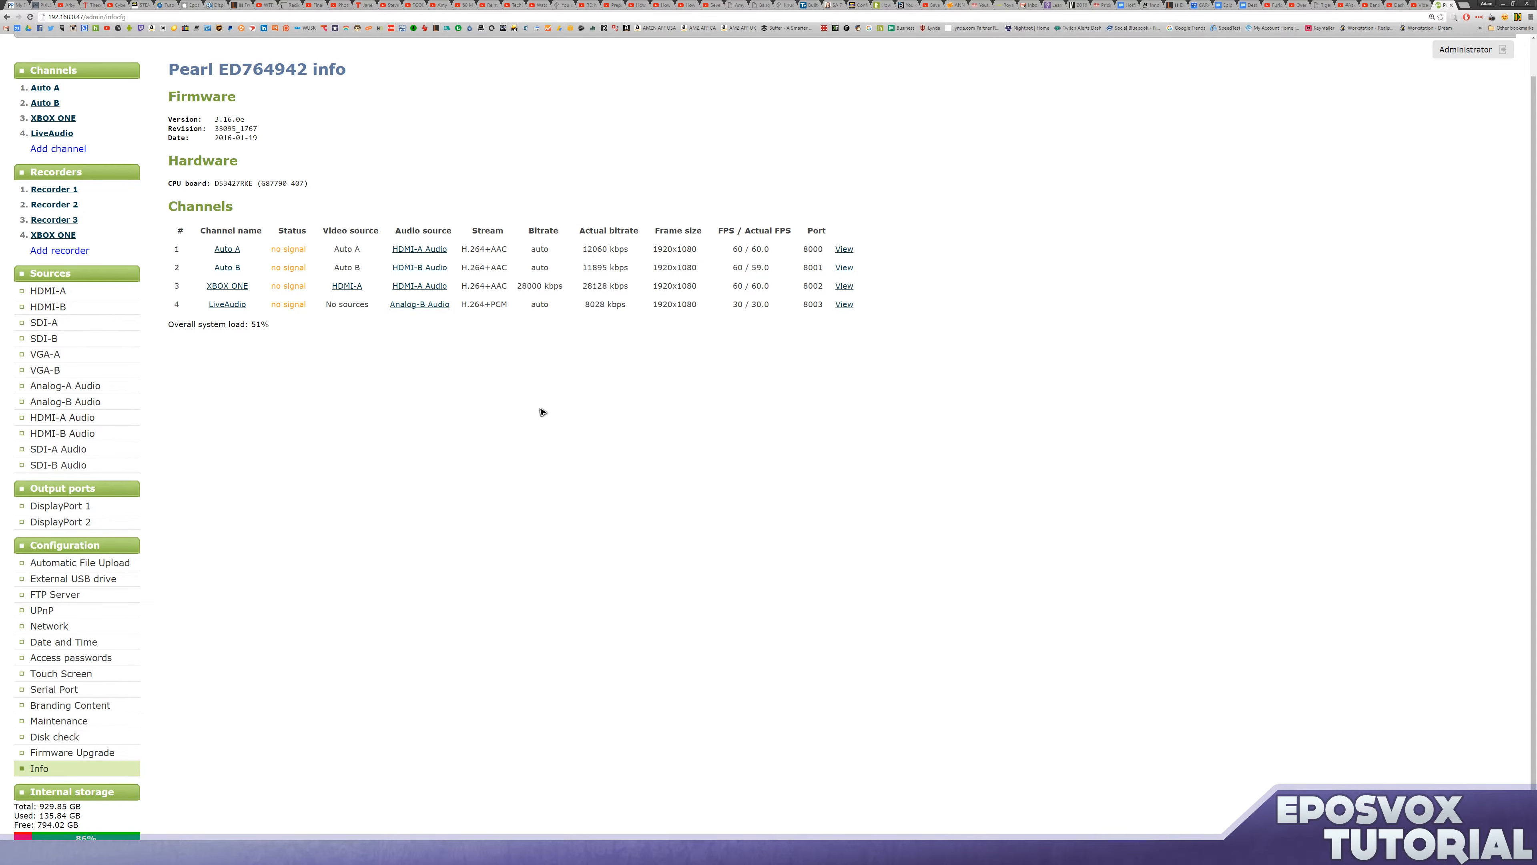
{"action": "mouse_move", "coordinate": [1133, 163]}
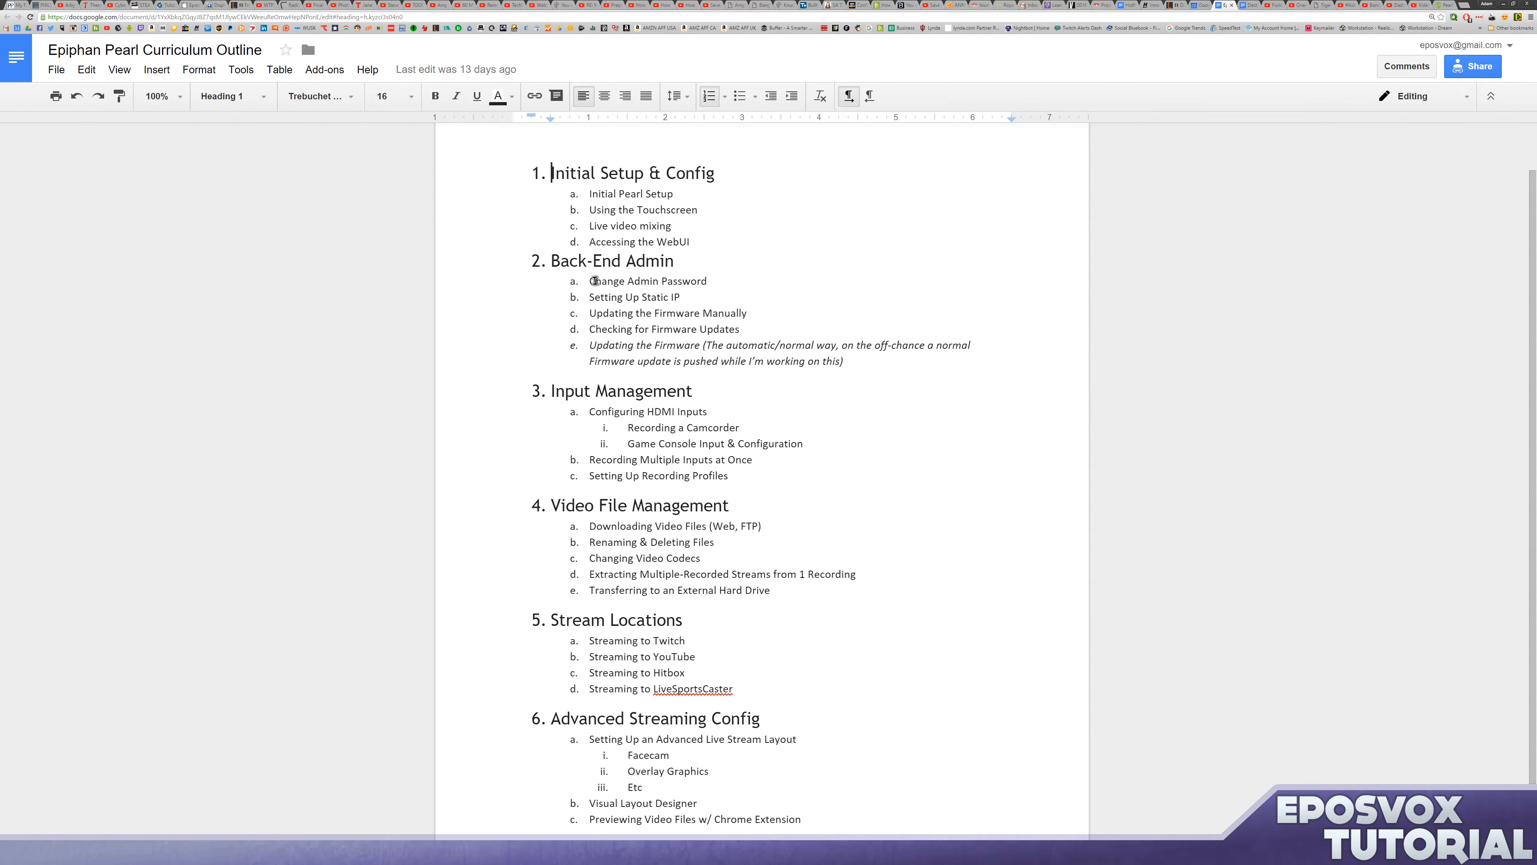
Open the Access passwords page under Configuration in the sidebar.
{"action": "left_click", "coordinate": [606, 281]}
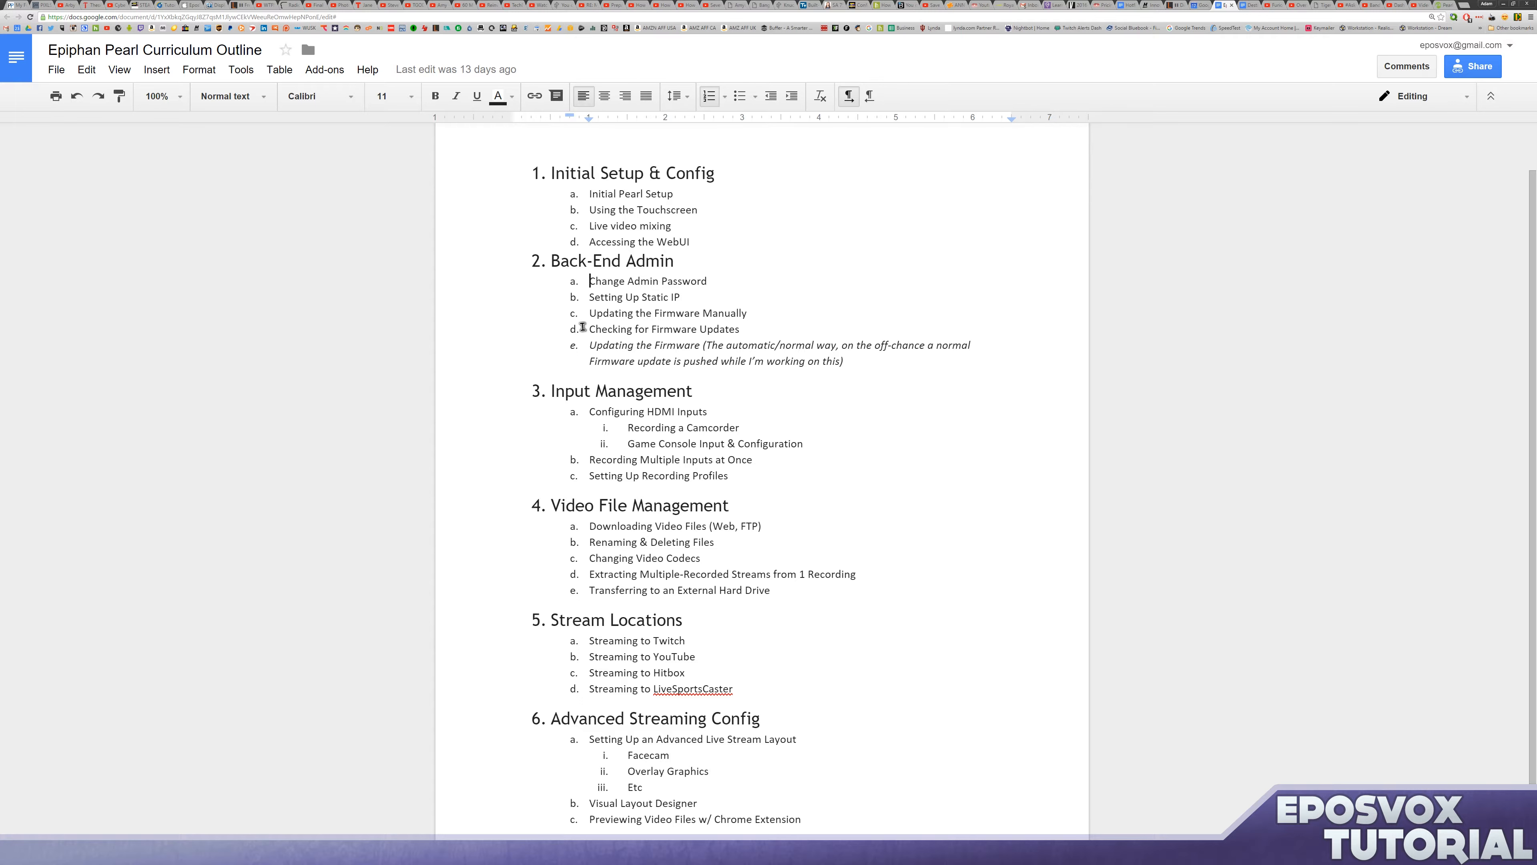
{"action": "mouse_move", "coordinate": [1377, 8]}
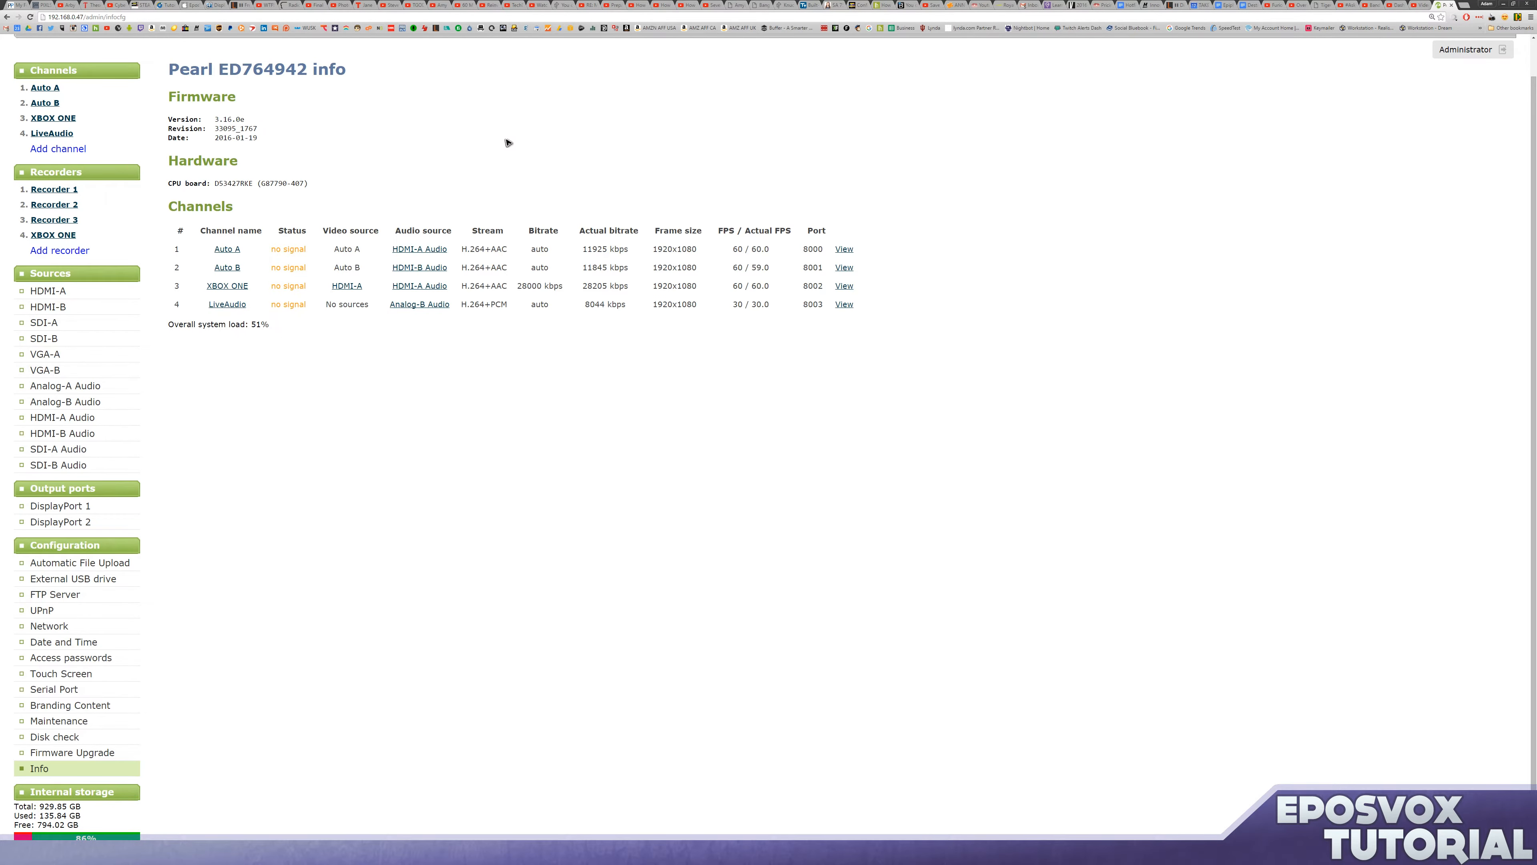
{"action": "mouse_move", "coordinate": [192, 237]}
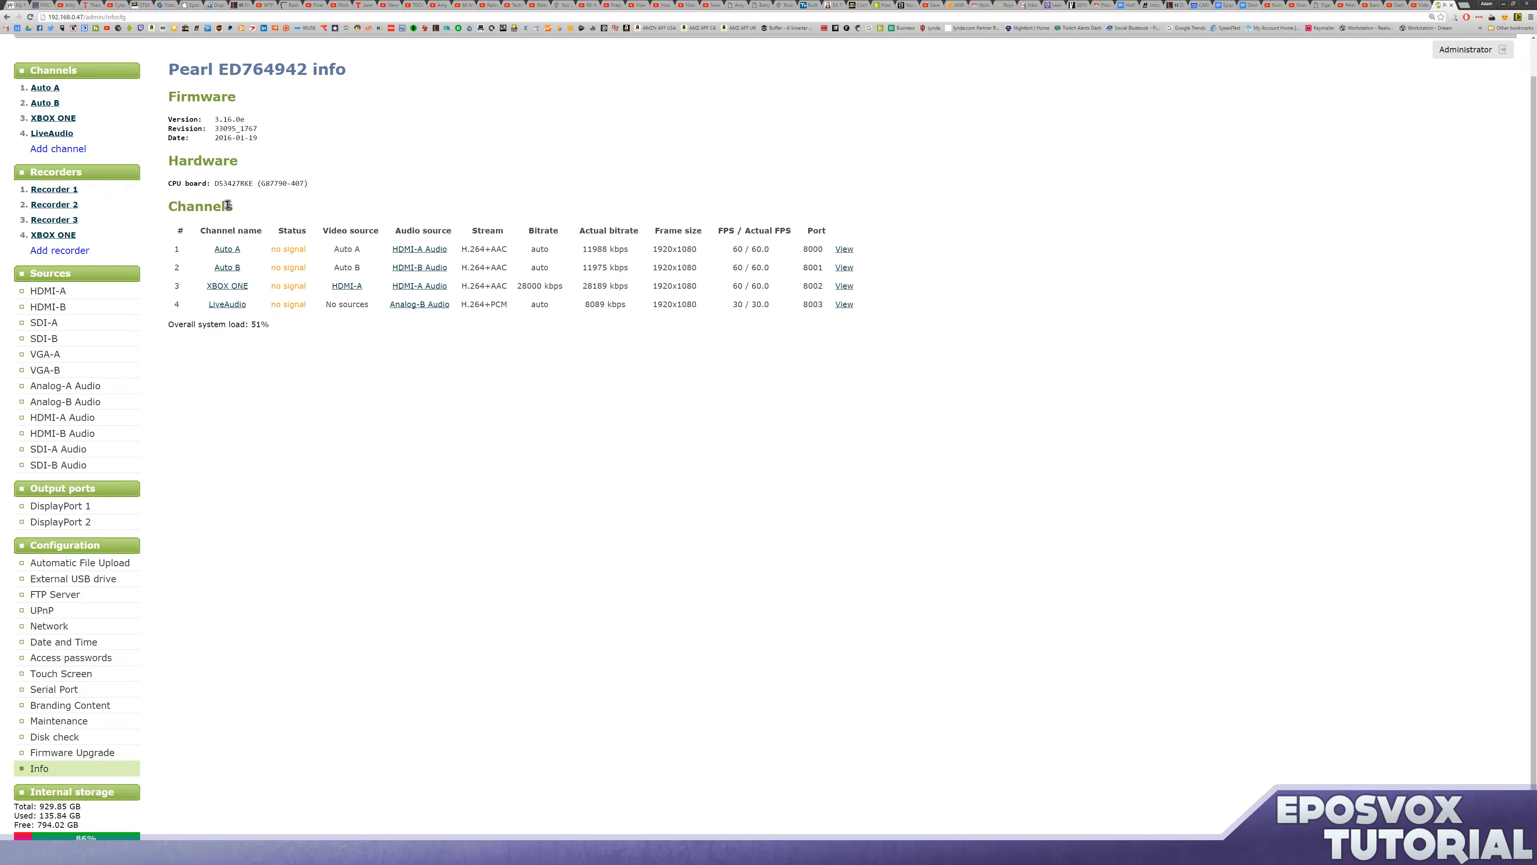
{"action": "mouse_move", "coordinate": [278, 464]}
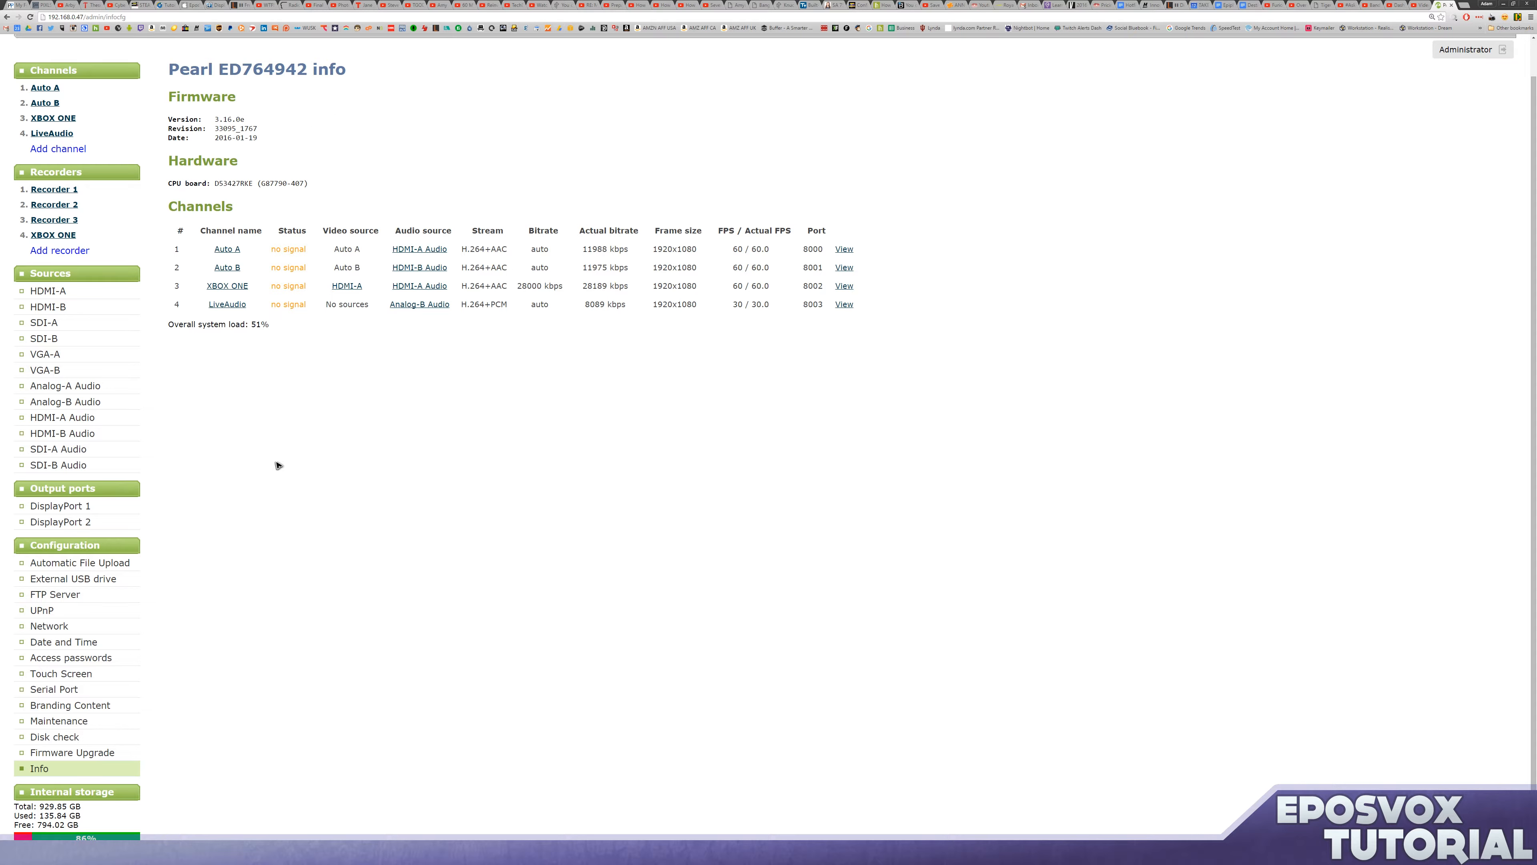
{"action": "mouse_move", "coordinate": [550, 367]}
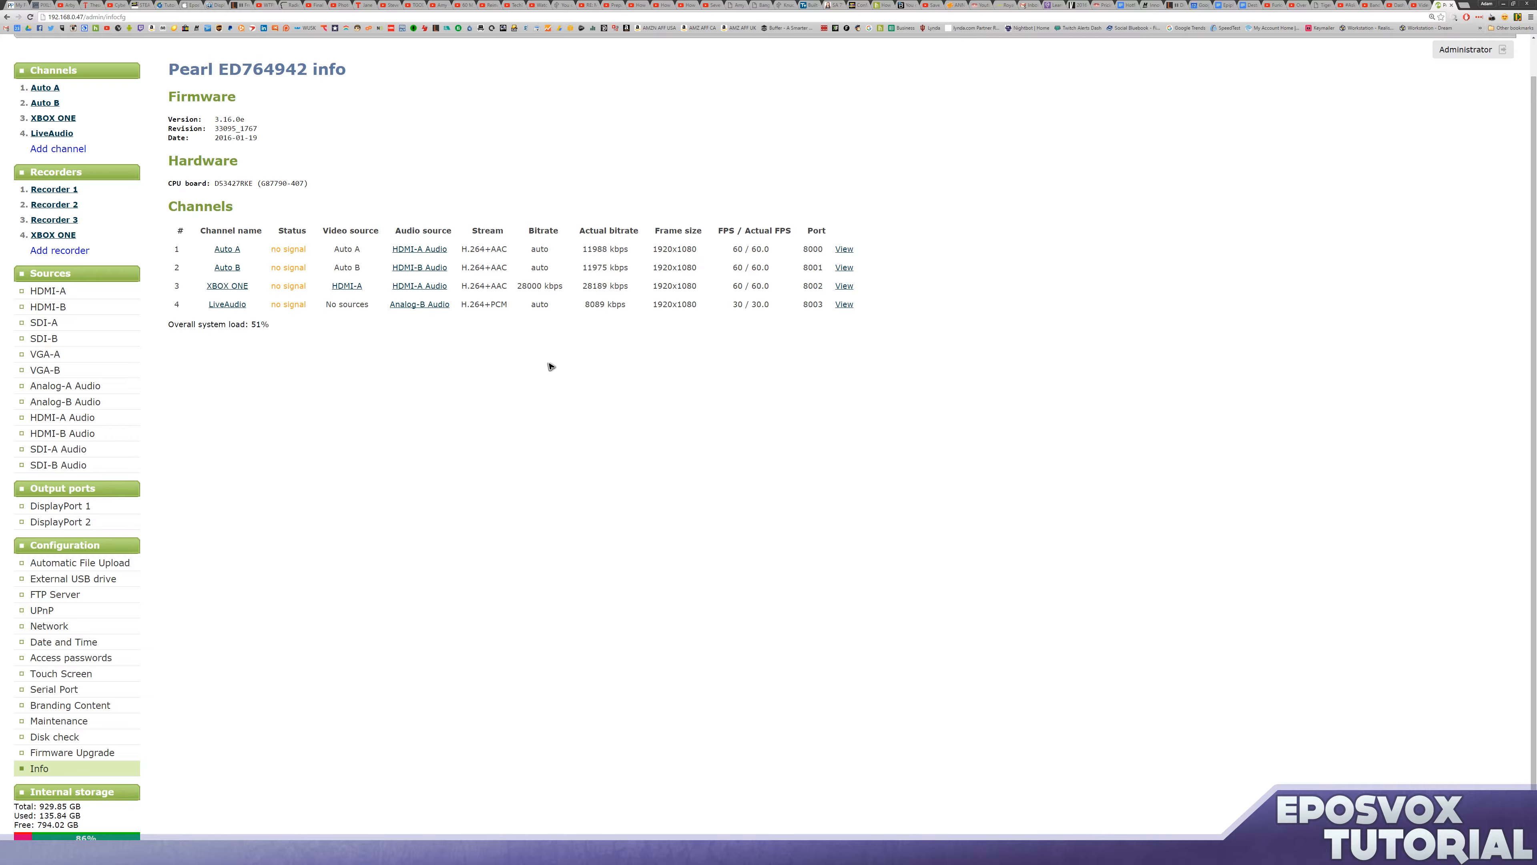
{"action": "mouse_move", "coordinate": [280, 551]}
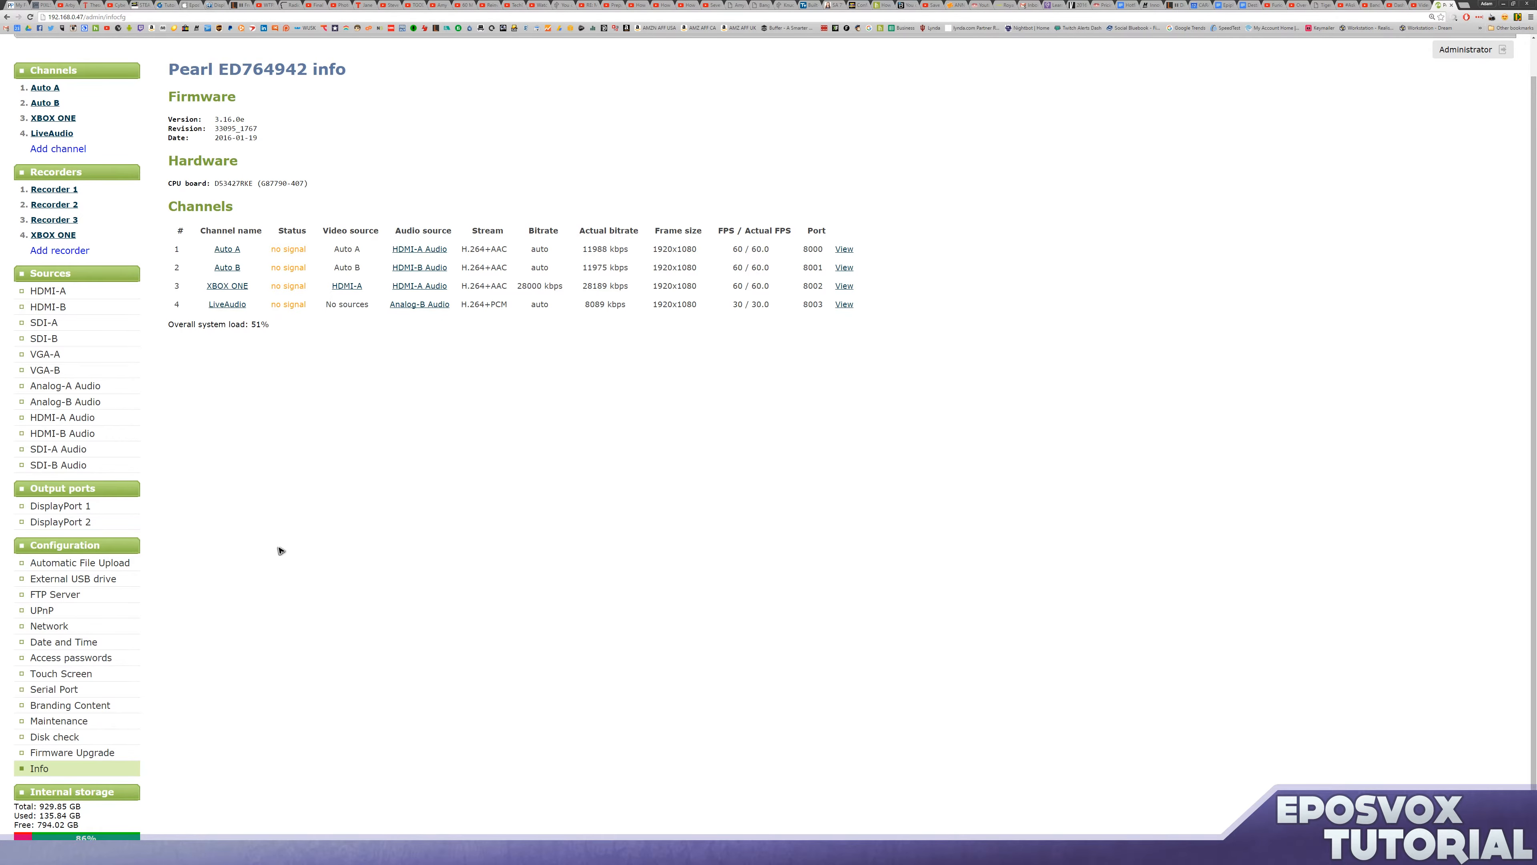
{"action": "mouse_move", "coordinate": [207, 609]}
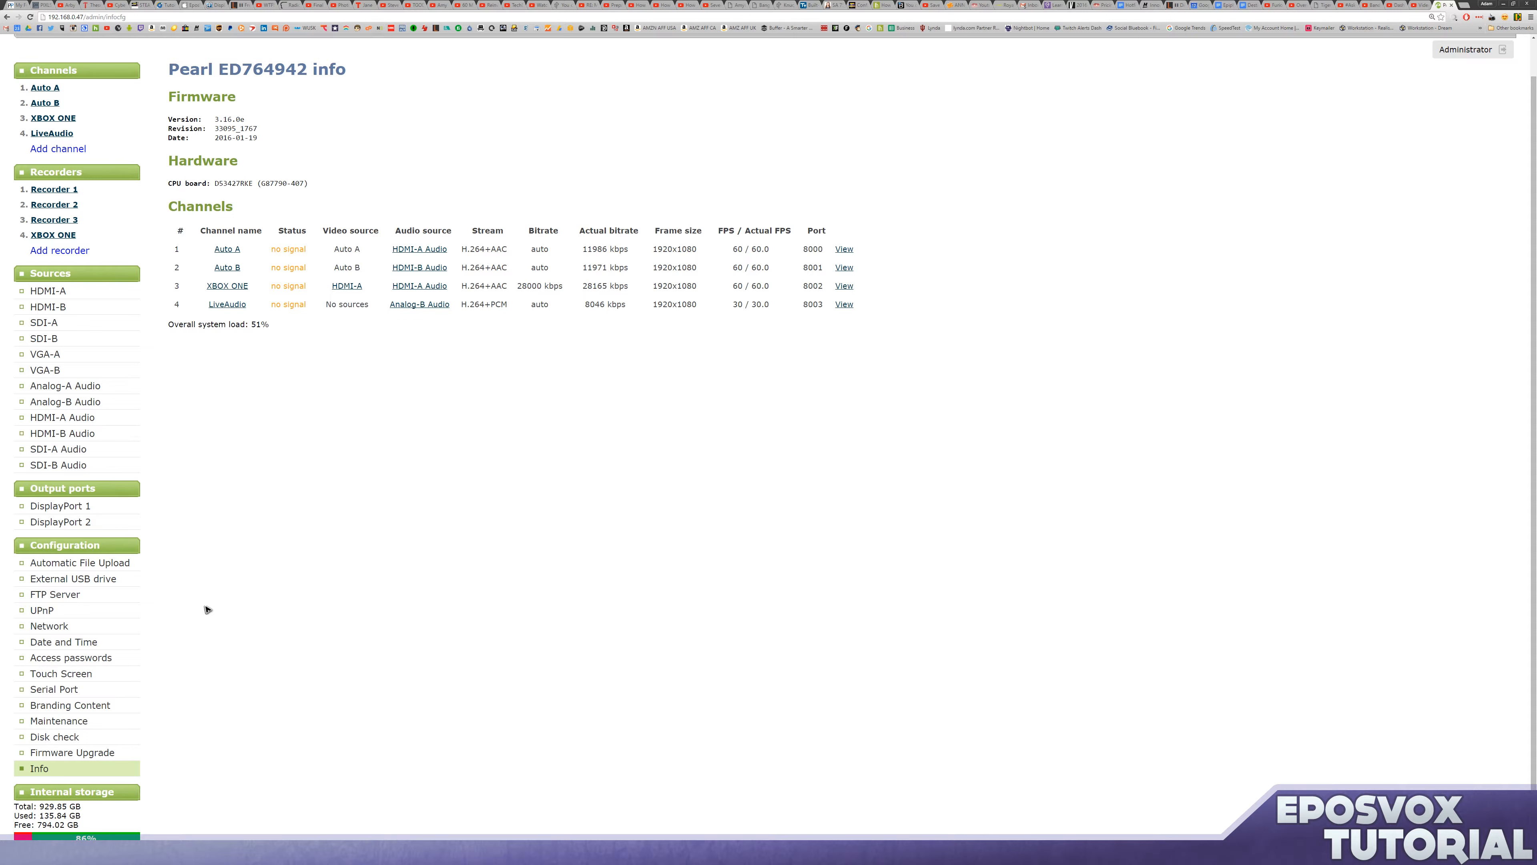
{"action": "mouse_move", "coordinate": [74, 547]}
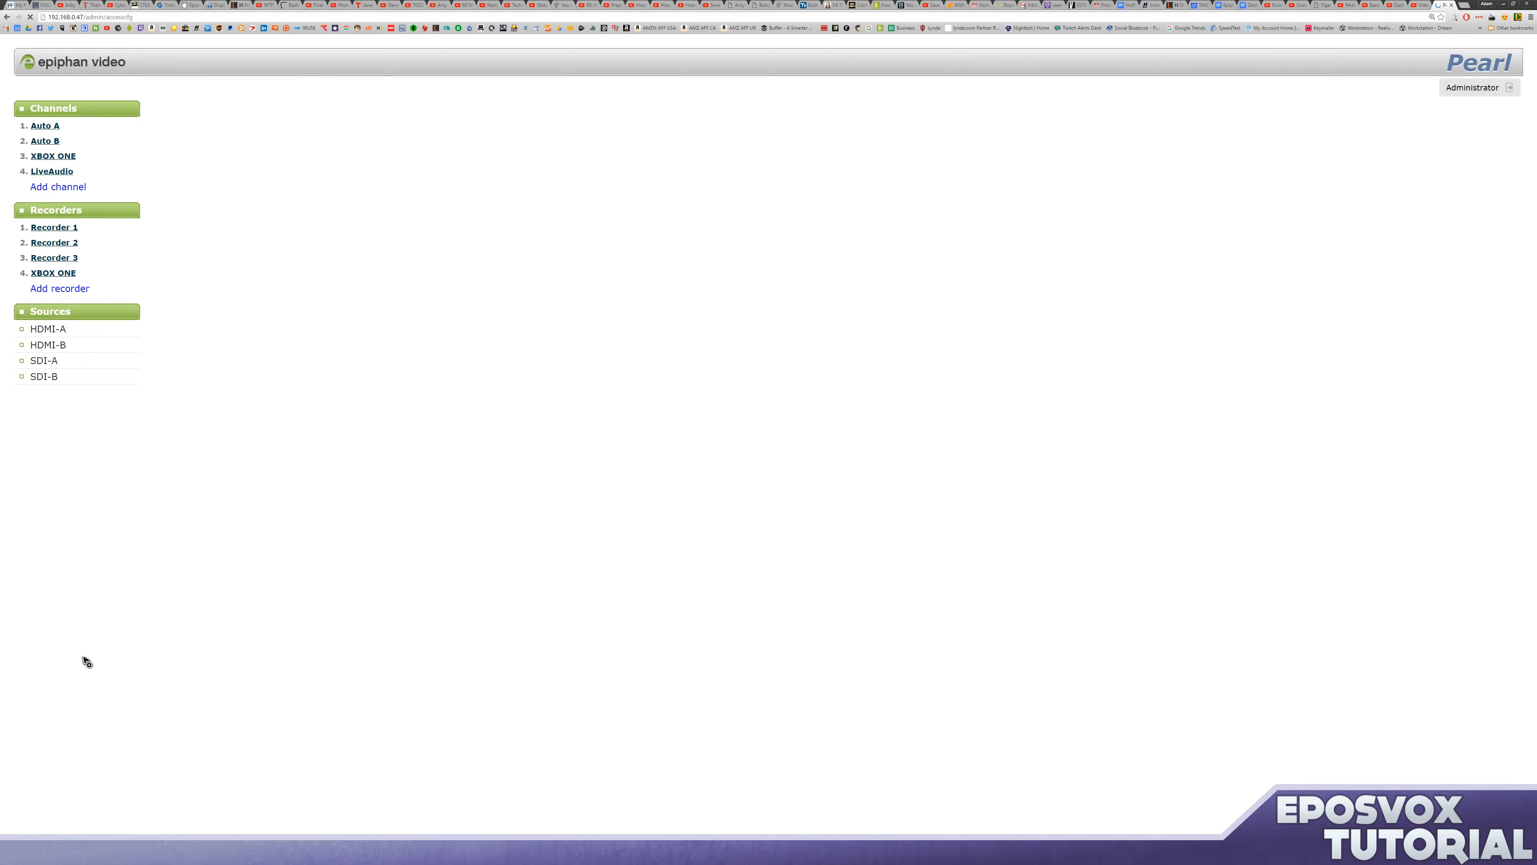
Enter new operator and viewer passwords and apply the access settings.
{"action": "left_click", "coordinate": [70, 695]}
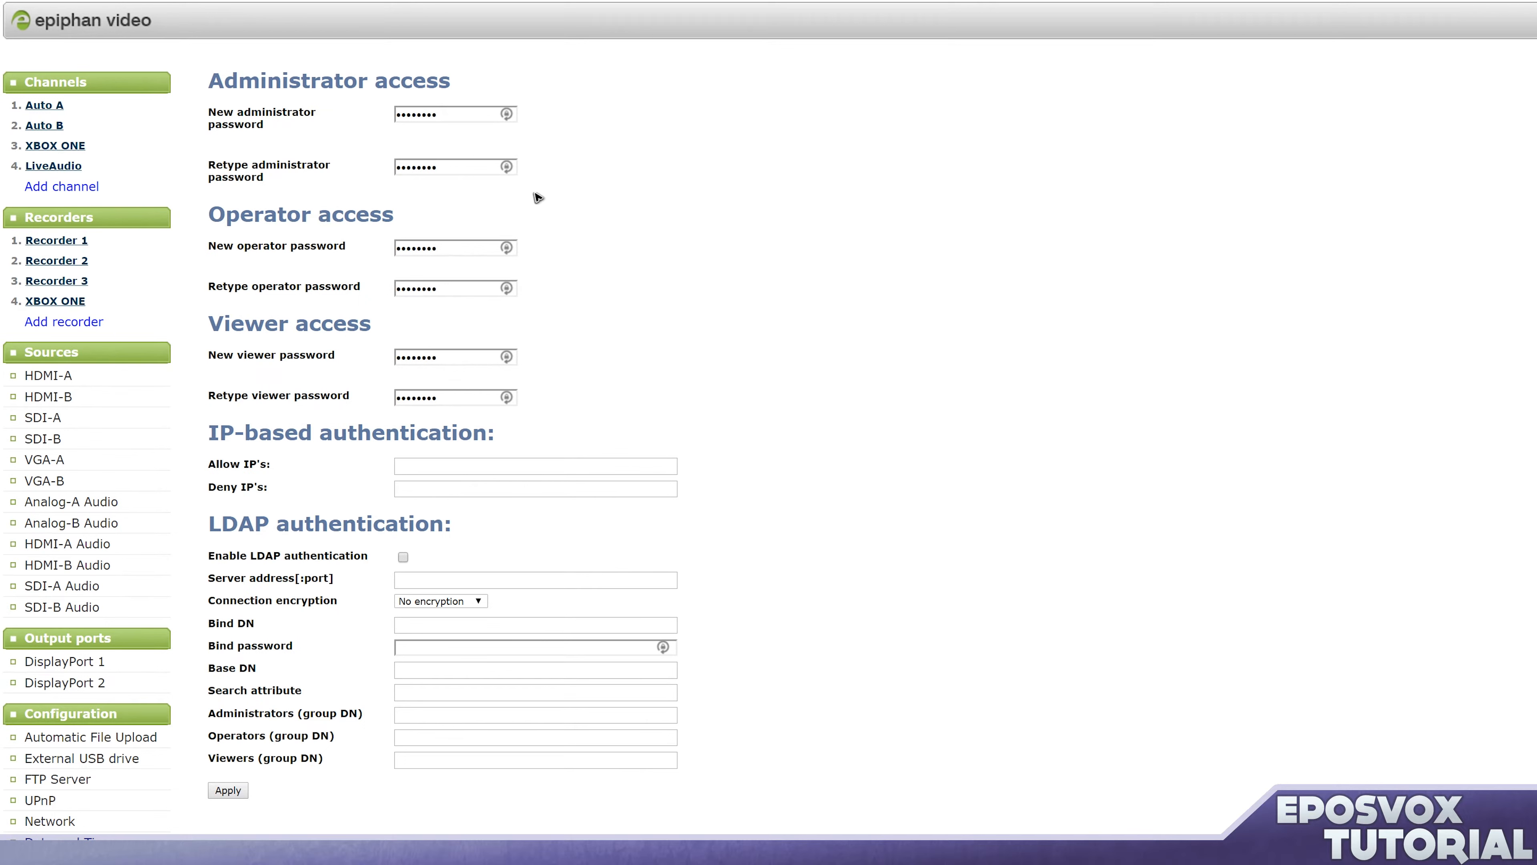
{"action": "mouse_move", "coordinate": [267, 74]}
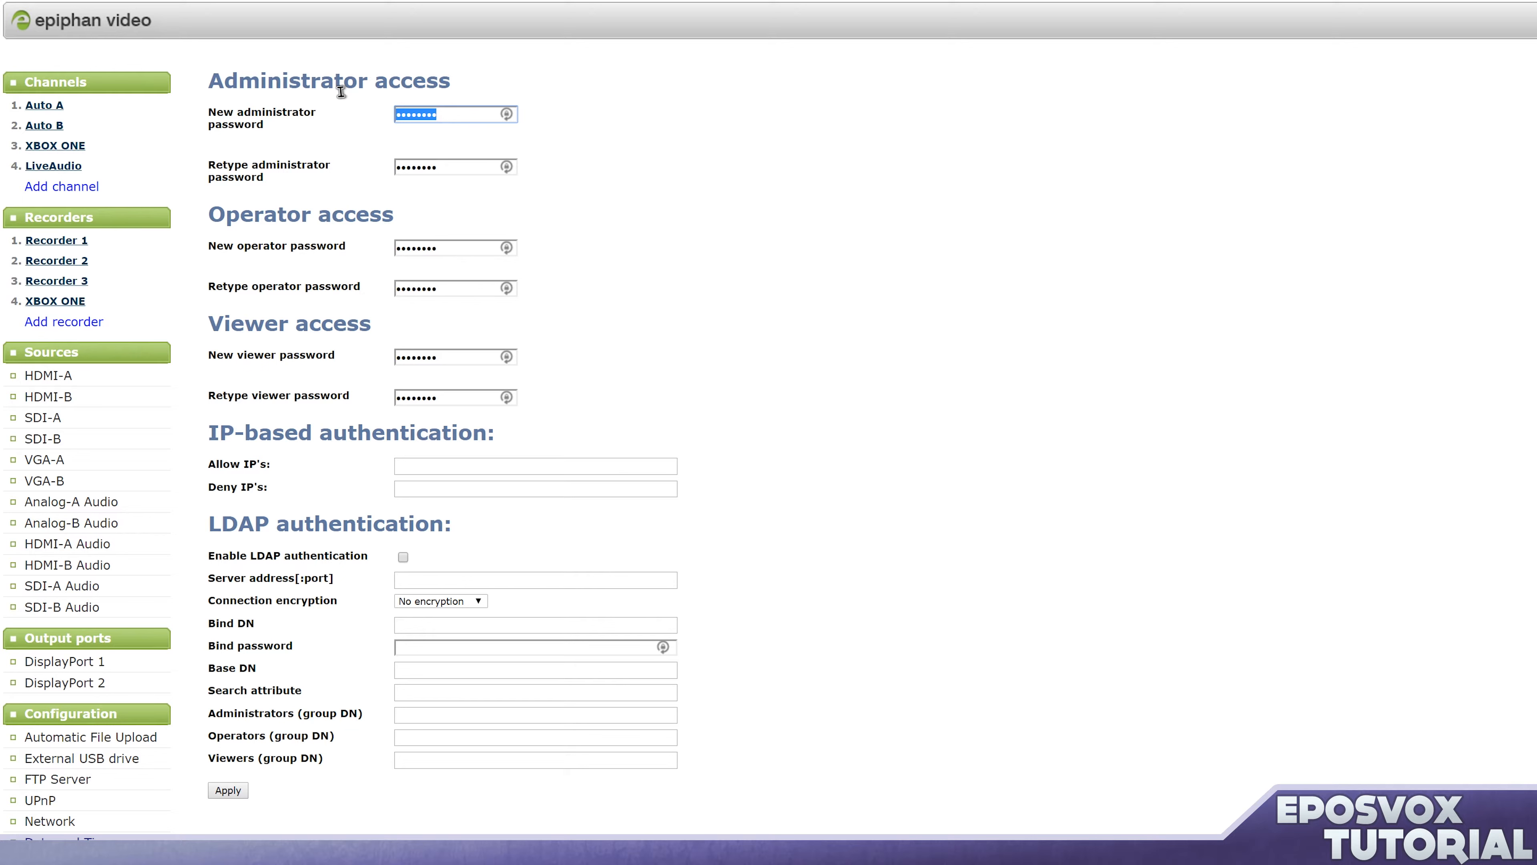
{"action": "left_click", "coordinate": [455, 166]}
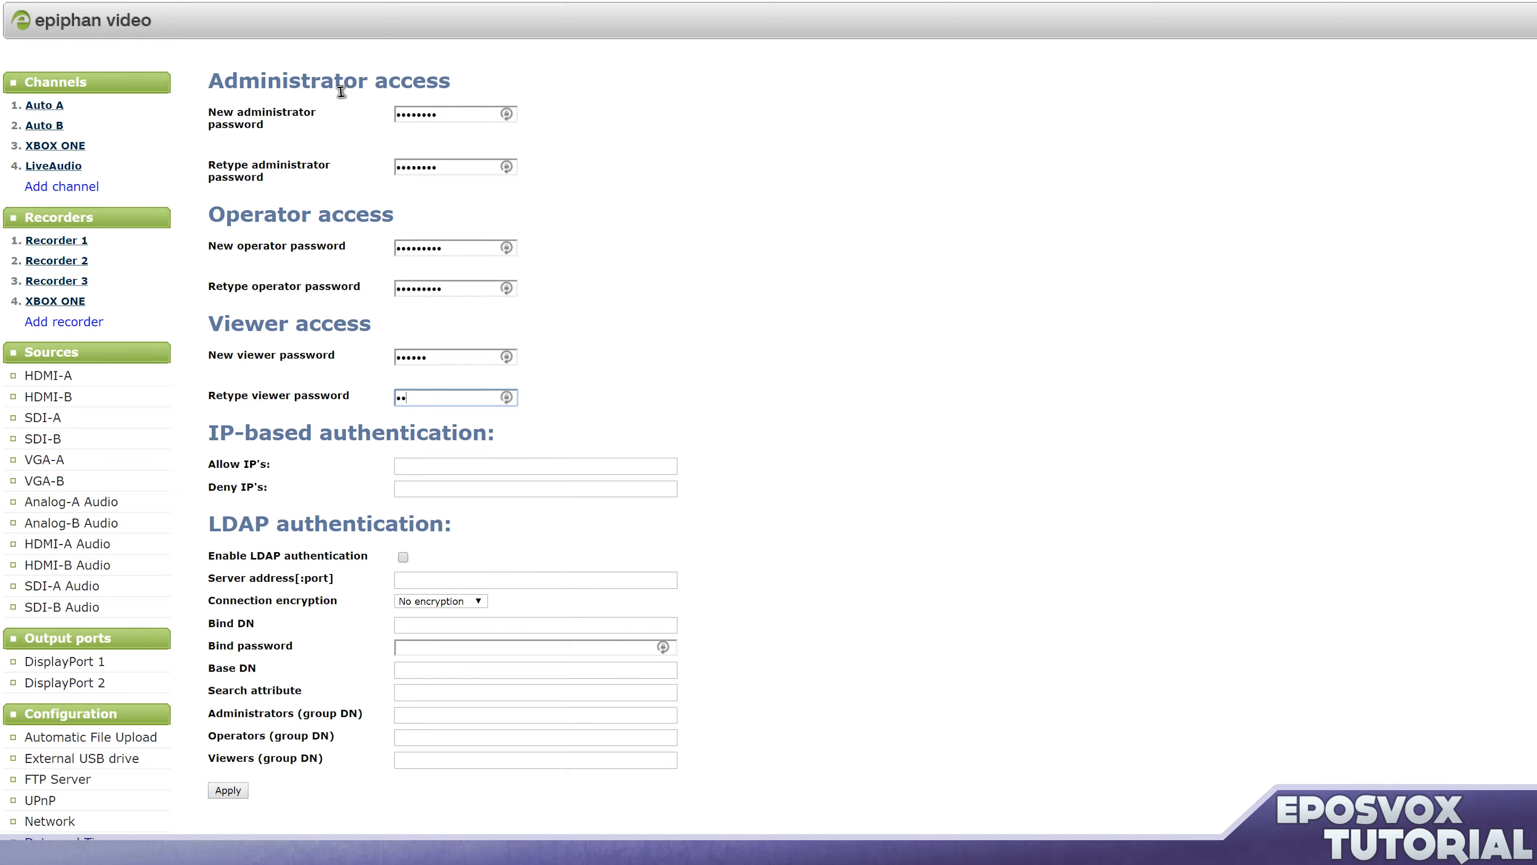
{"action": "type", "text": "••••"}
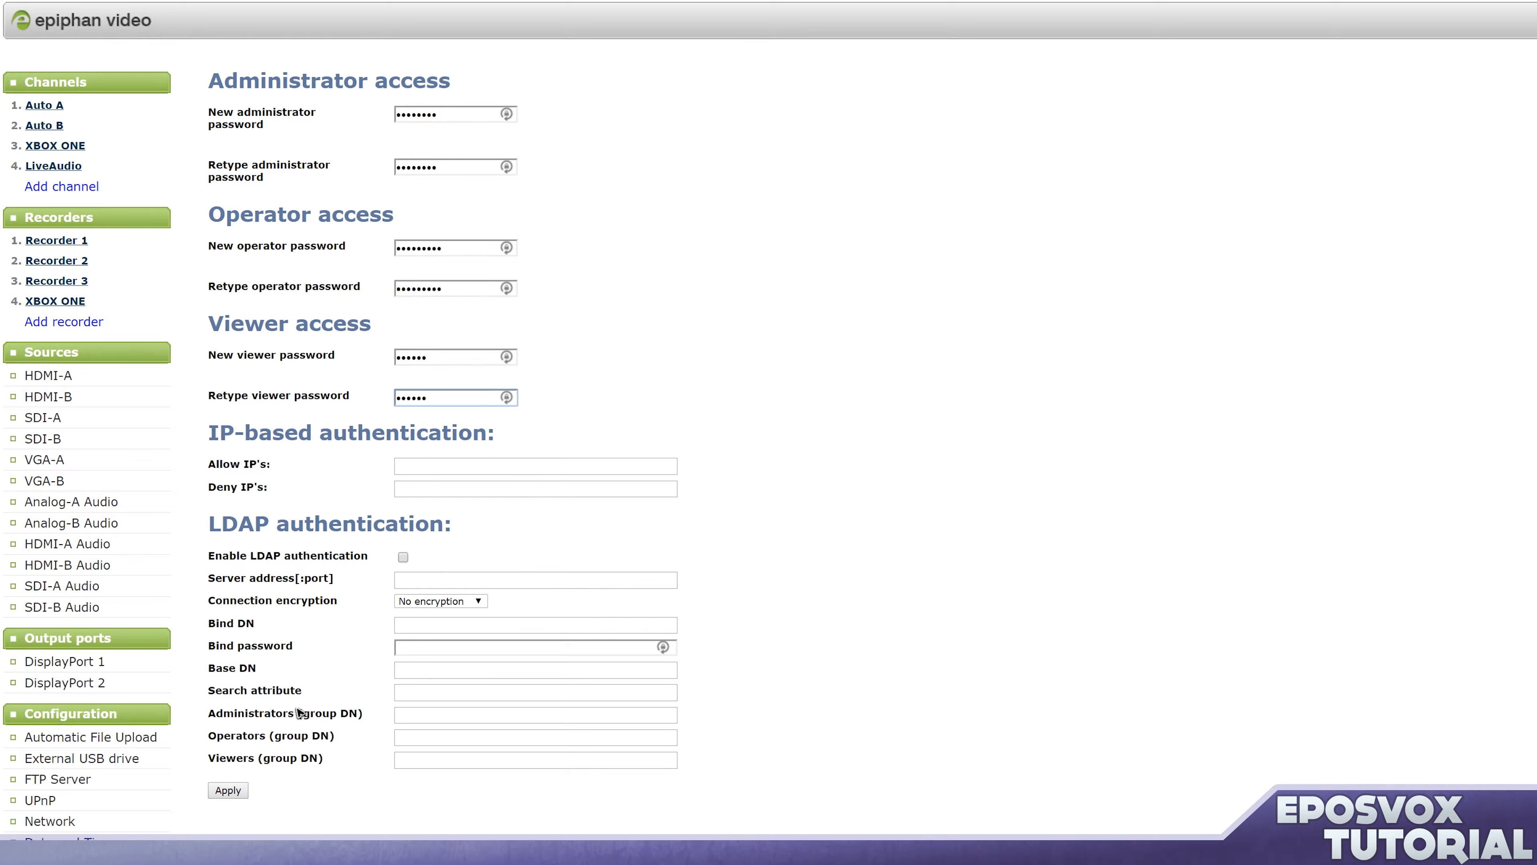
{"action": "mouse_move", "coordinate": [370, 591]}
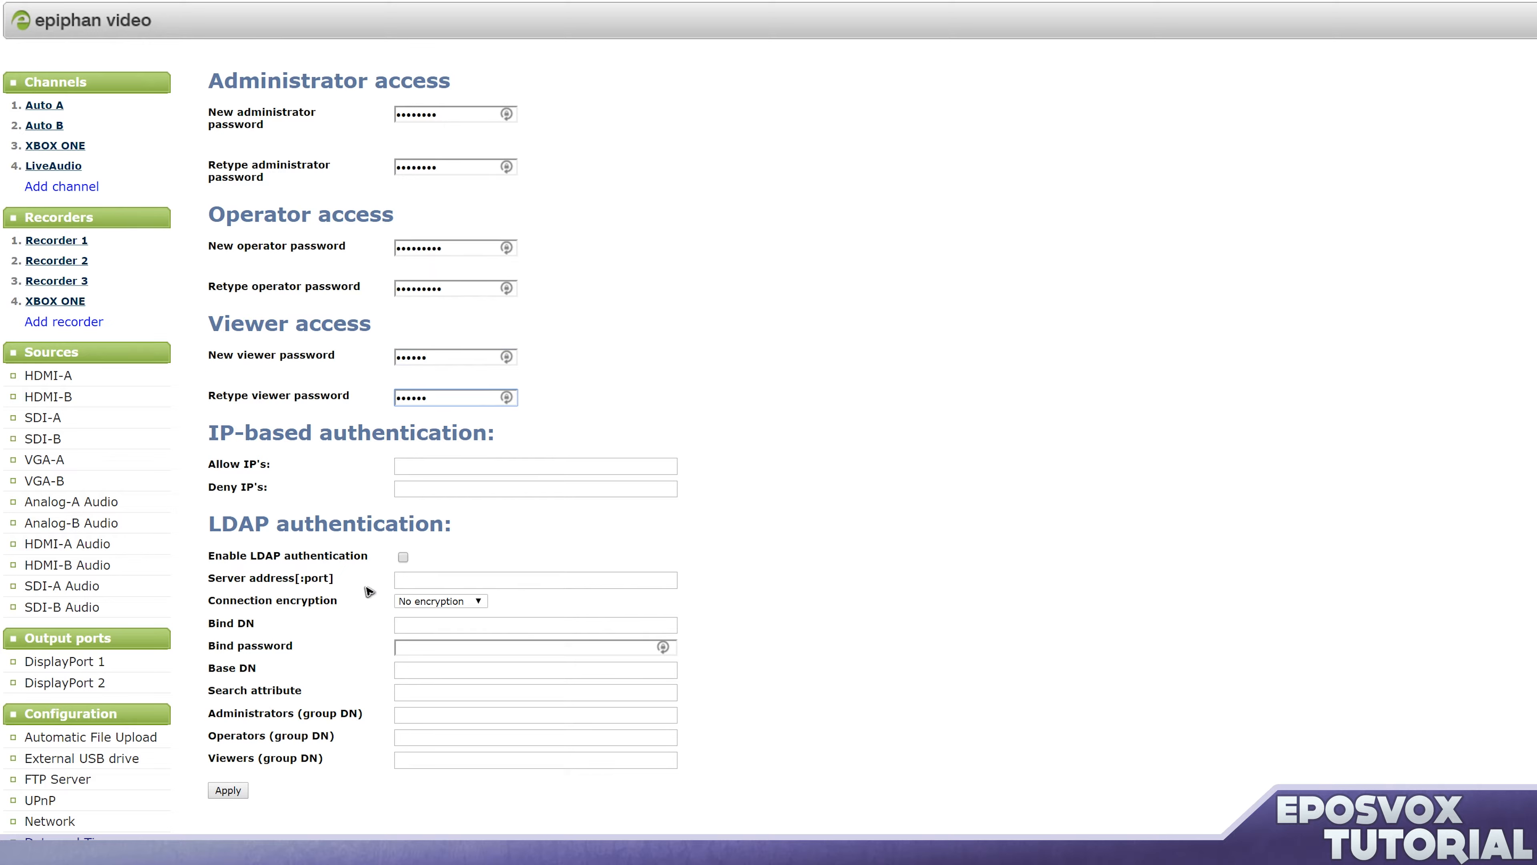
{"action": "mouse_move", "coordinate": [323, 484]}
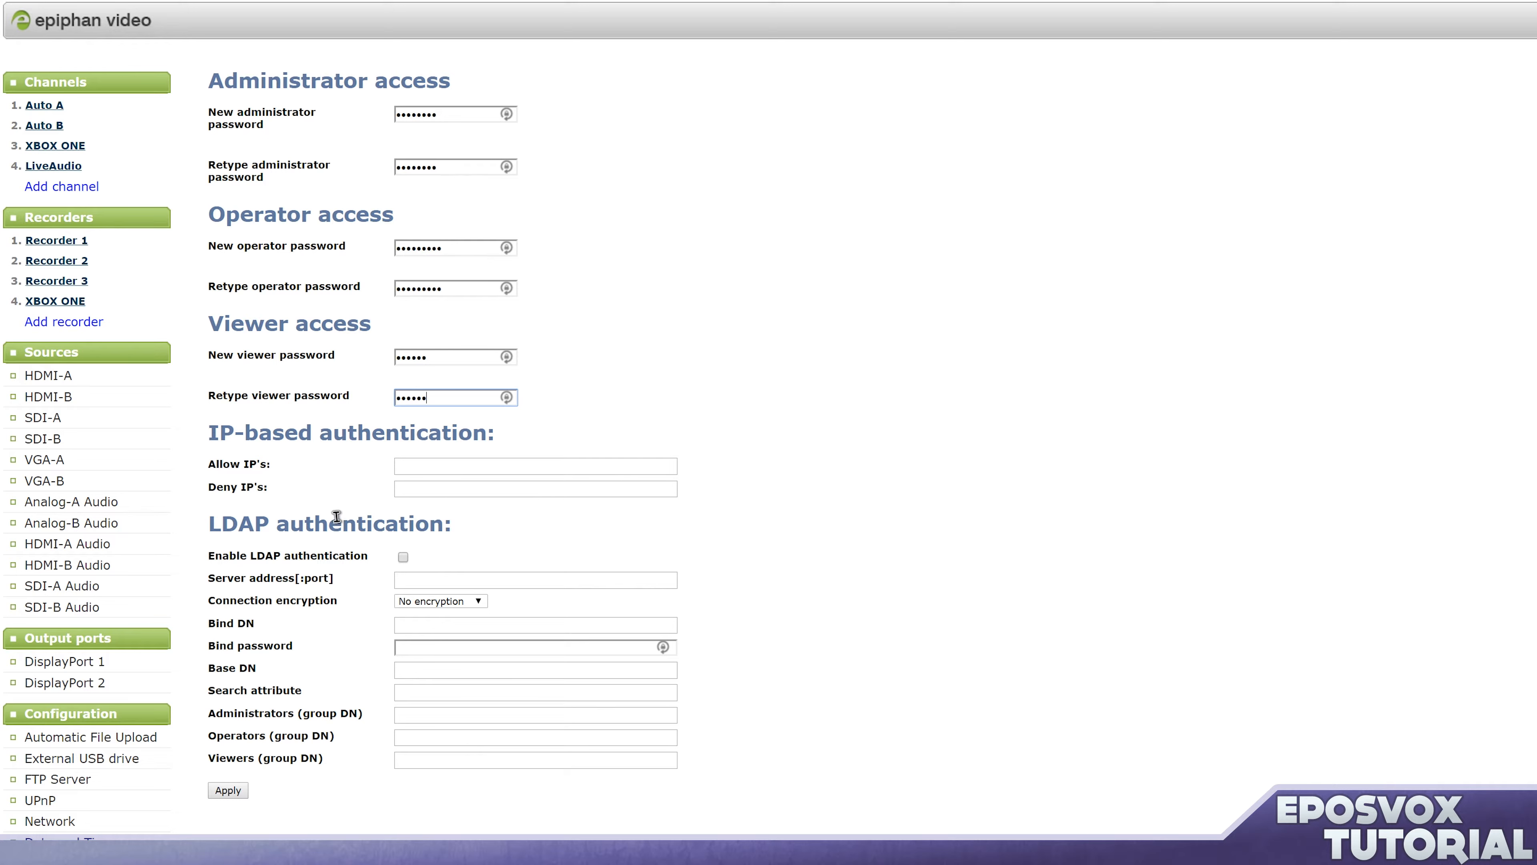
{"action": "mouse_move", "coordinate": [475, 484]}
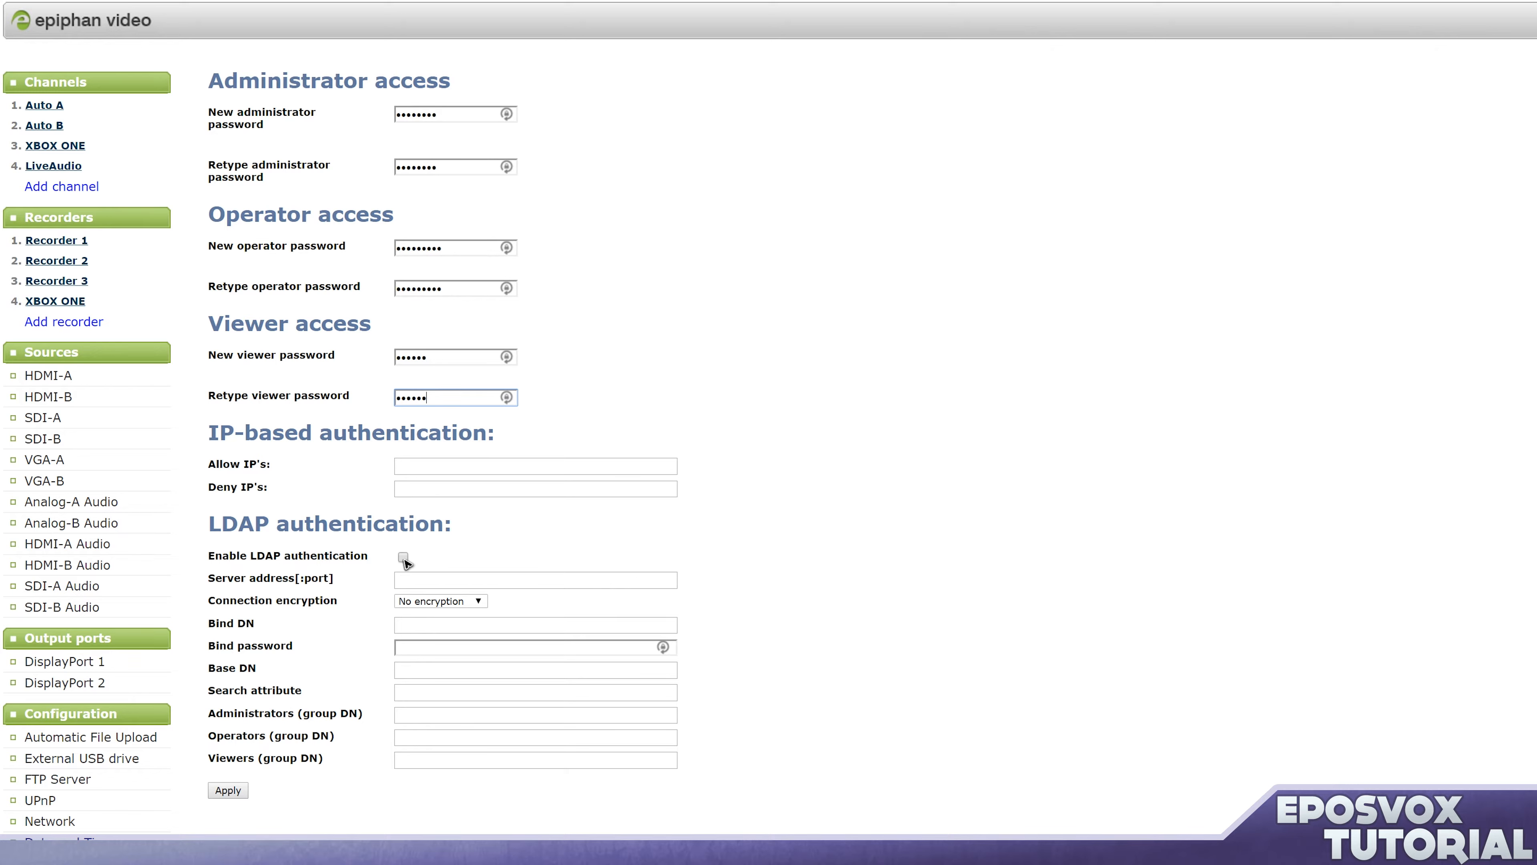
{"action": "mouse_move", "coordinate": [420, 170]}
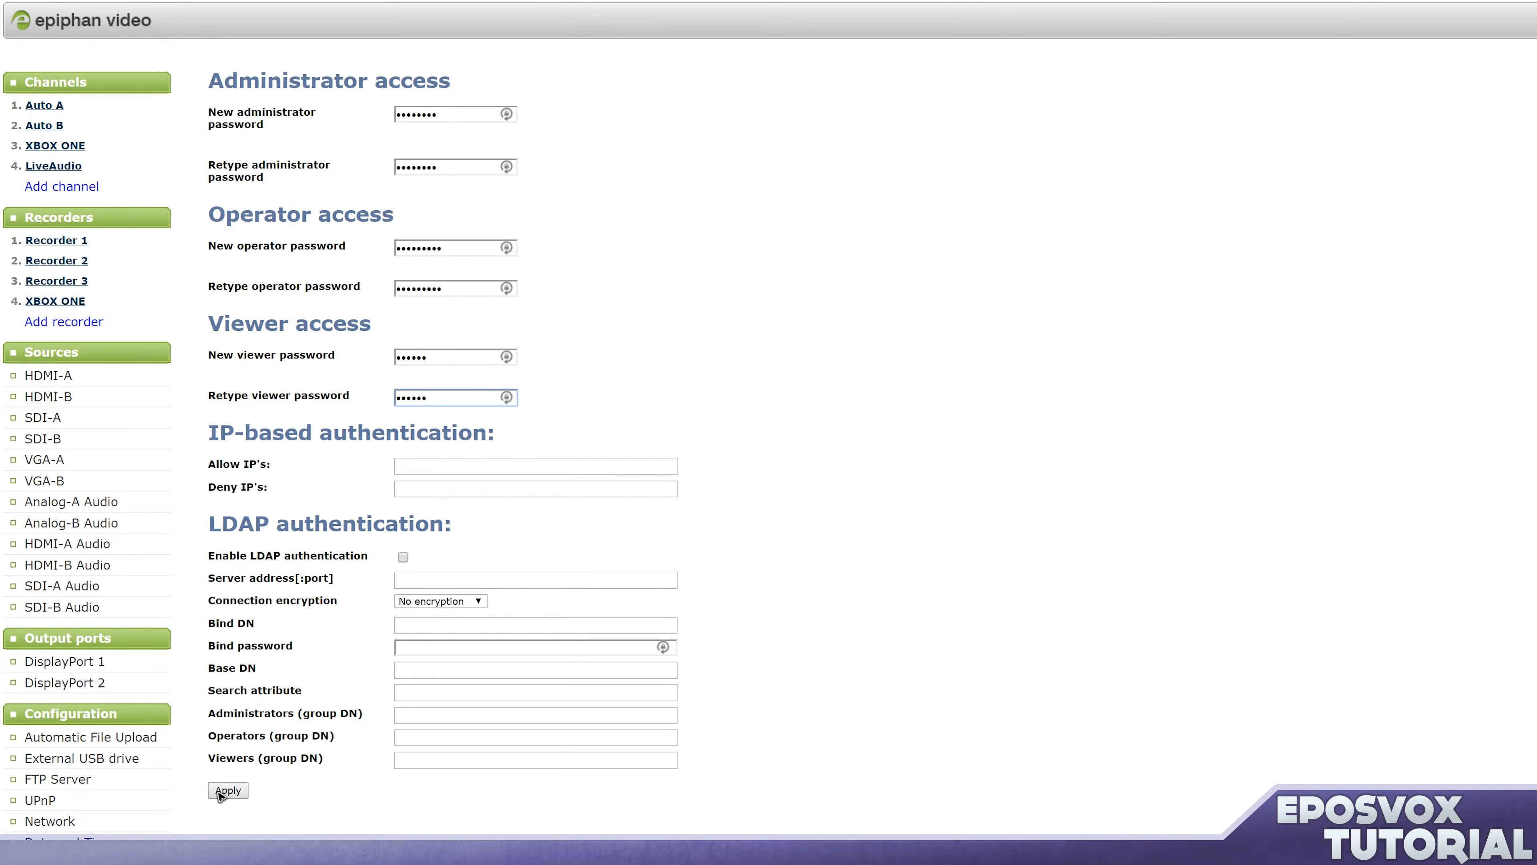
{"action": "left_click", "coordinate": [226, 791]}
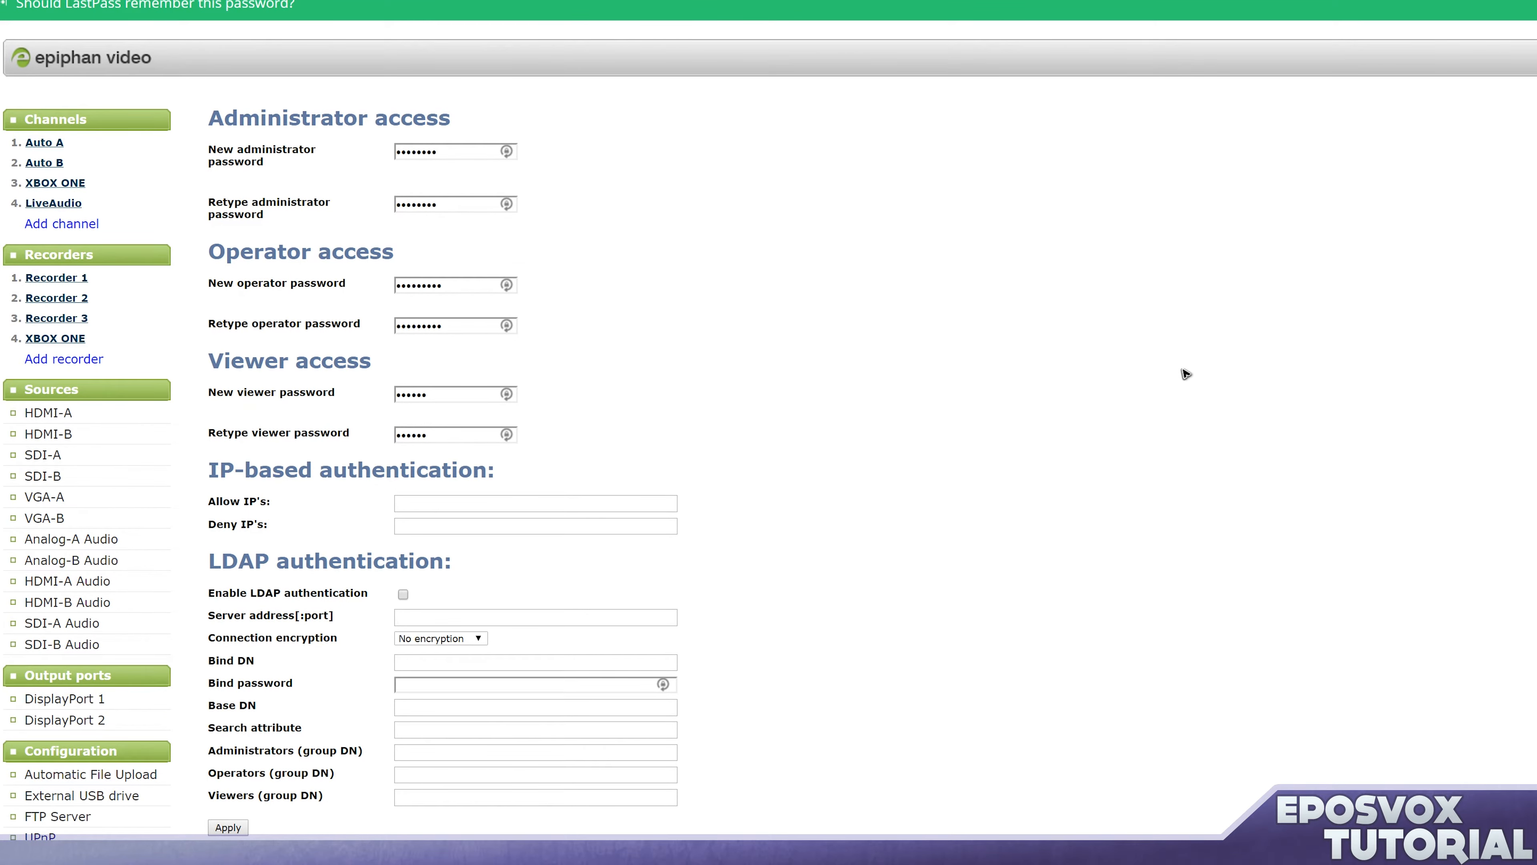
Log back in as user 'operator' with the new password in the authentication dialog.
{"action": "left_click", "coordinate": [228, 827]}
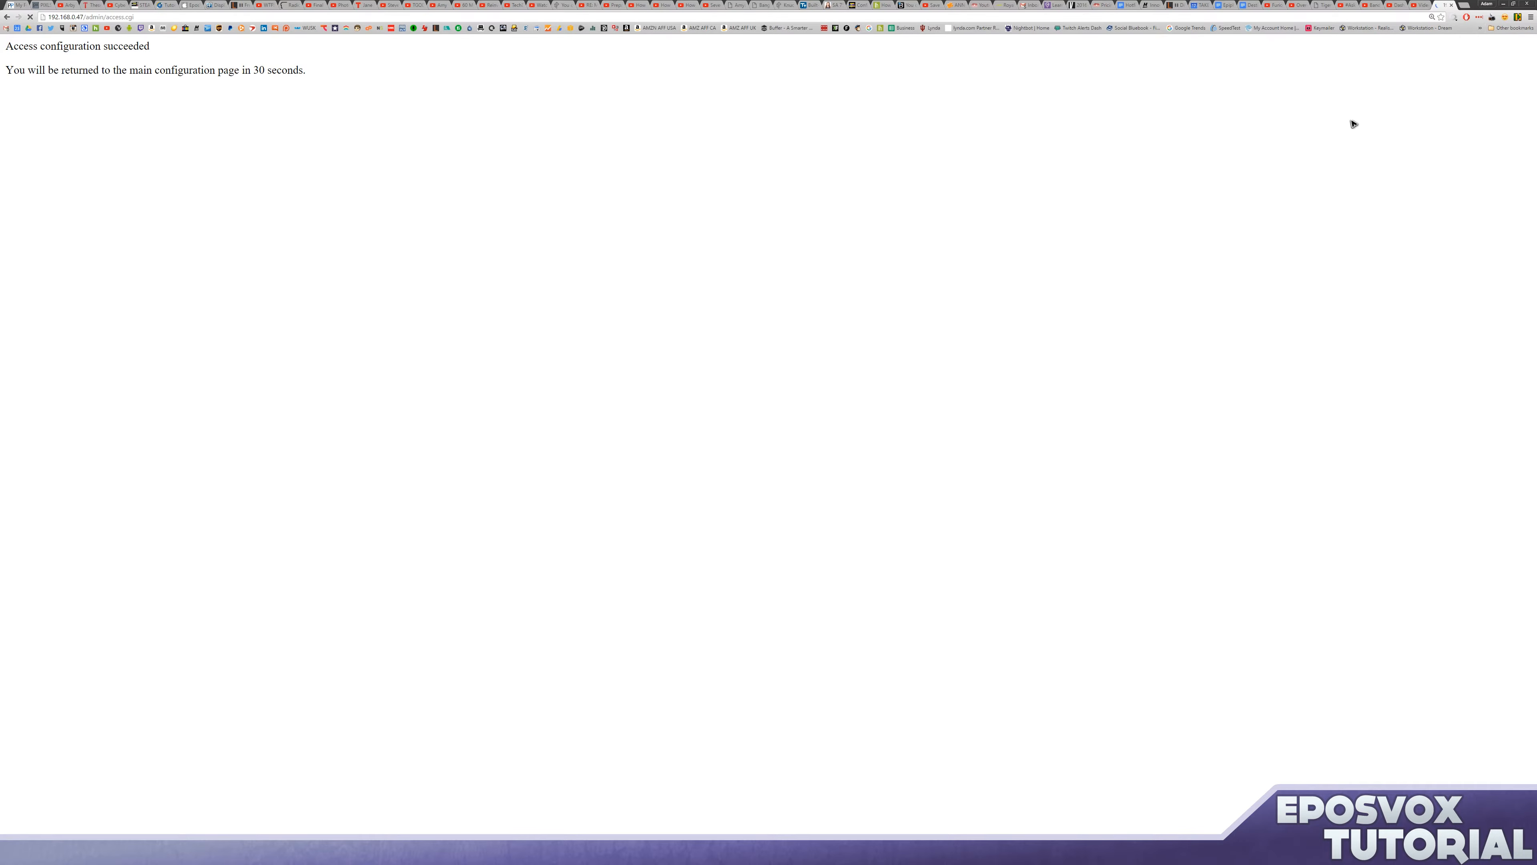
{"action": "mouse_move", "coordinate": [1076, 139]}
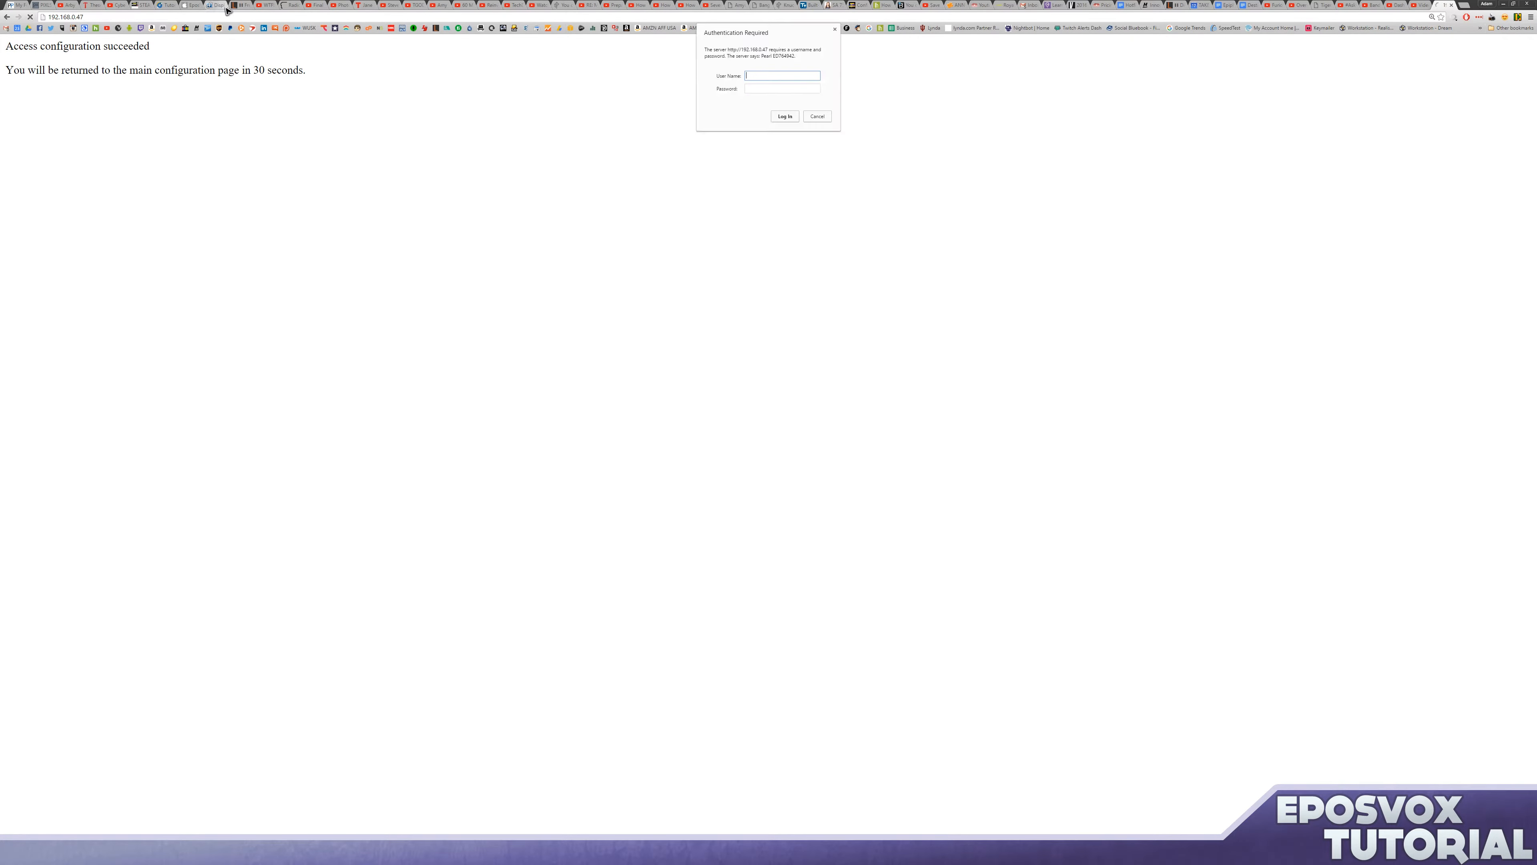
{"action": "mouse_move", "coordinate": [613, 88]}
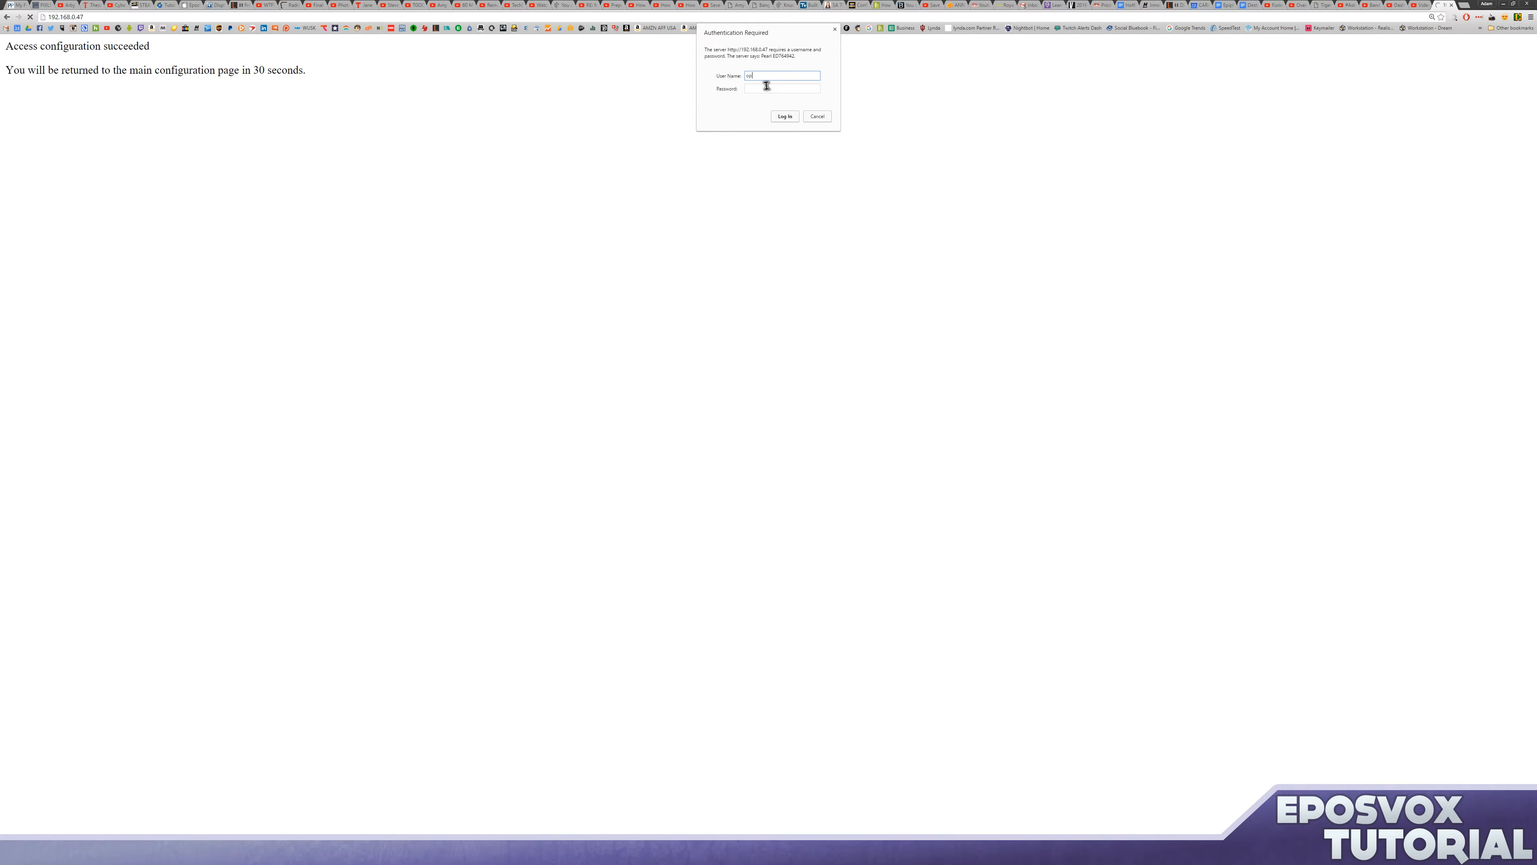
{"action": "type", "text": "operator"}
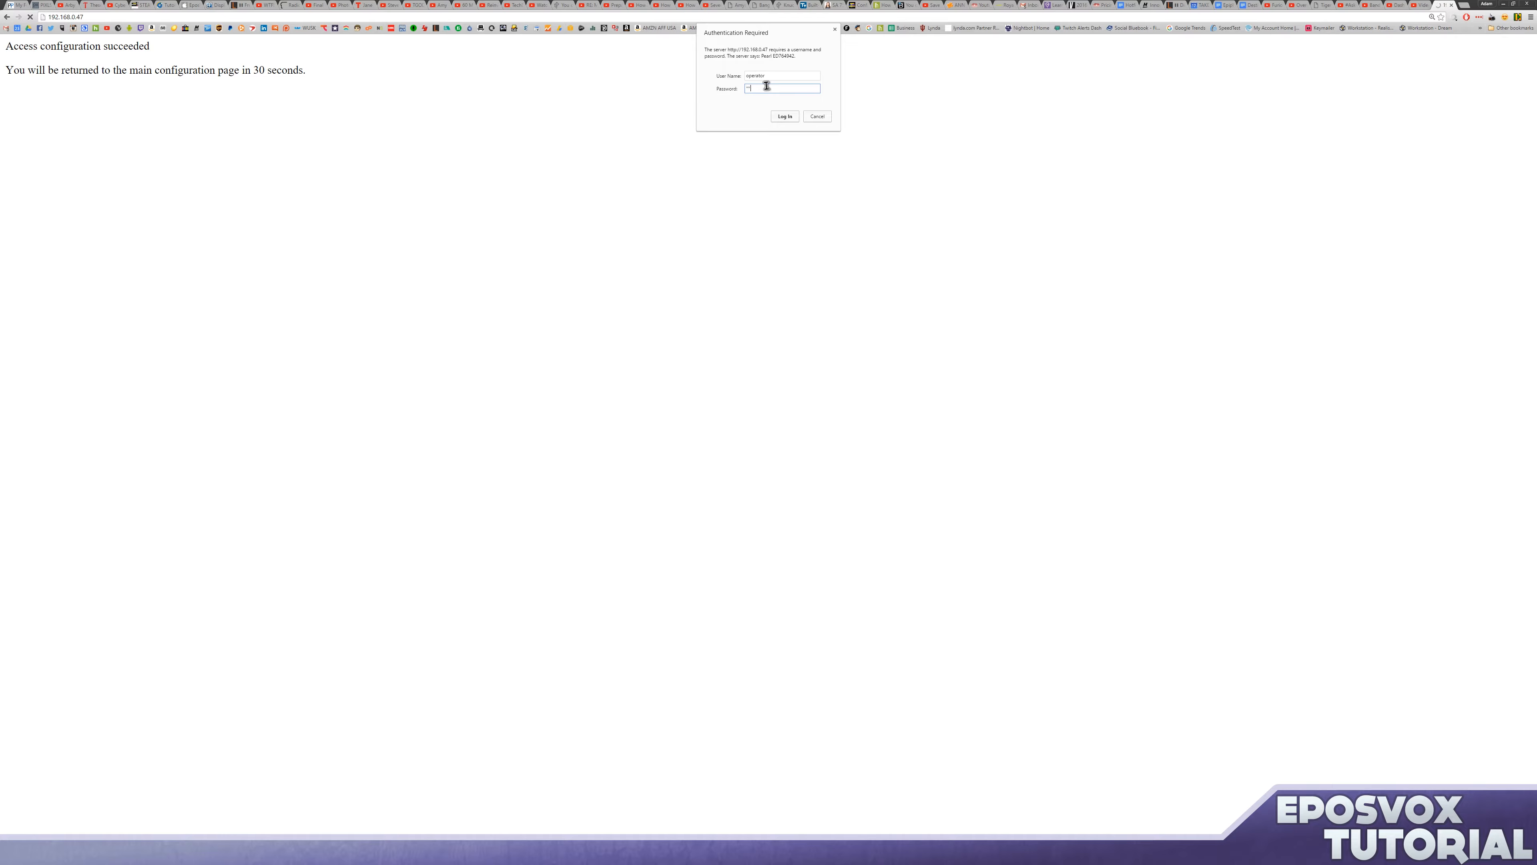
{"action": "left_click", "coordinate": [783, 117]}
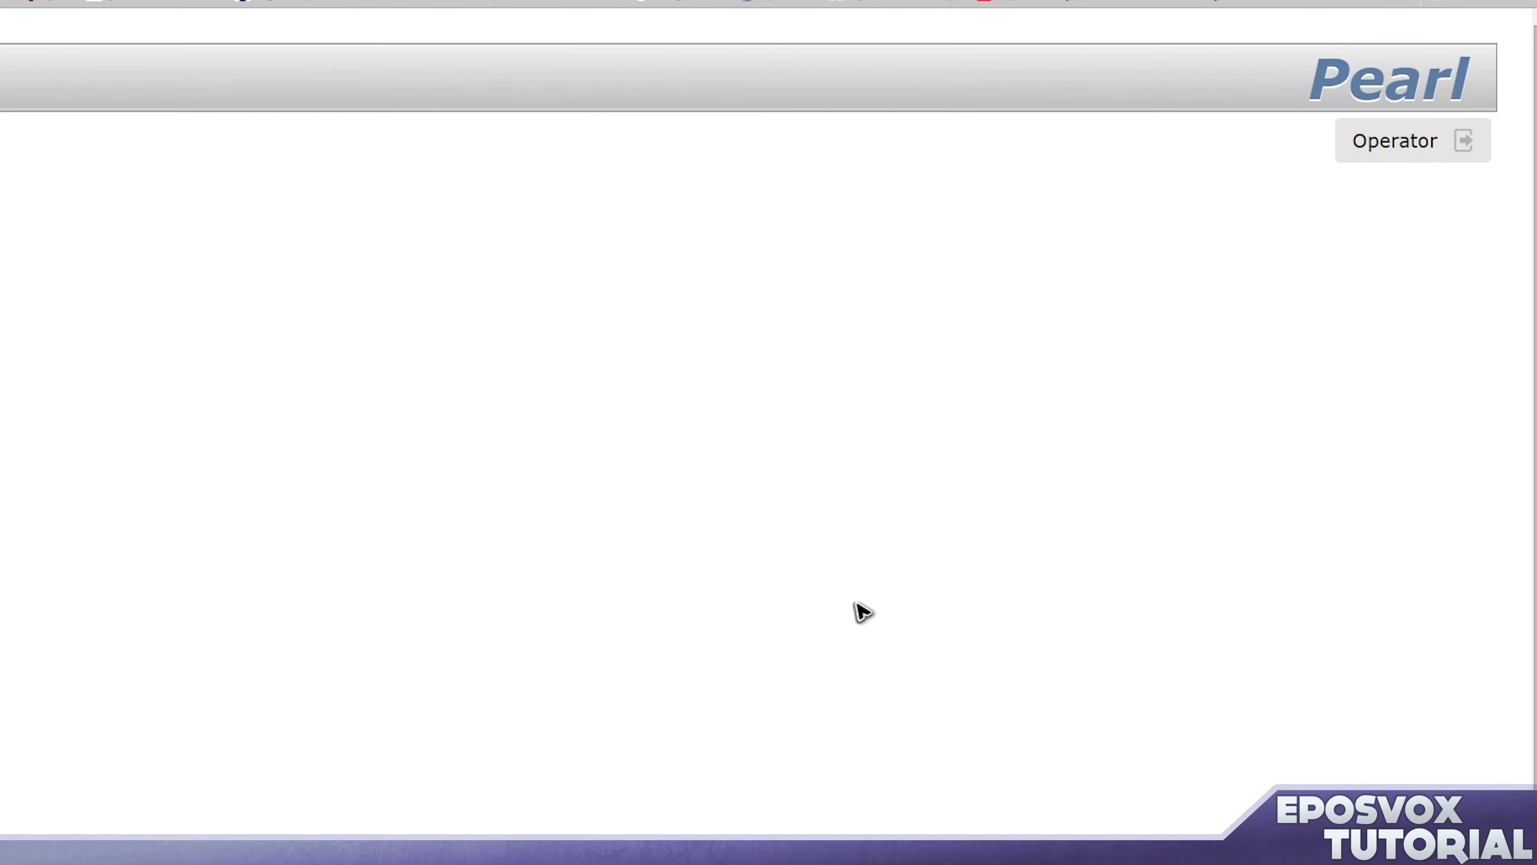
{"action": "mouse_move", "coordinate": [1403, 248]}
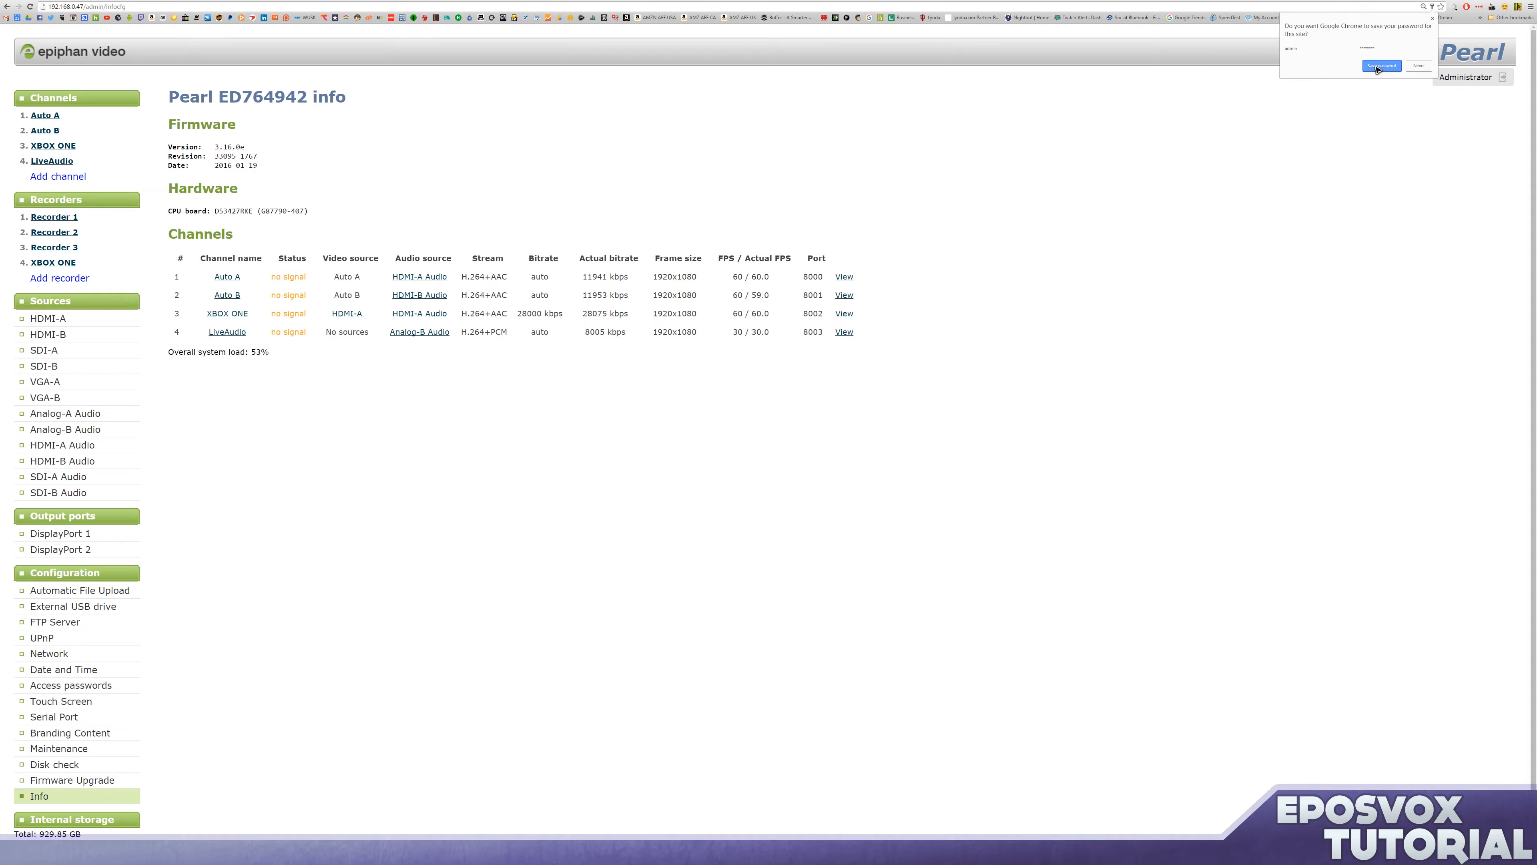
Decline Chrome's save-password offer and go to the Network configuration page.
{"action": "left_click", "coordinate": [1381, 66]}
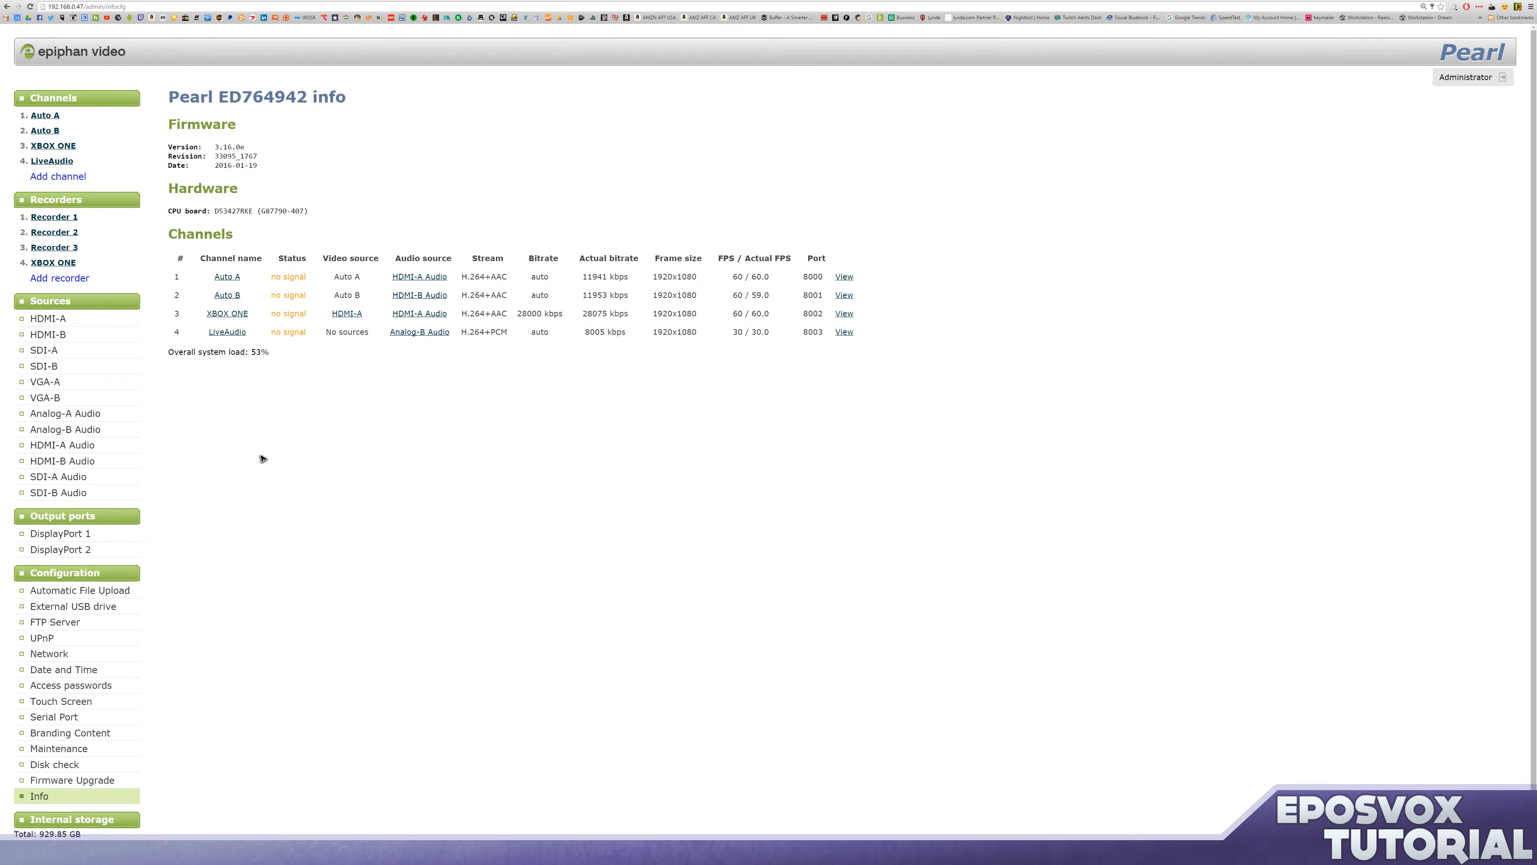
{"action": "scroll", "scroll_direction": "up", "scroll_amount": 3}
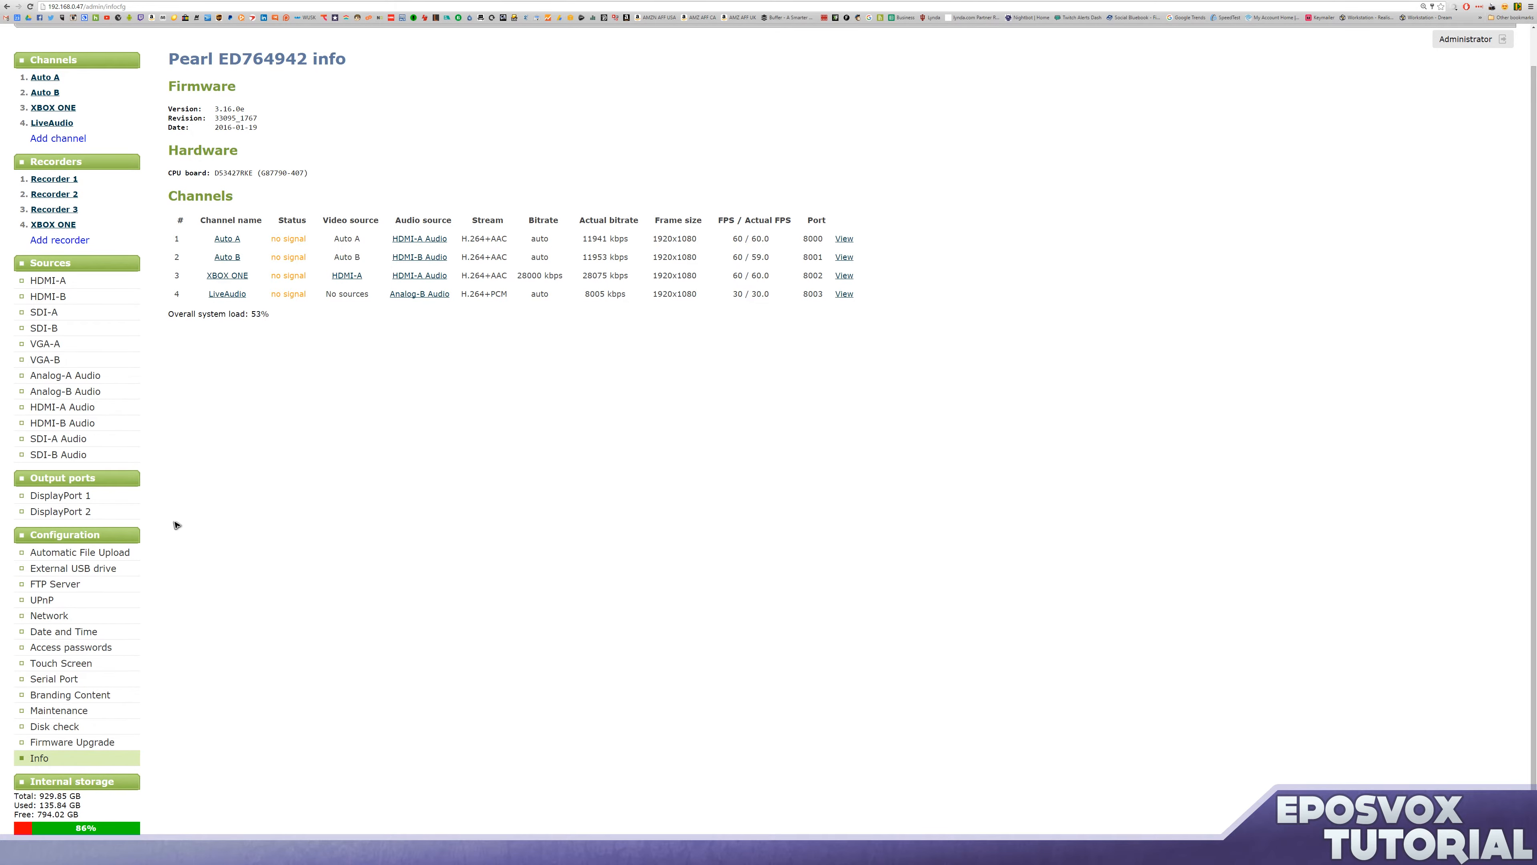
{"action": "mouse_move", "coordinate": [182, 544]}
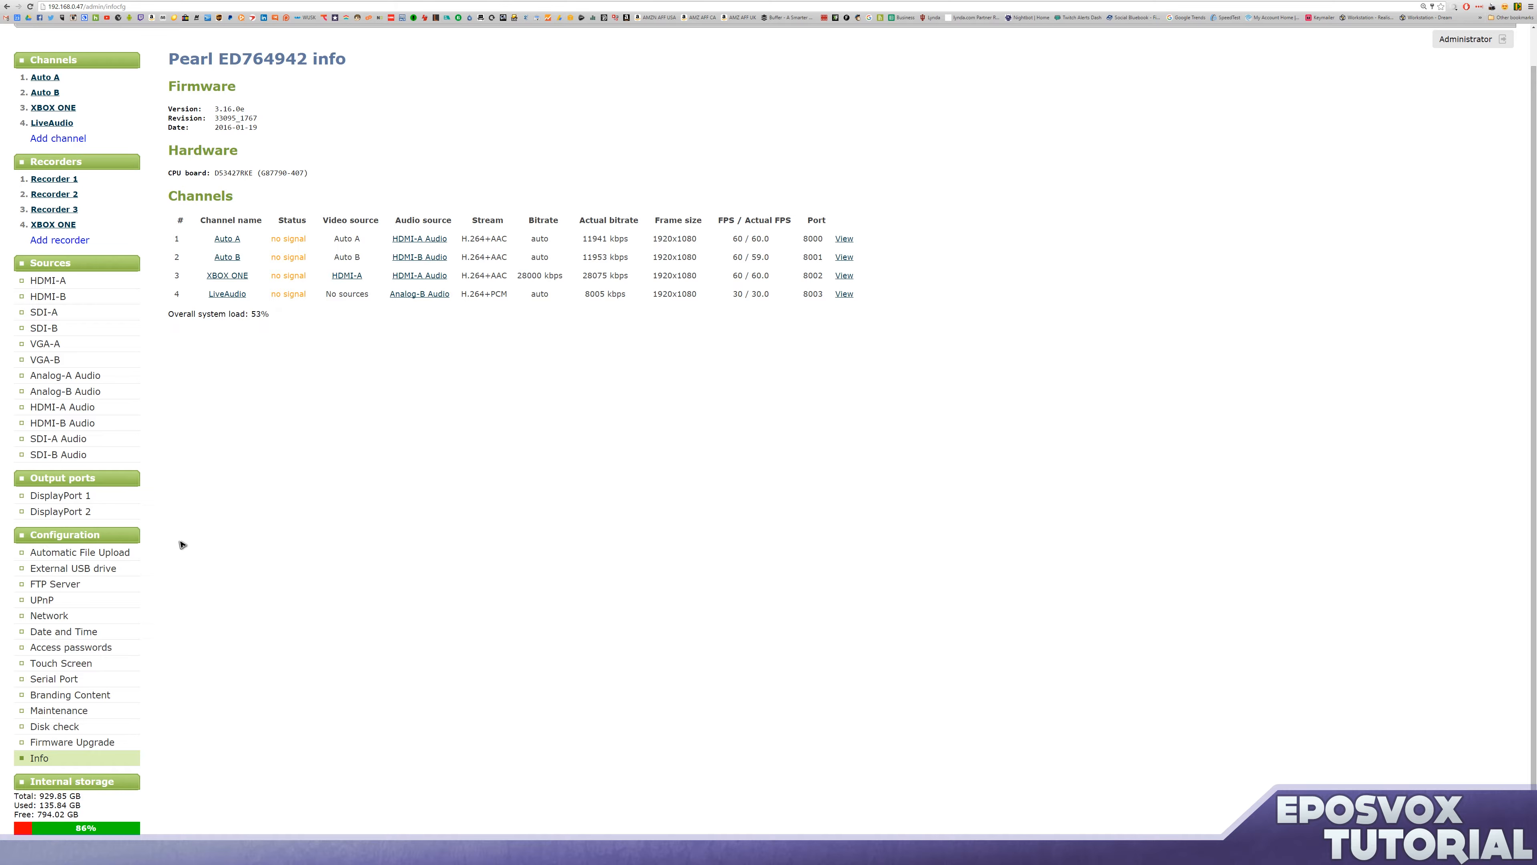
{"action": "mouse_move", "coordinate": [275, 511]}
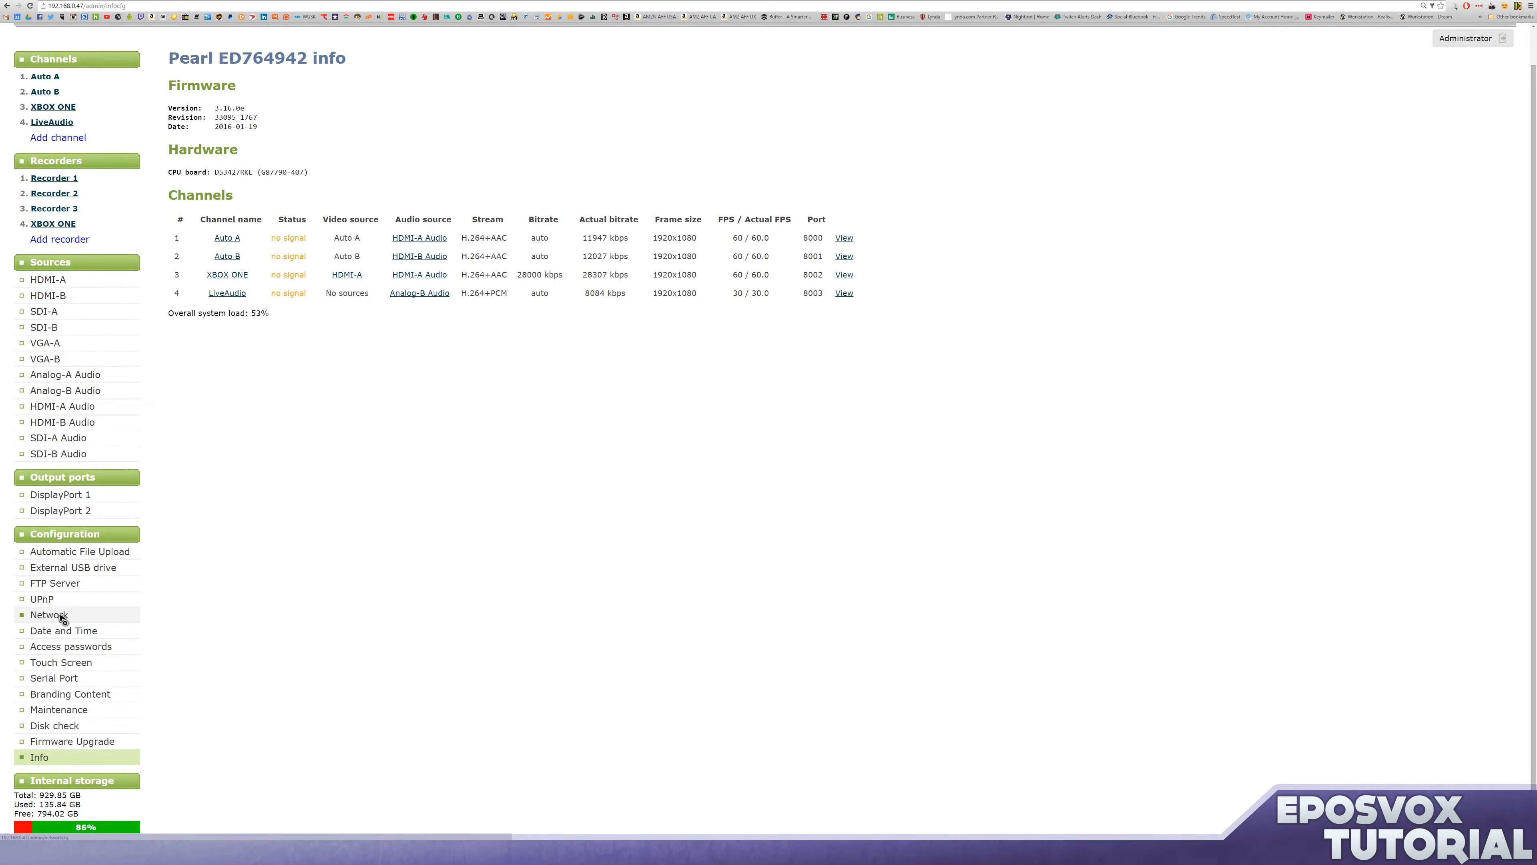
{"action": "left_click", "coordinate": [49, 615]}
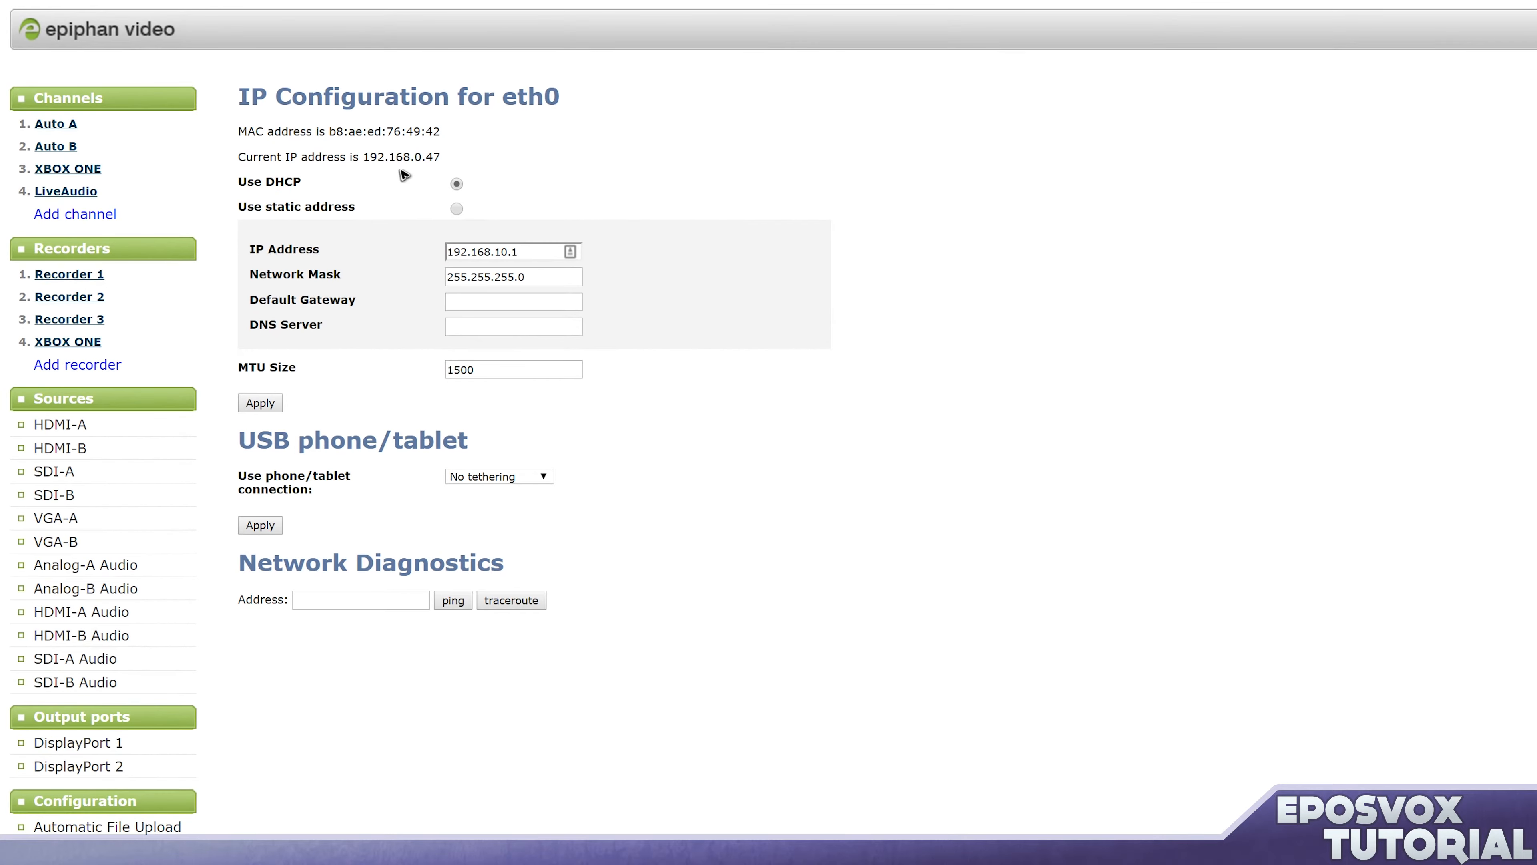
Switch eth0 to a static address and set its IP to 192.168.0.47.
{"action": "double_click", "coordinate": [269, 181]}
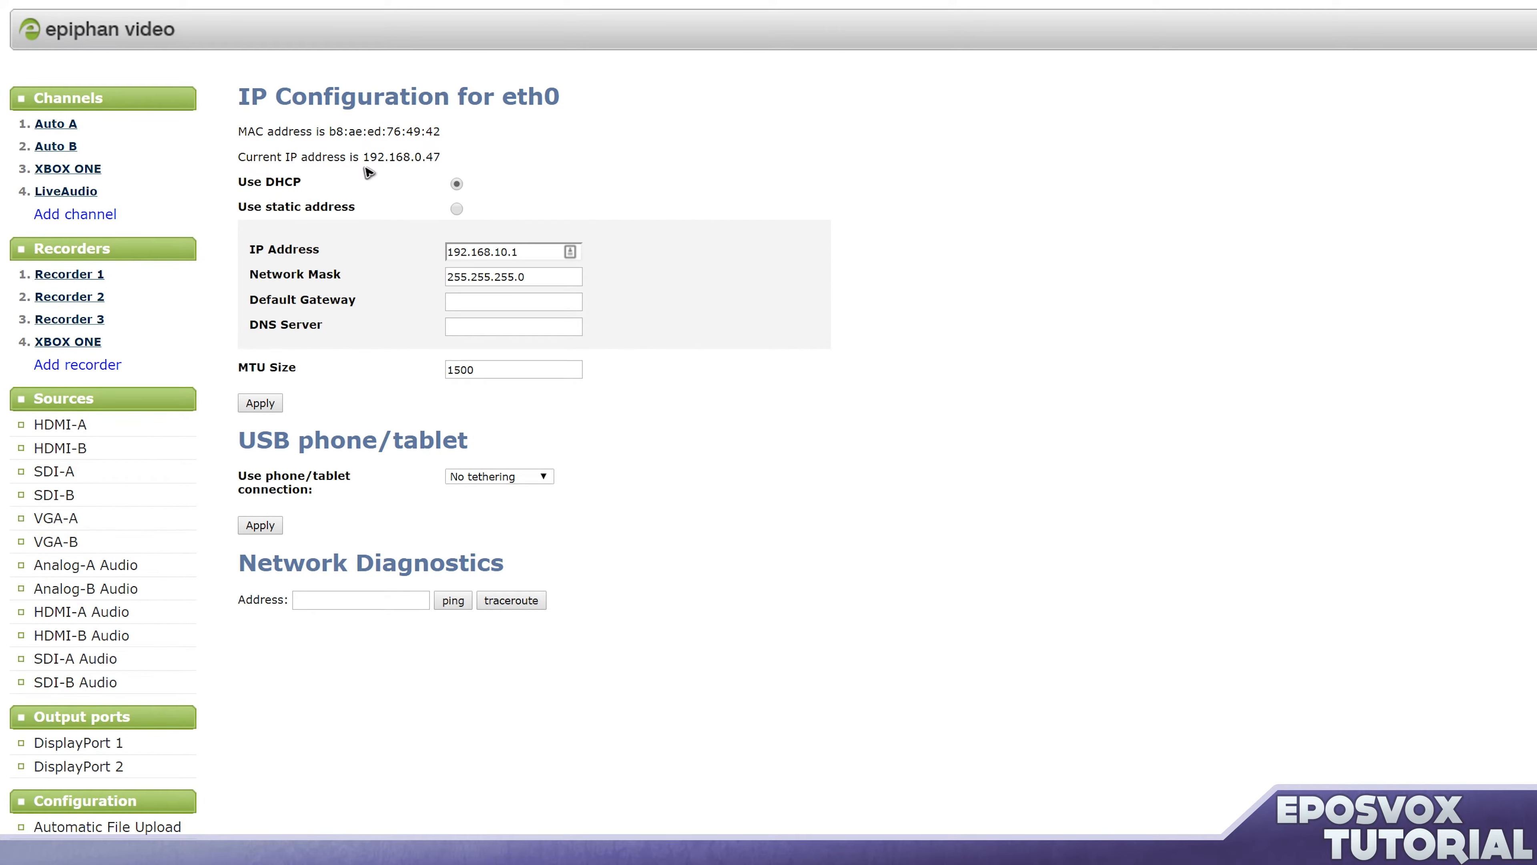
{"action": "mouse_move", "coordinate": [418, 262]}
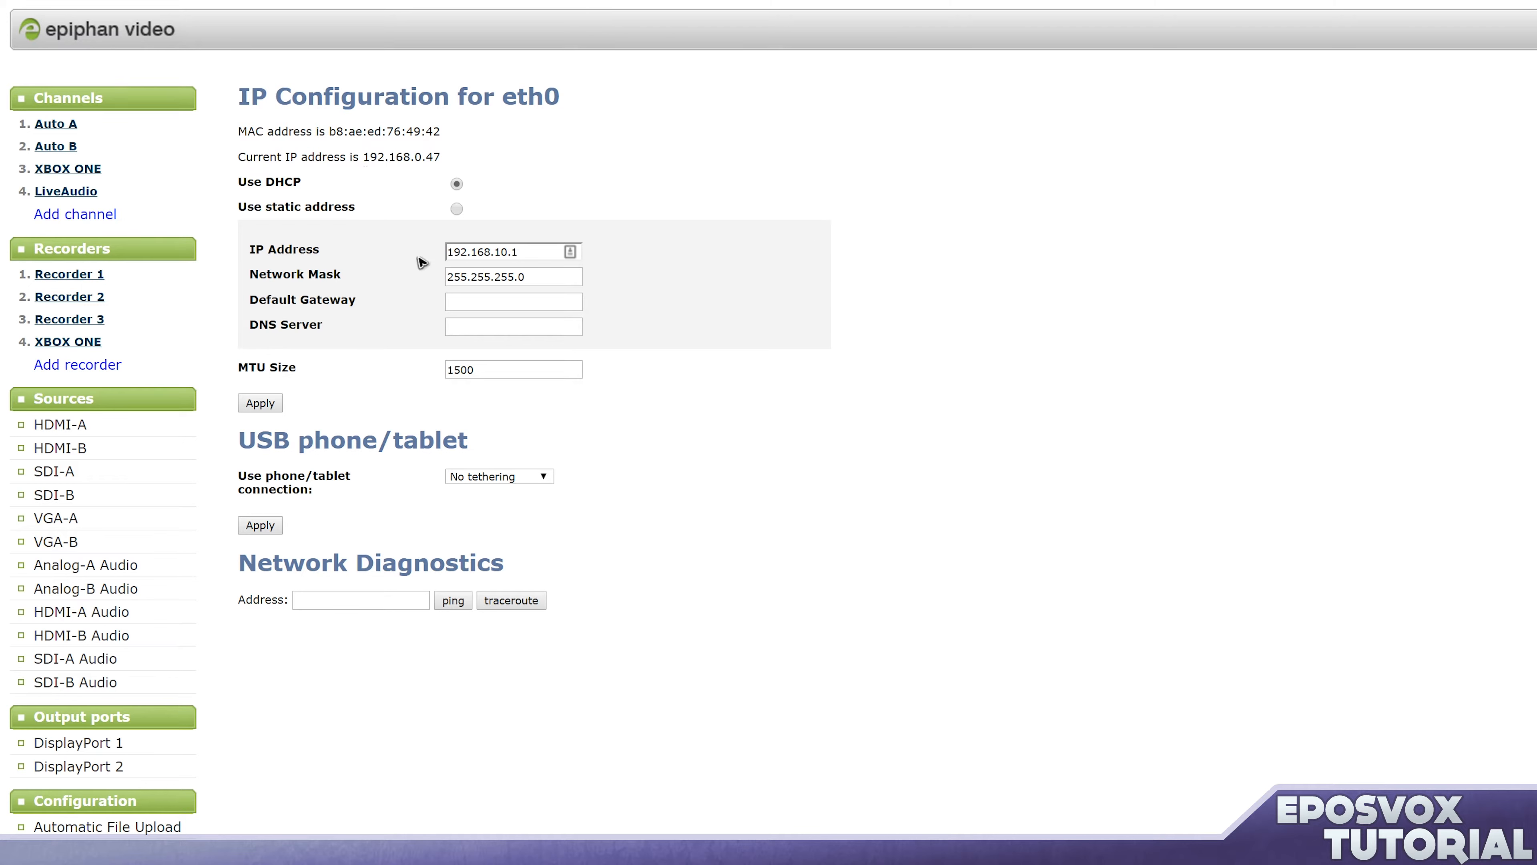
{"action": "left_click", "coordinate": [456, 208]}
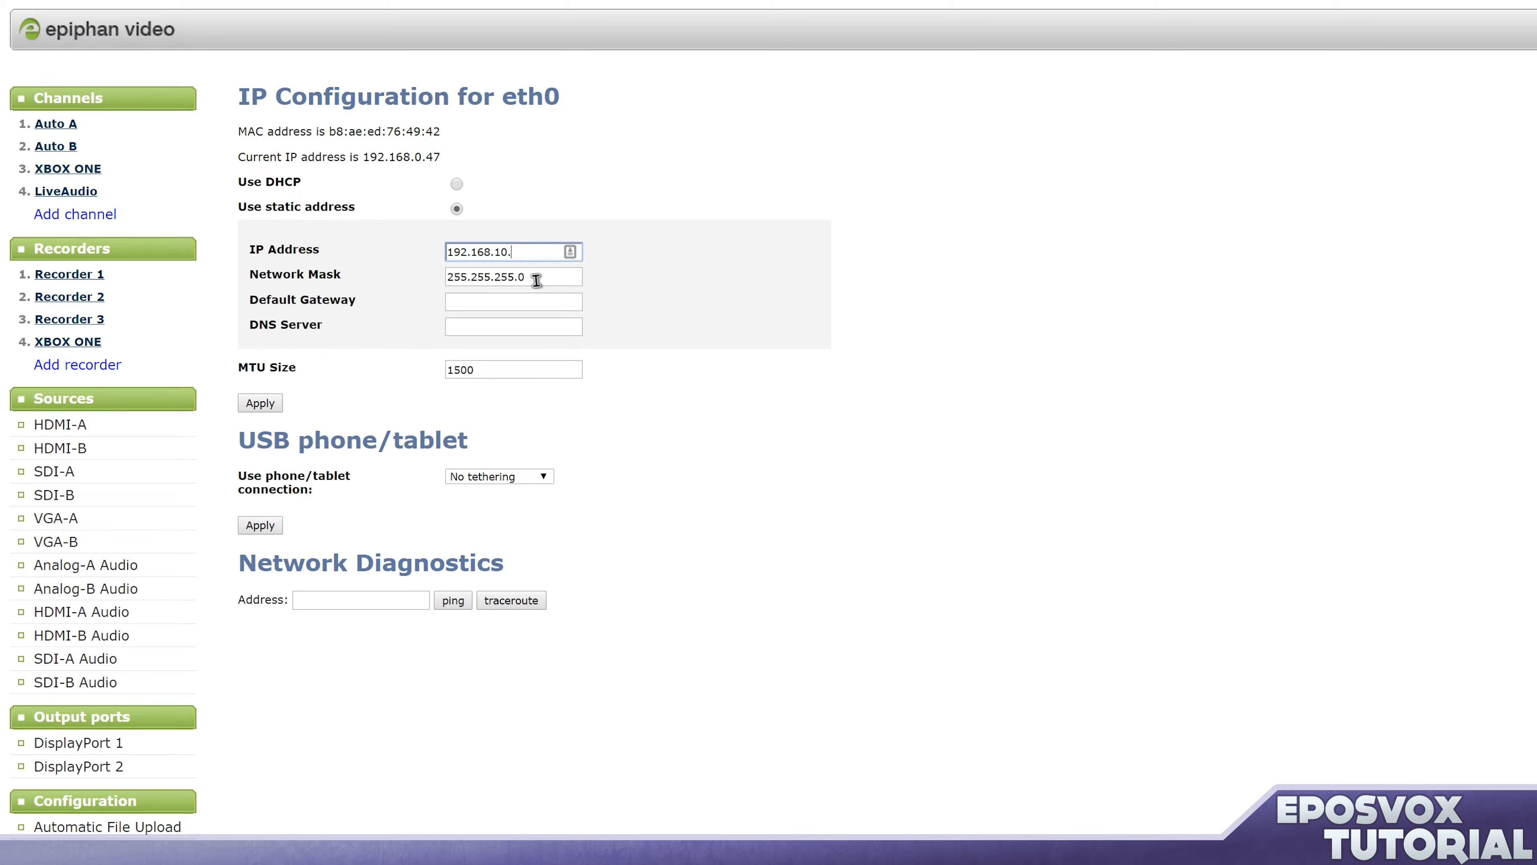
{"action": "type", "text": "47"}
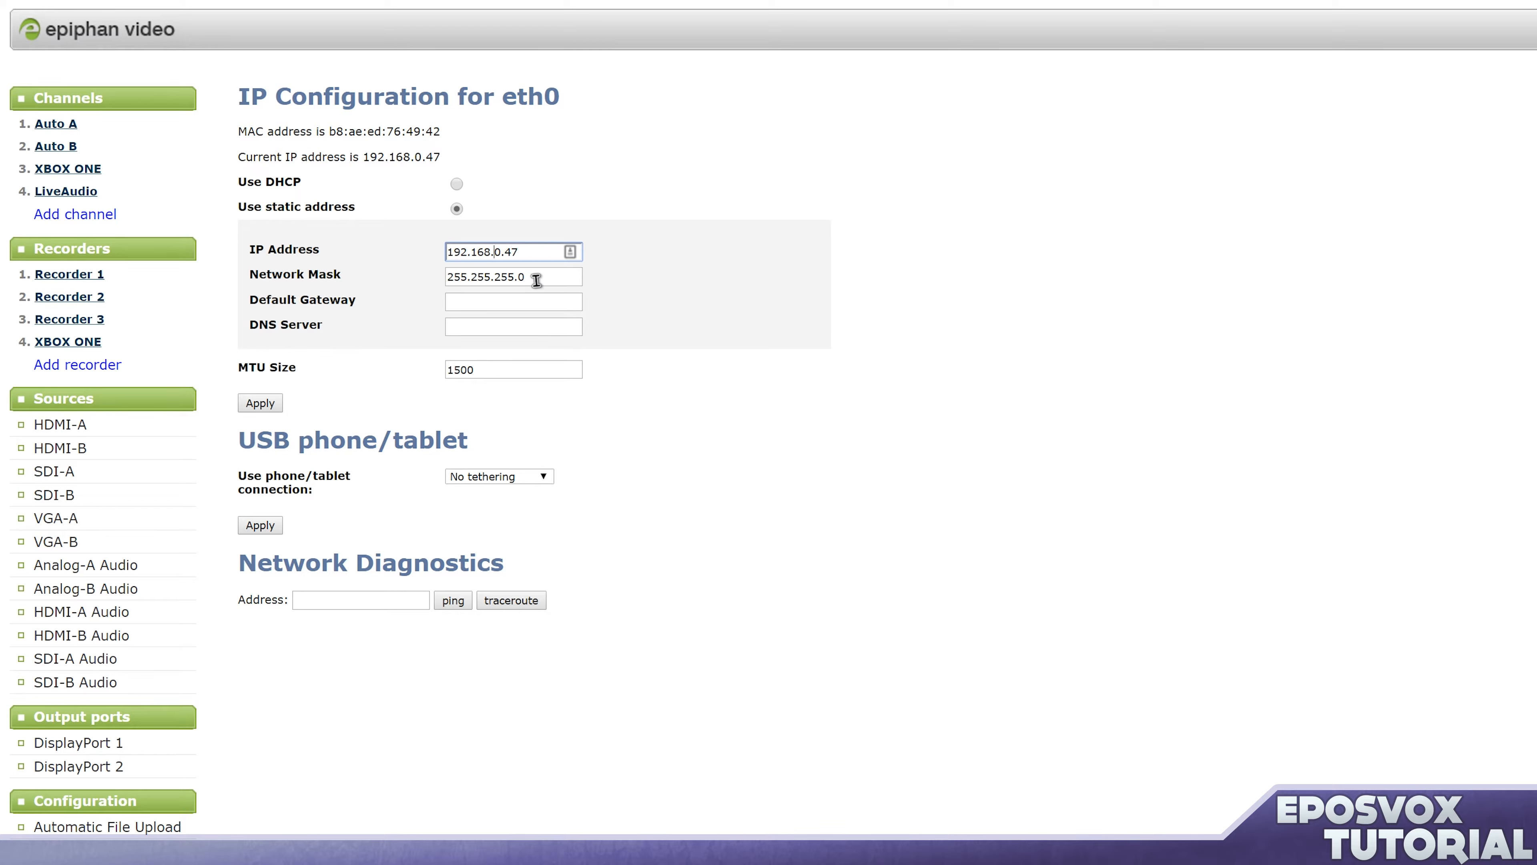
{"action": "mouse_move", "coordinate": [633, 248]}
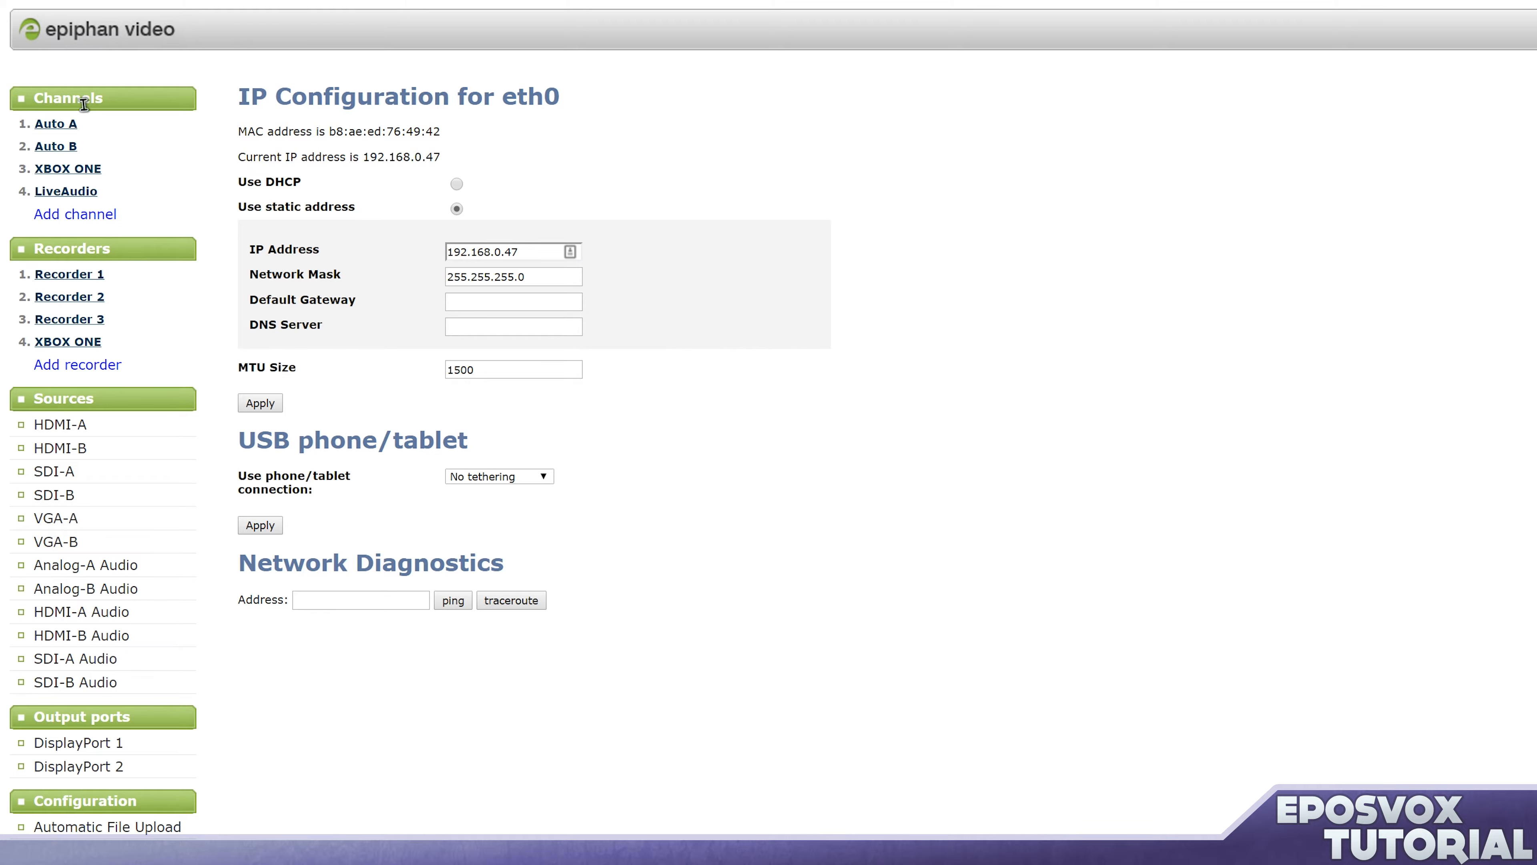
{"action": "mouse_move", "coordinate": [180, 73]}
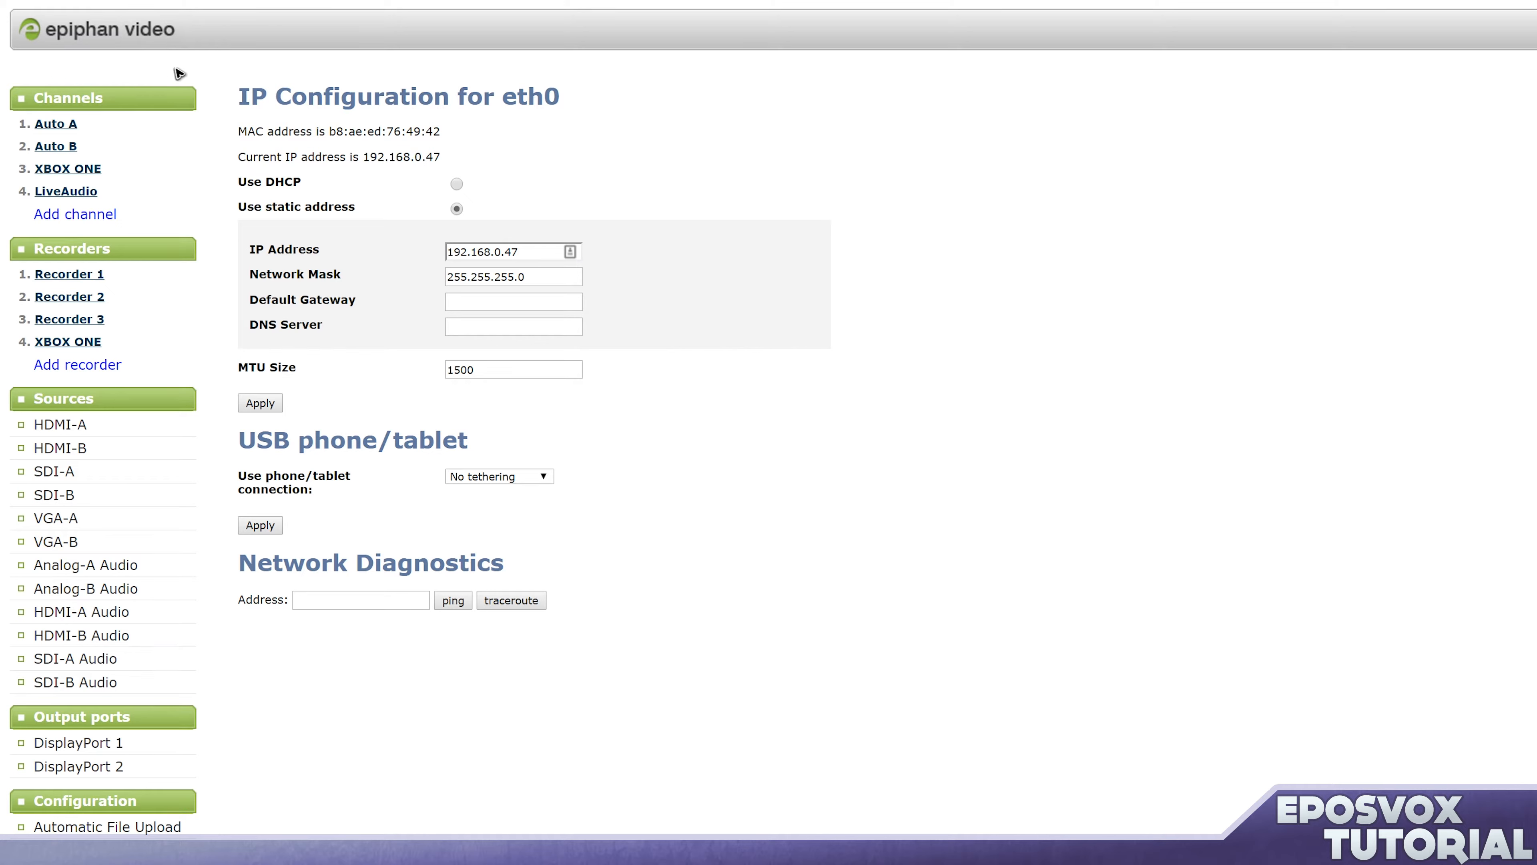
{"action": "mouse_move", "coordinate": [470, 157]}
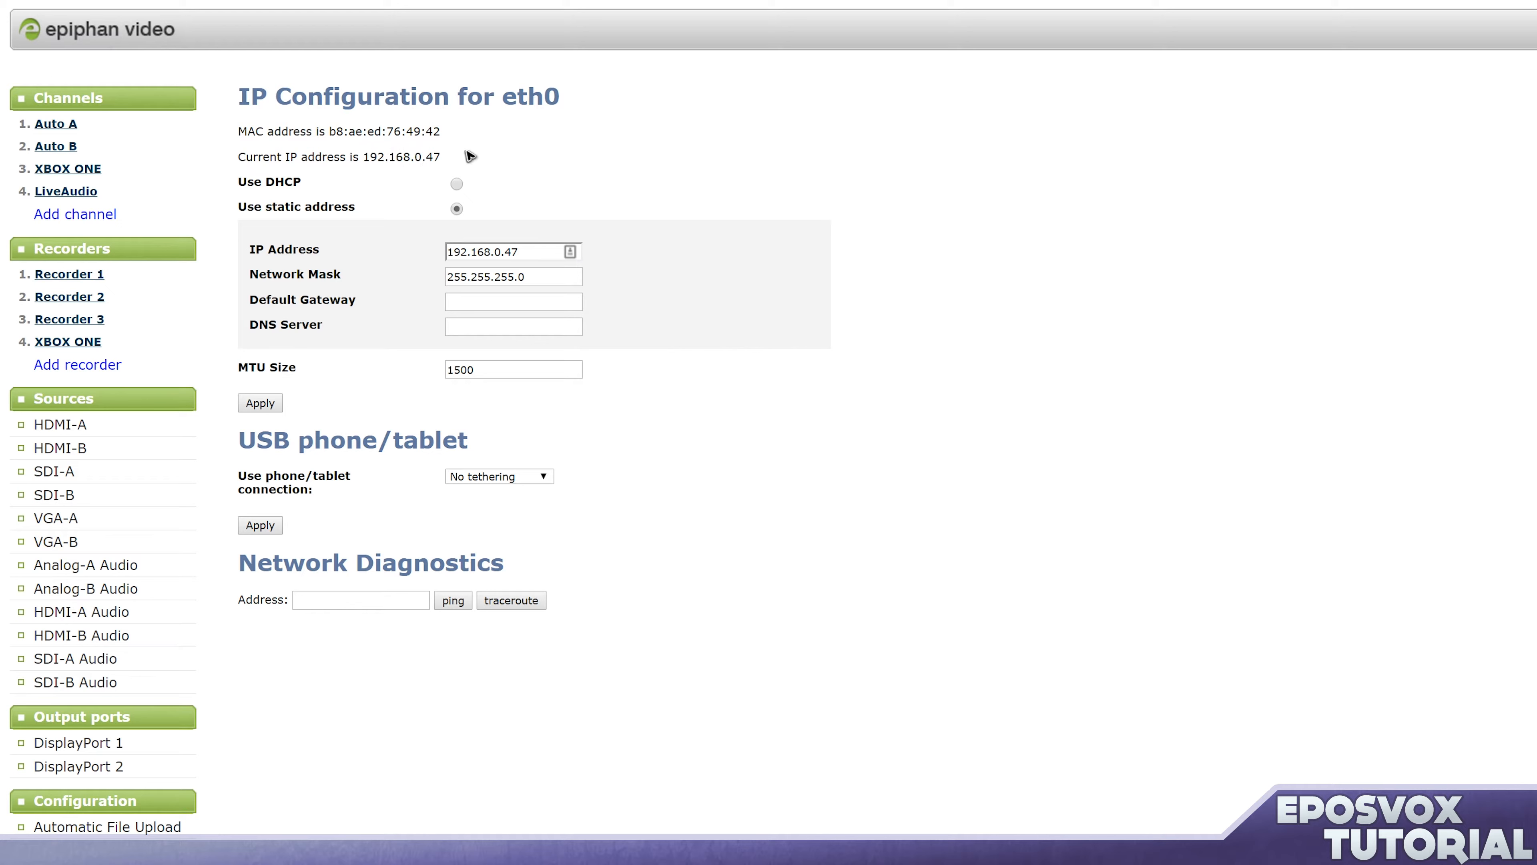
{"action": "mouse_move", "coordinate": [307, 150]}
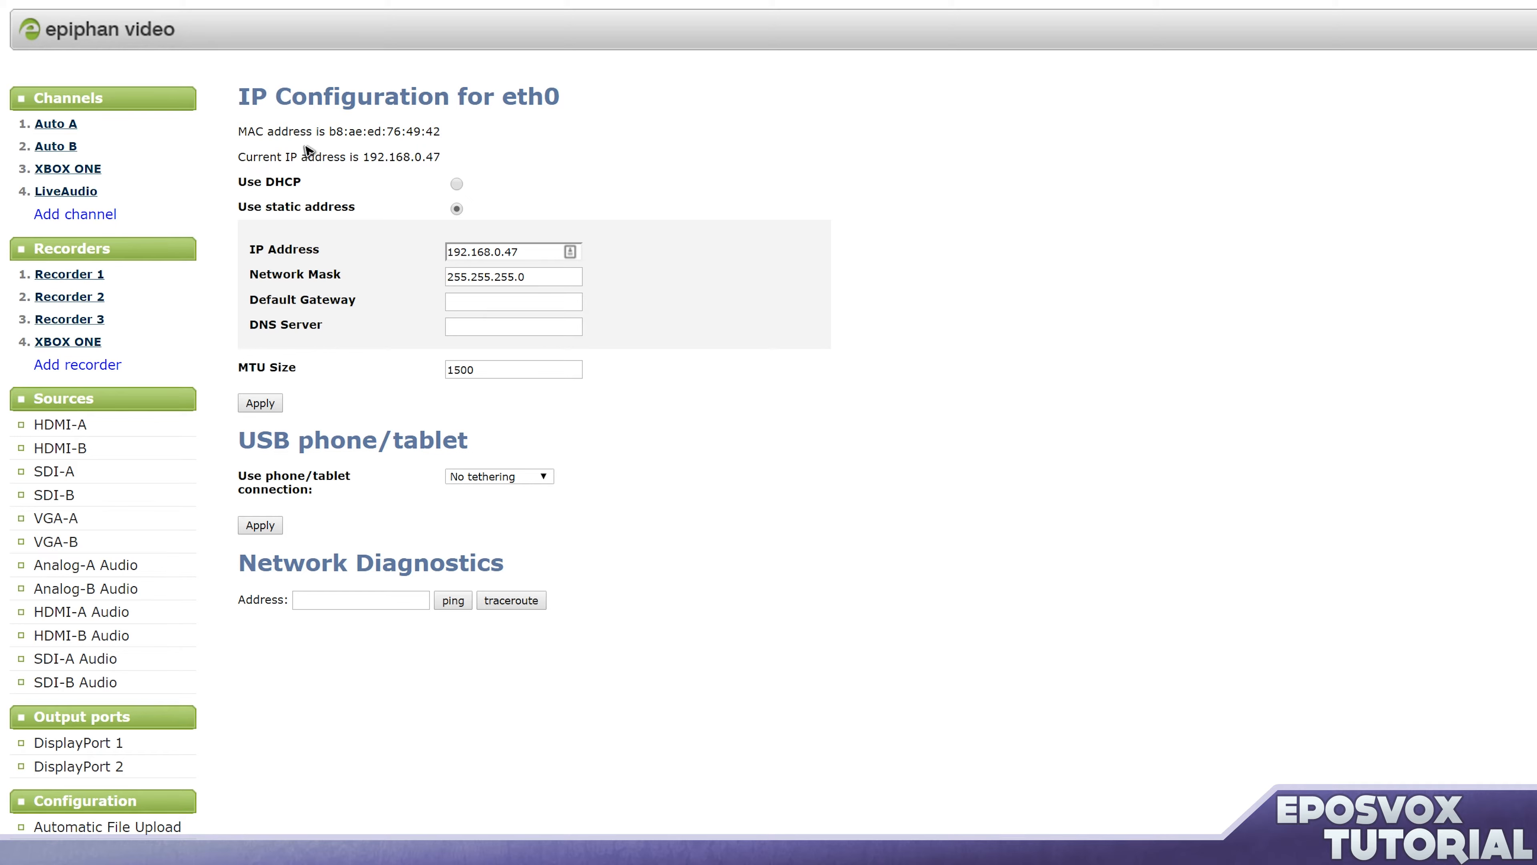
{"action": "mouse_move", "coordinate": [453, 158]}
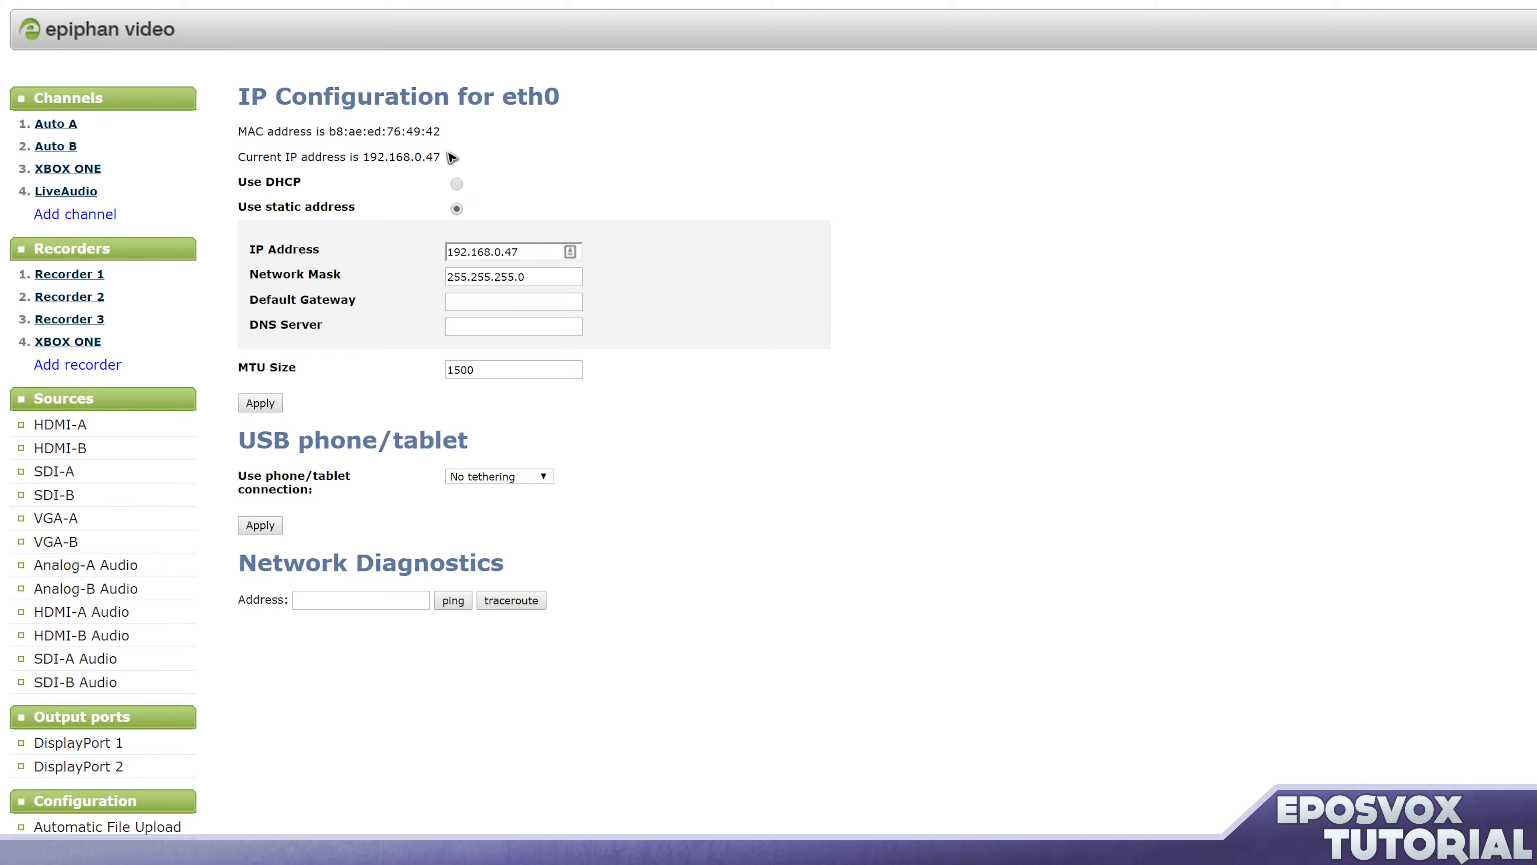
{"action": "mouse_move", "coordinate": [493, 158]}
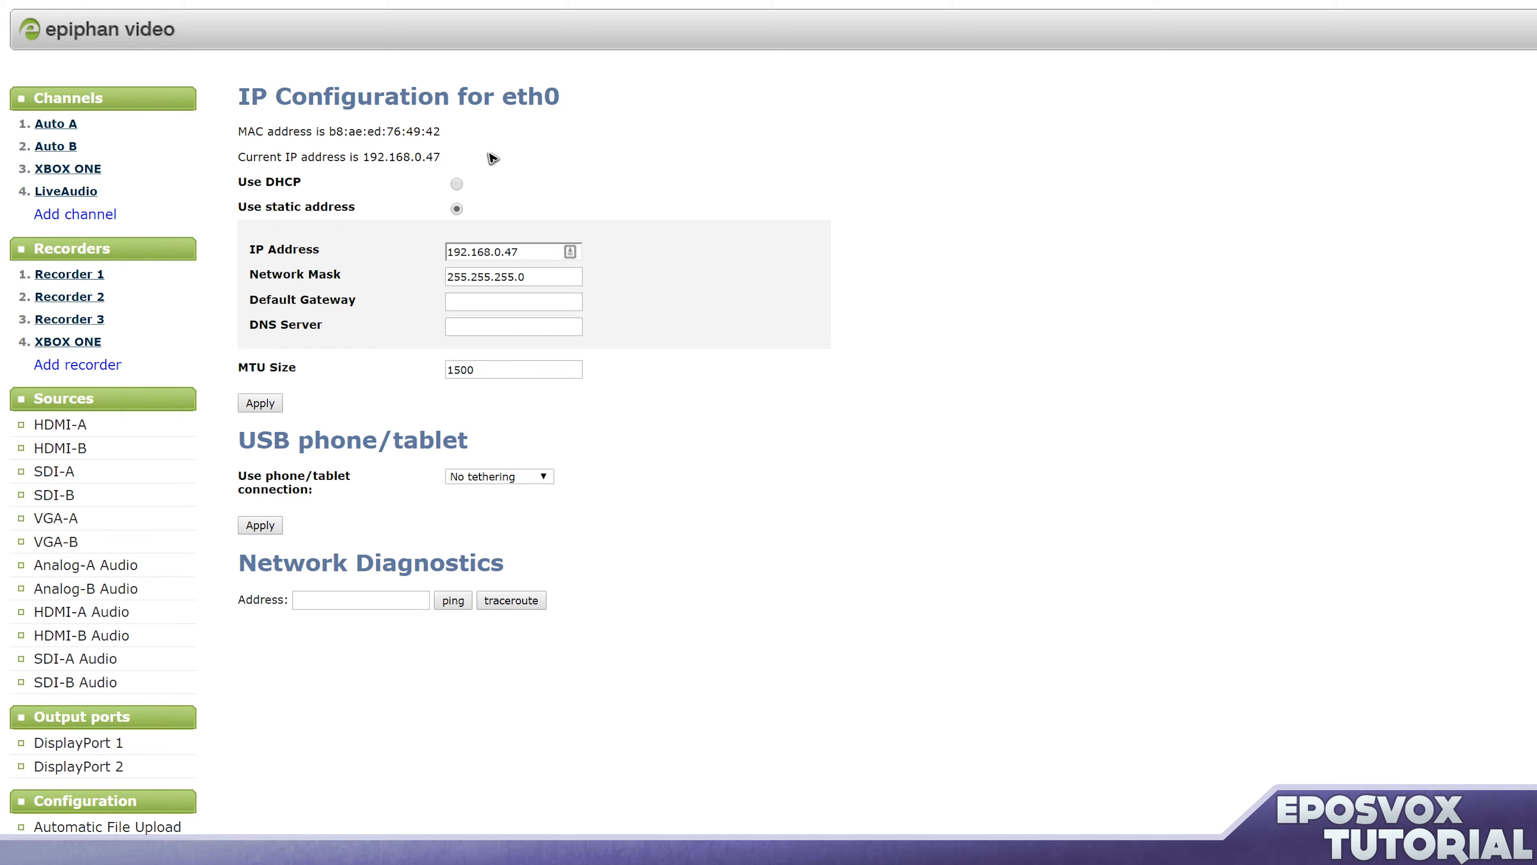
{"action": "mouse_move", "coordinate": [507, 157]}
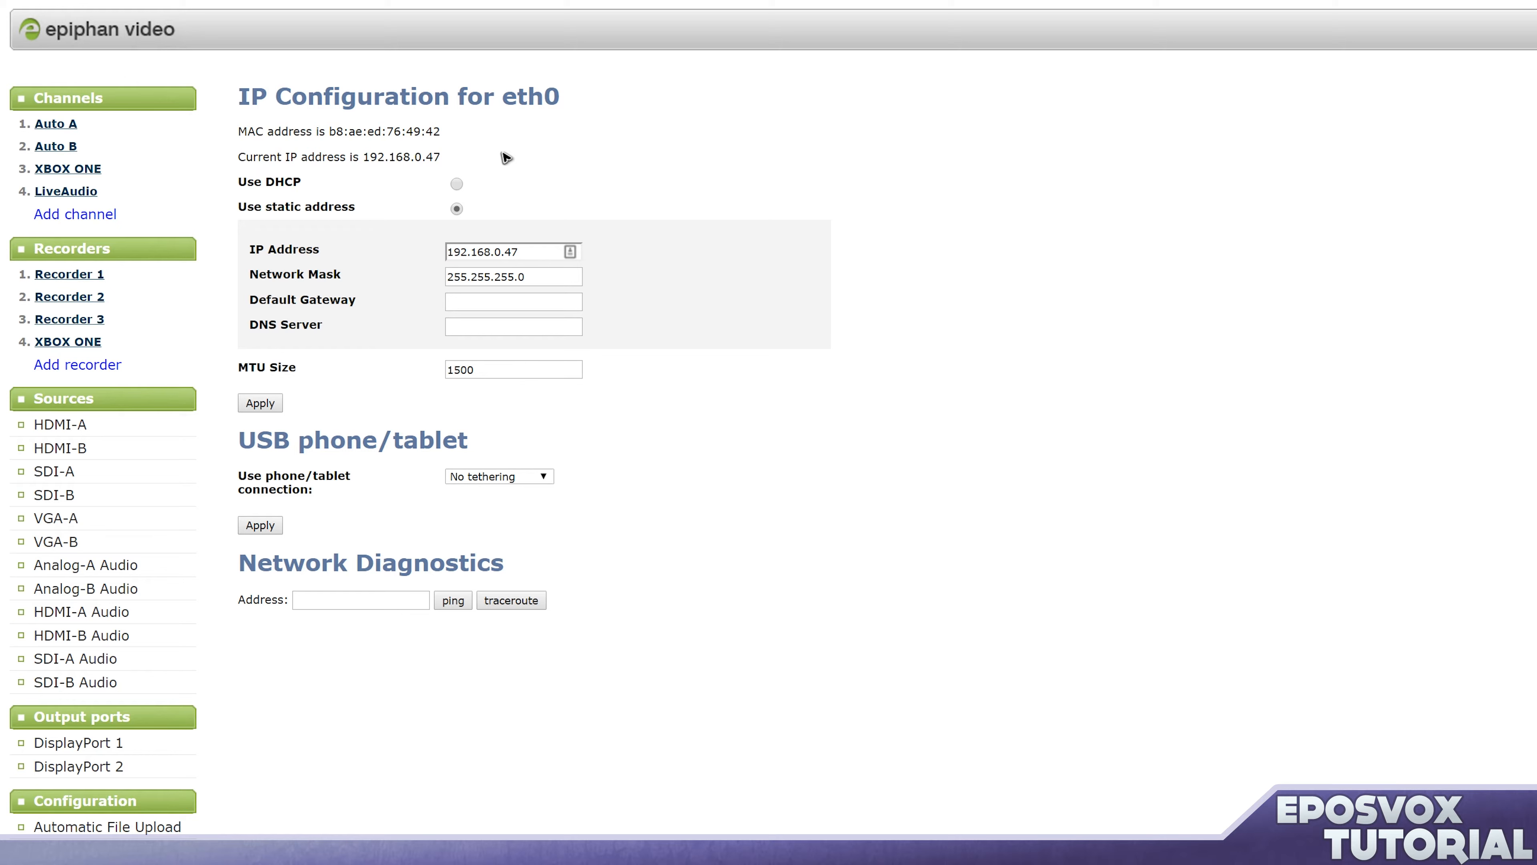
{"action": "mouse_move", "coordinate": [357, 176]}
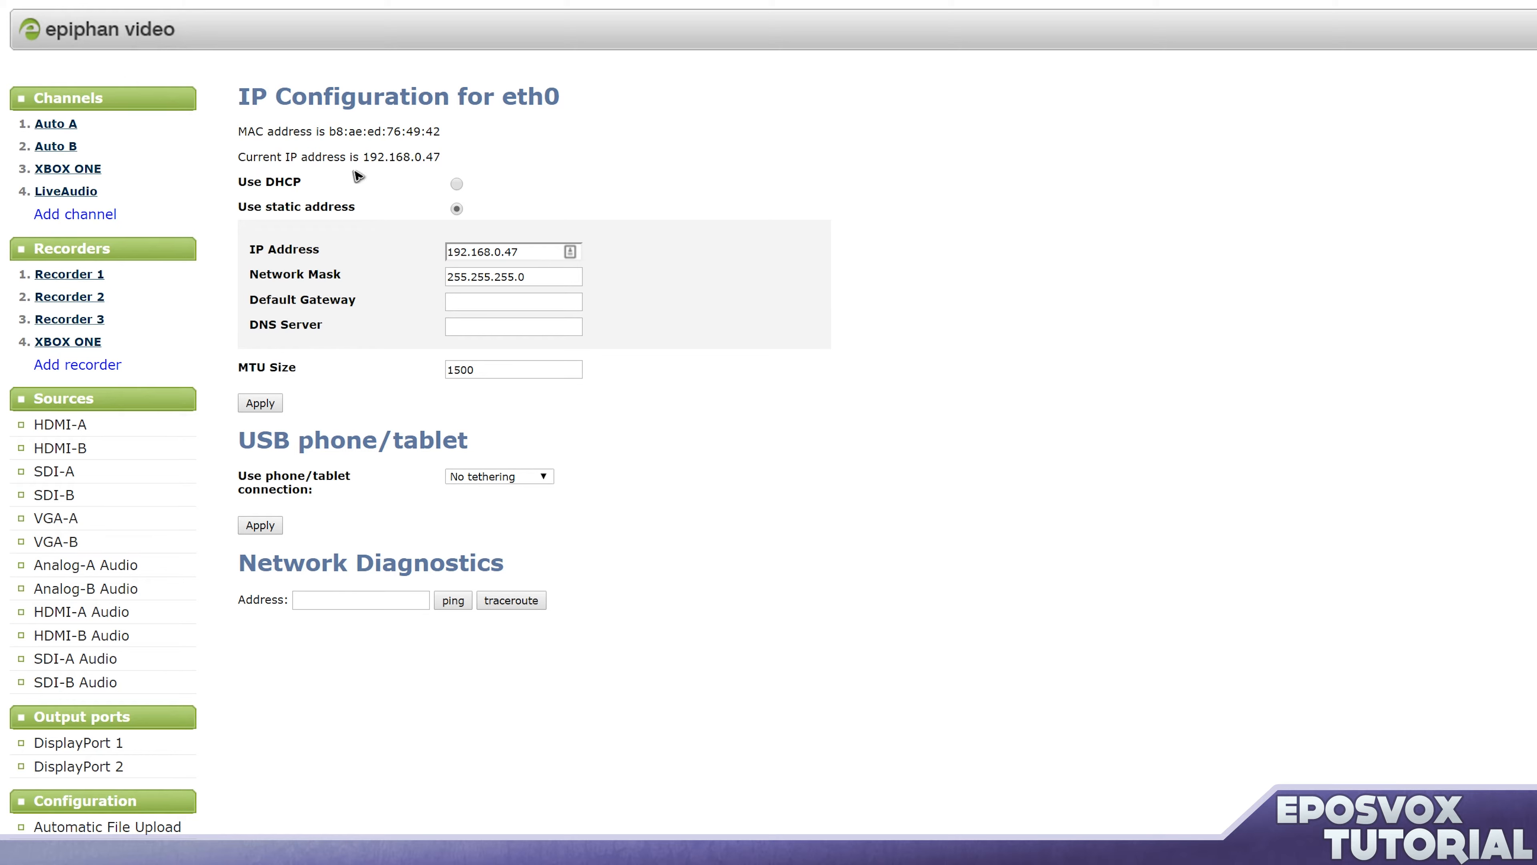
{"action": "mouse_move", "coordinate": [345, 169]}
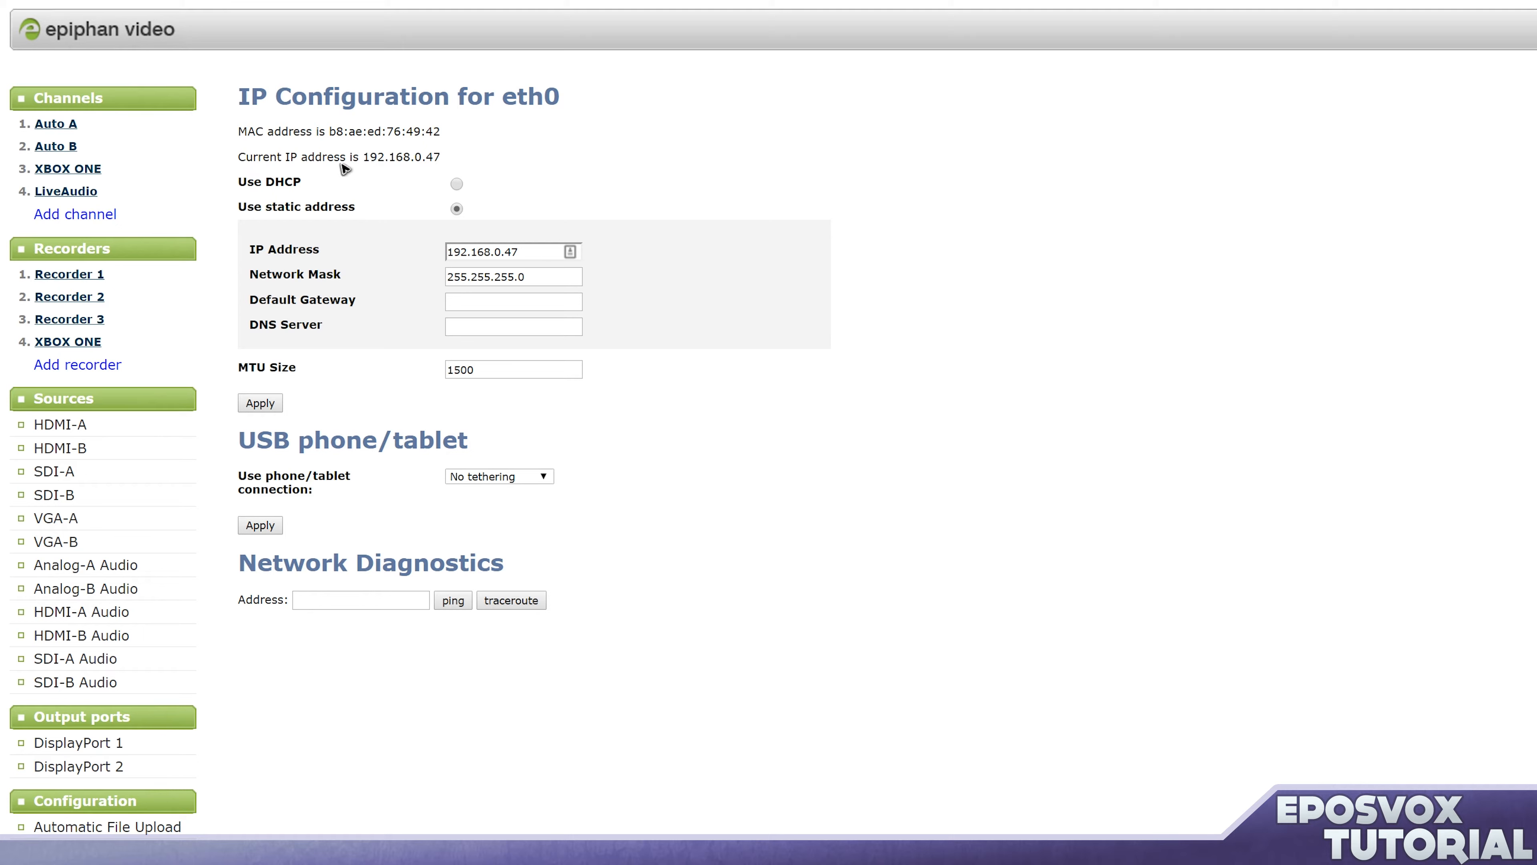
{"action": "mouse_move", "coordinate": [425, 230]}
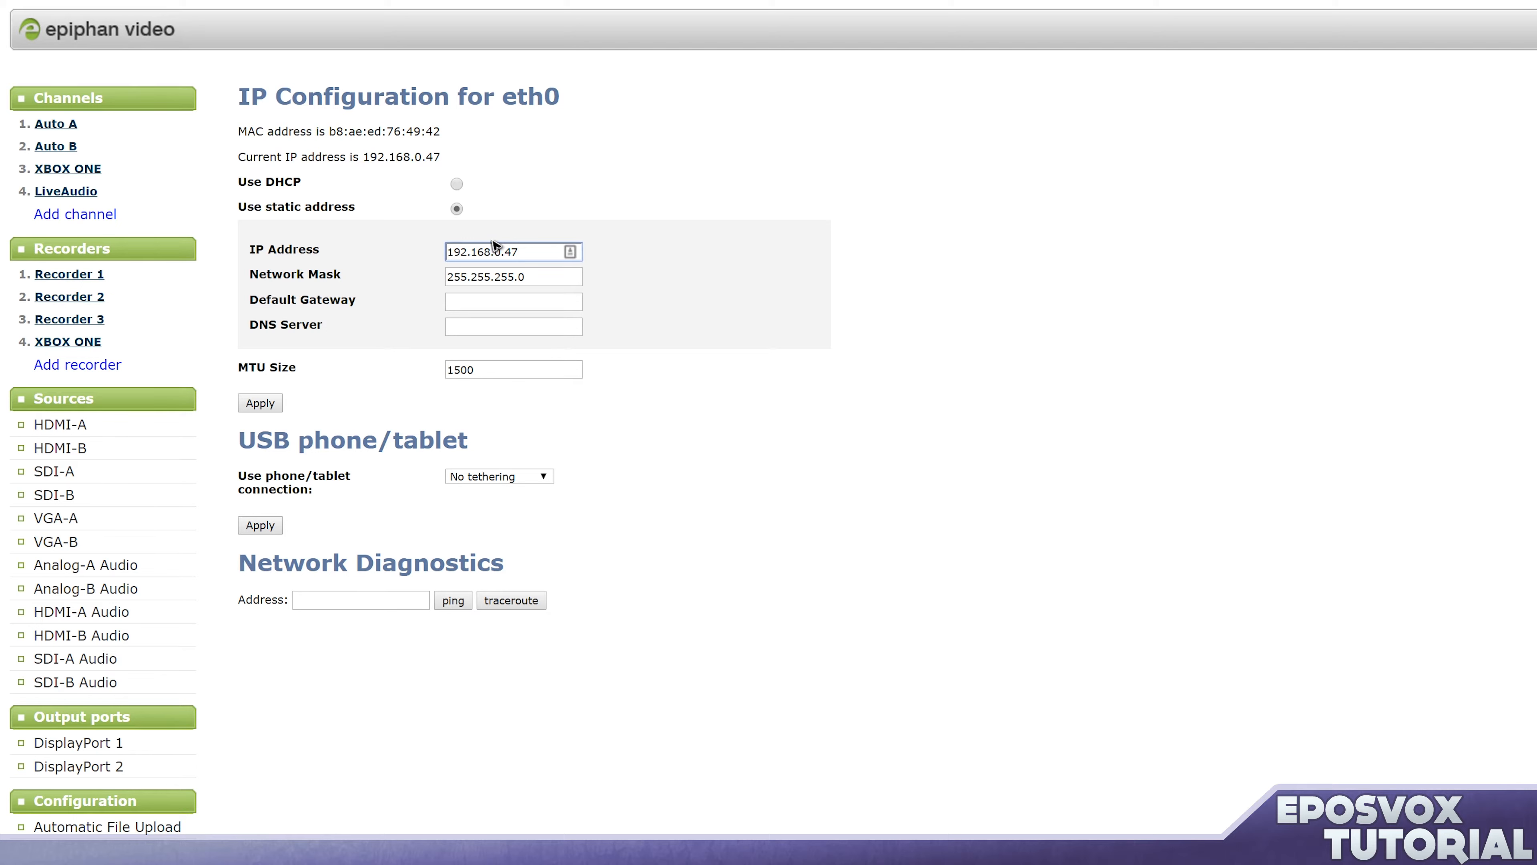
{"action": "mouse_move", "coordinate": [503, 276]}
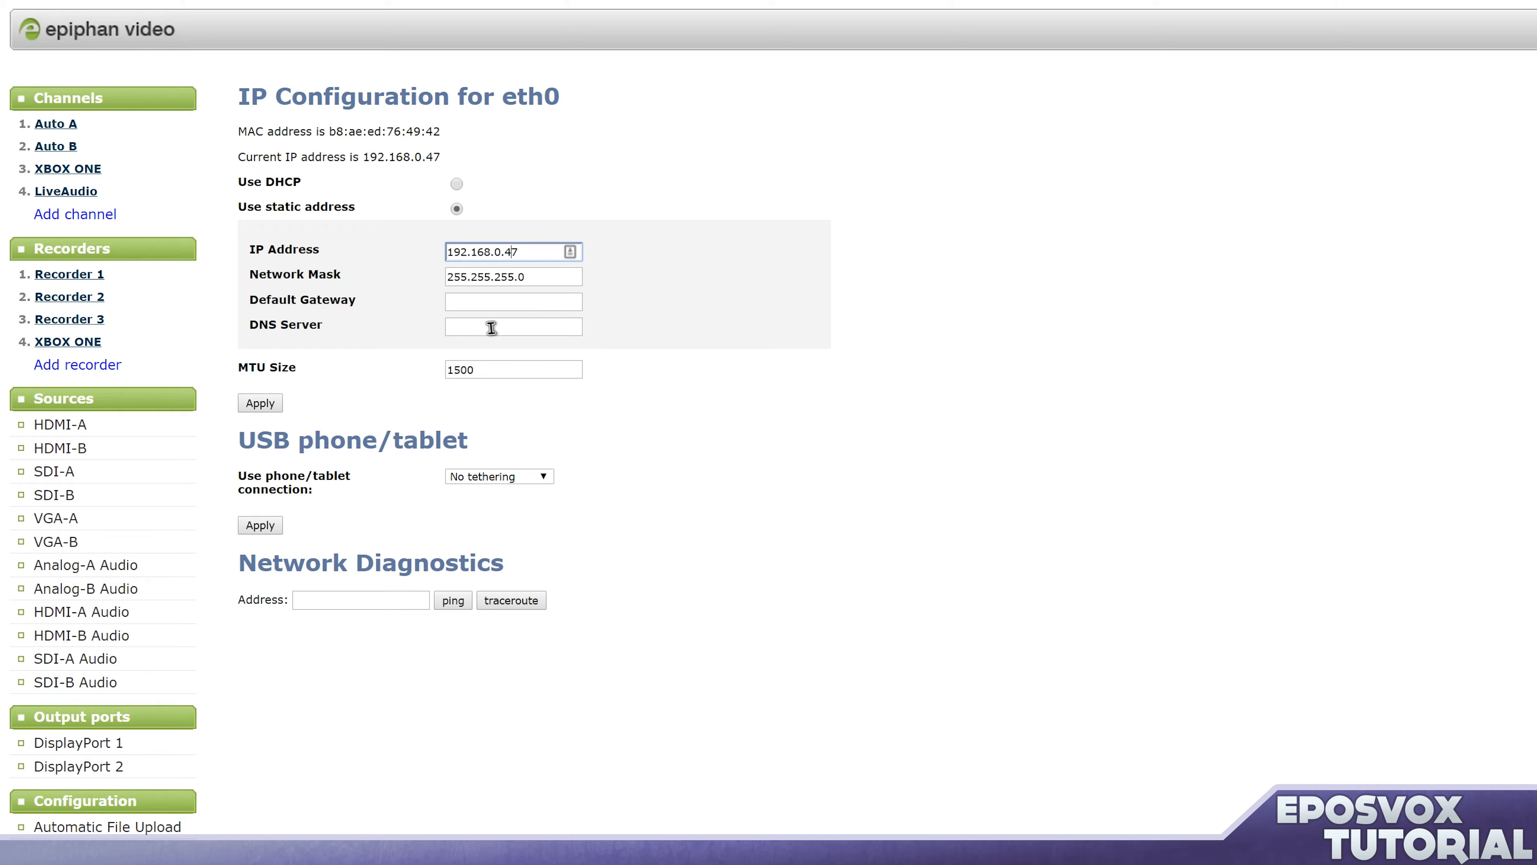
{"action": "mouse_move", "coordinate": [467, 422]}
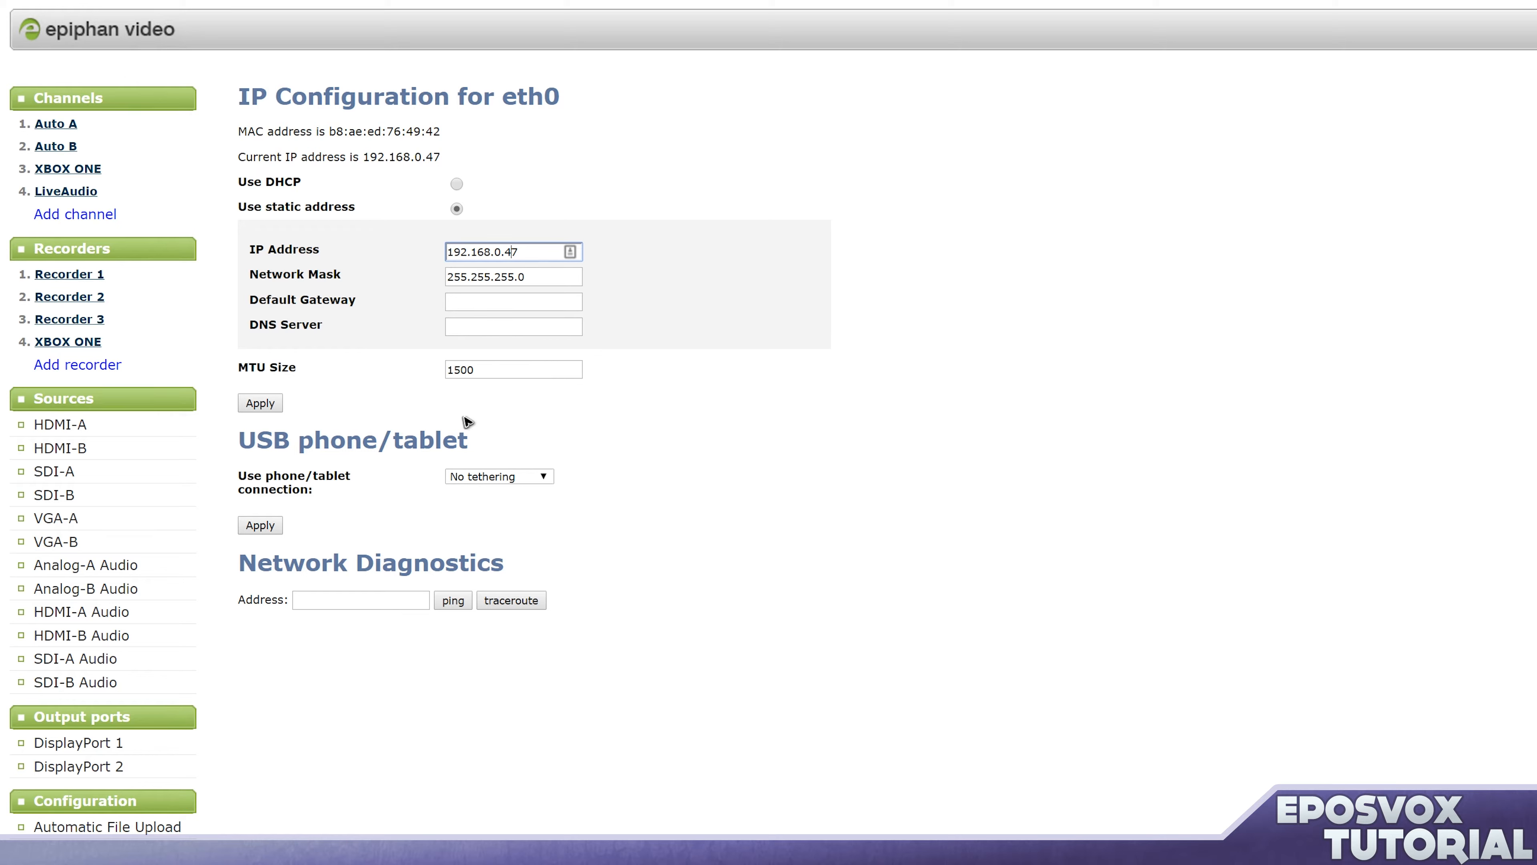
{"action": "mouse_move", "coordinate": [456, 503]}
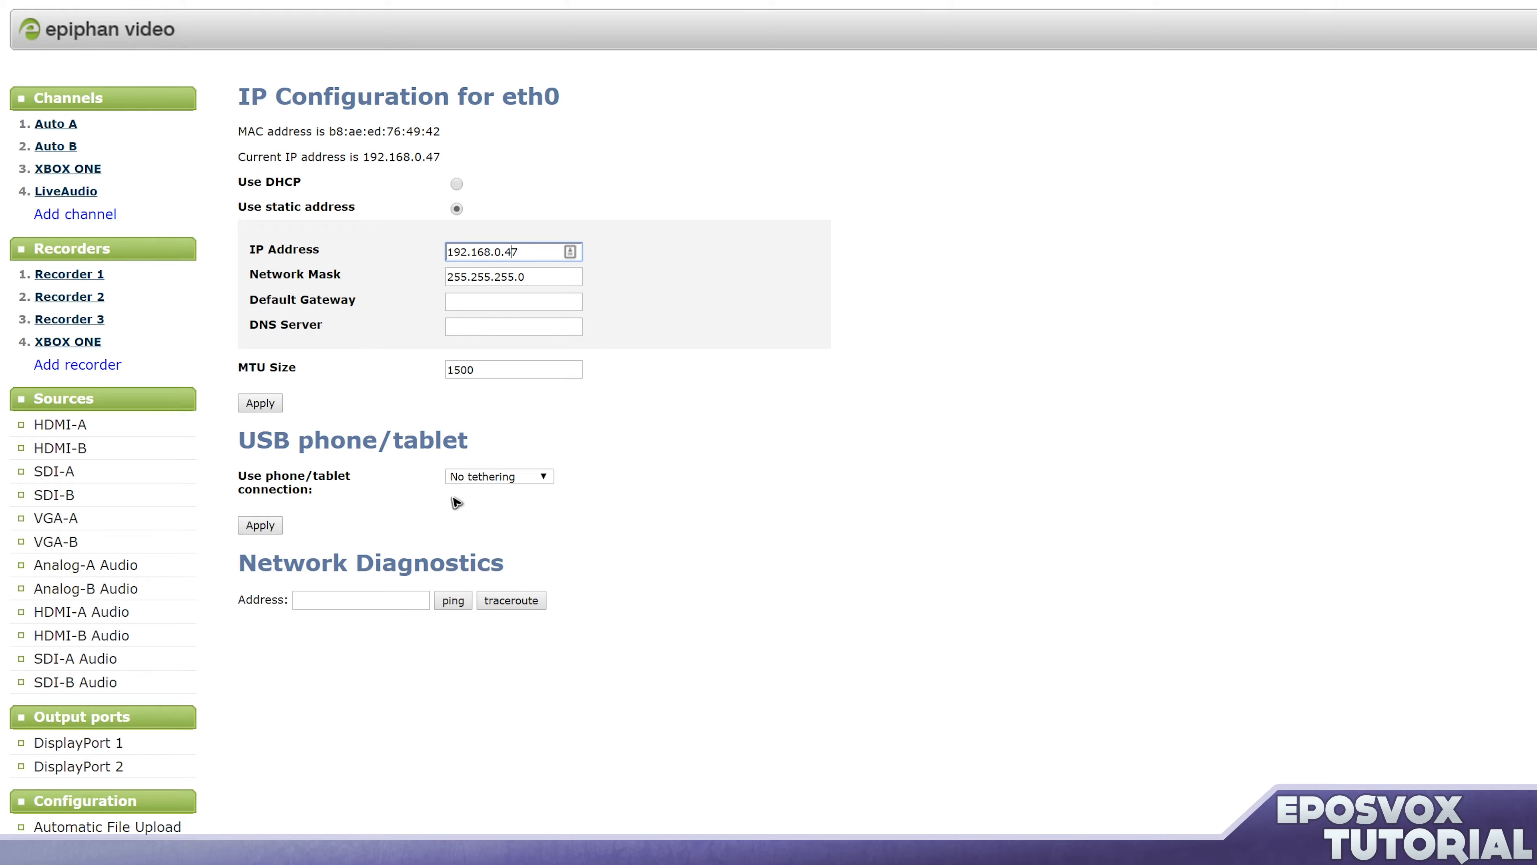
{"action": "left_click", "coordinate": [498, 476]}
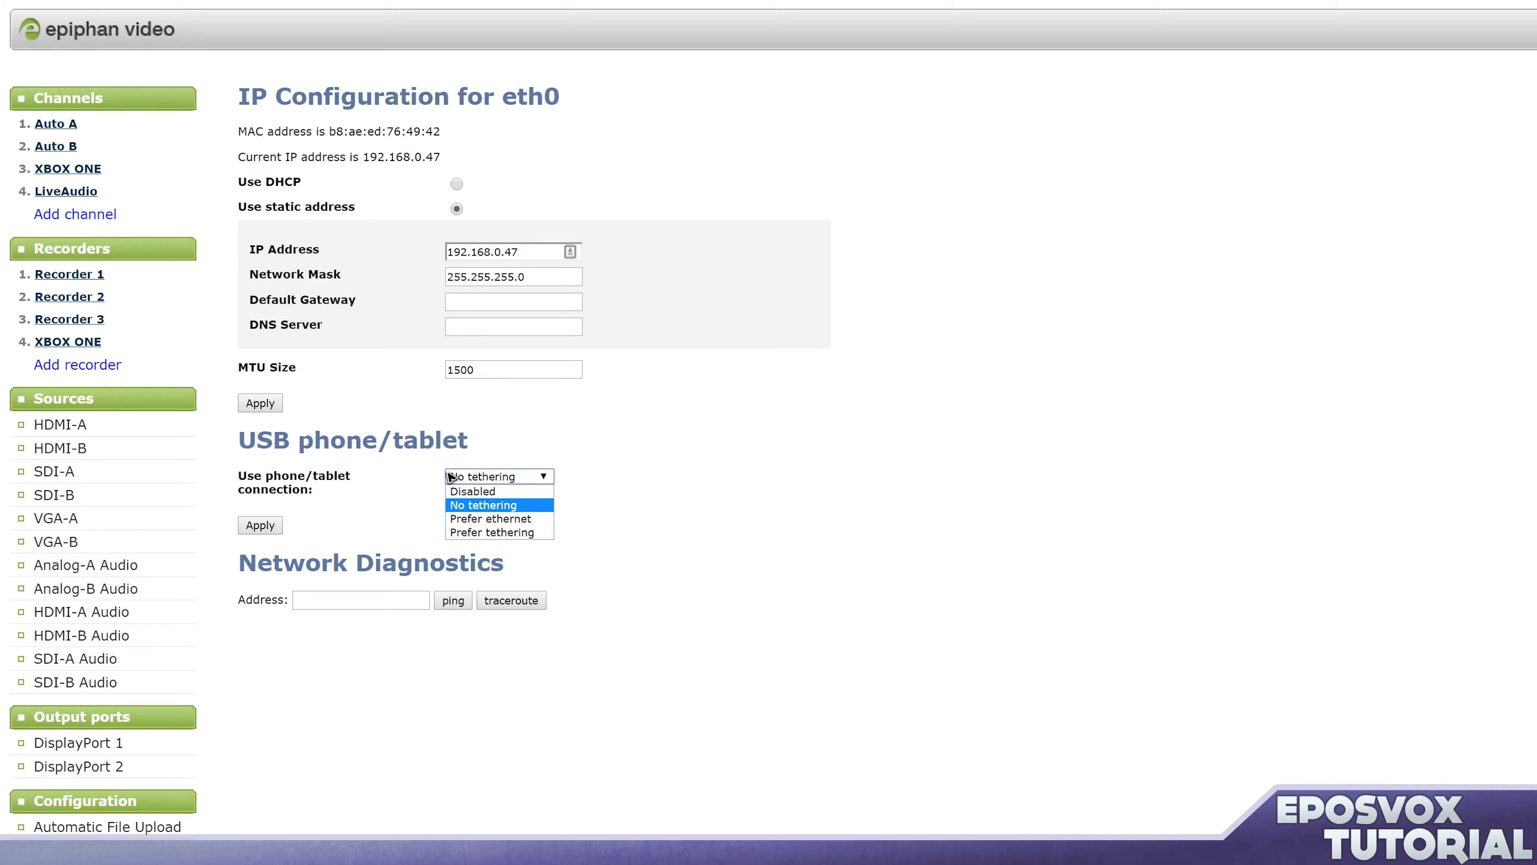
{"action": "left_click", "coordinate": [481, 504]}
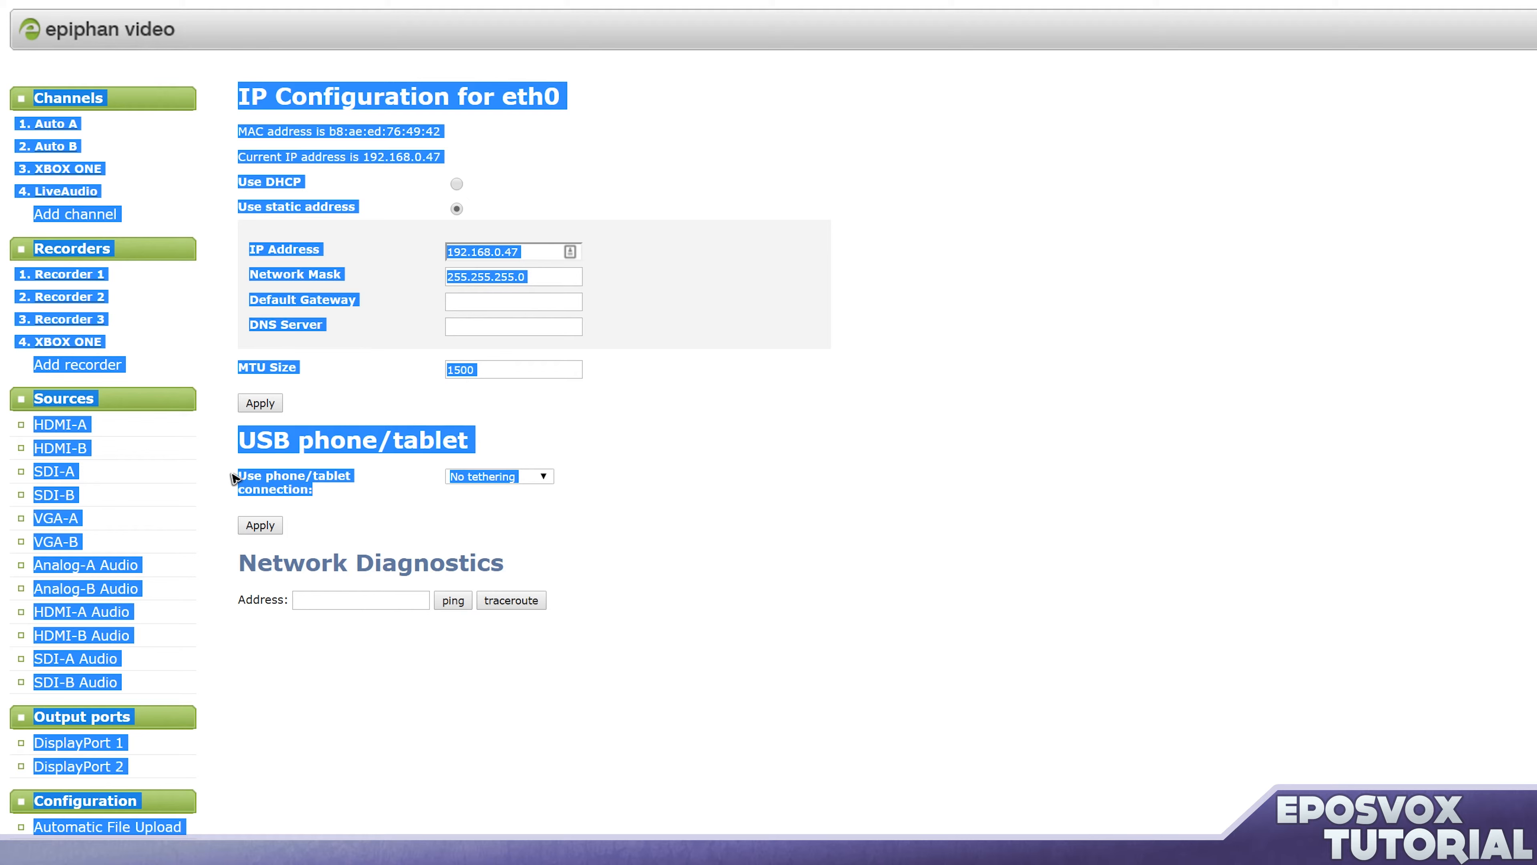
{"action": "left_click", "coordinate": [456, 482]}
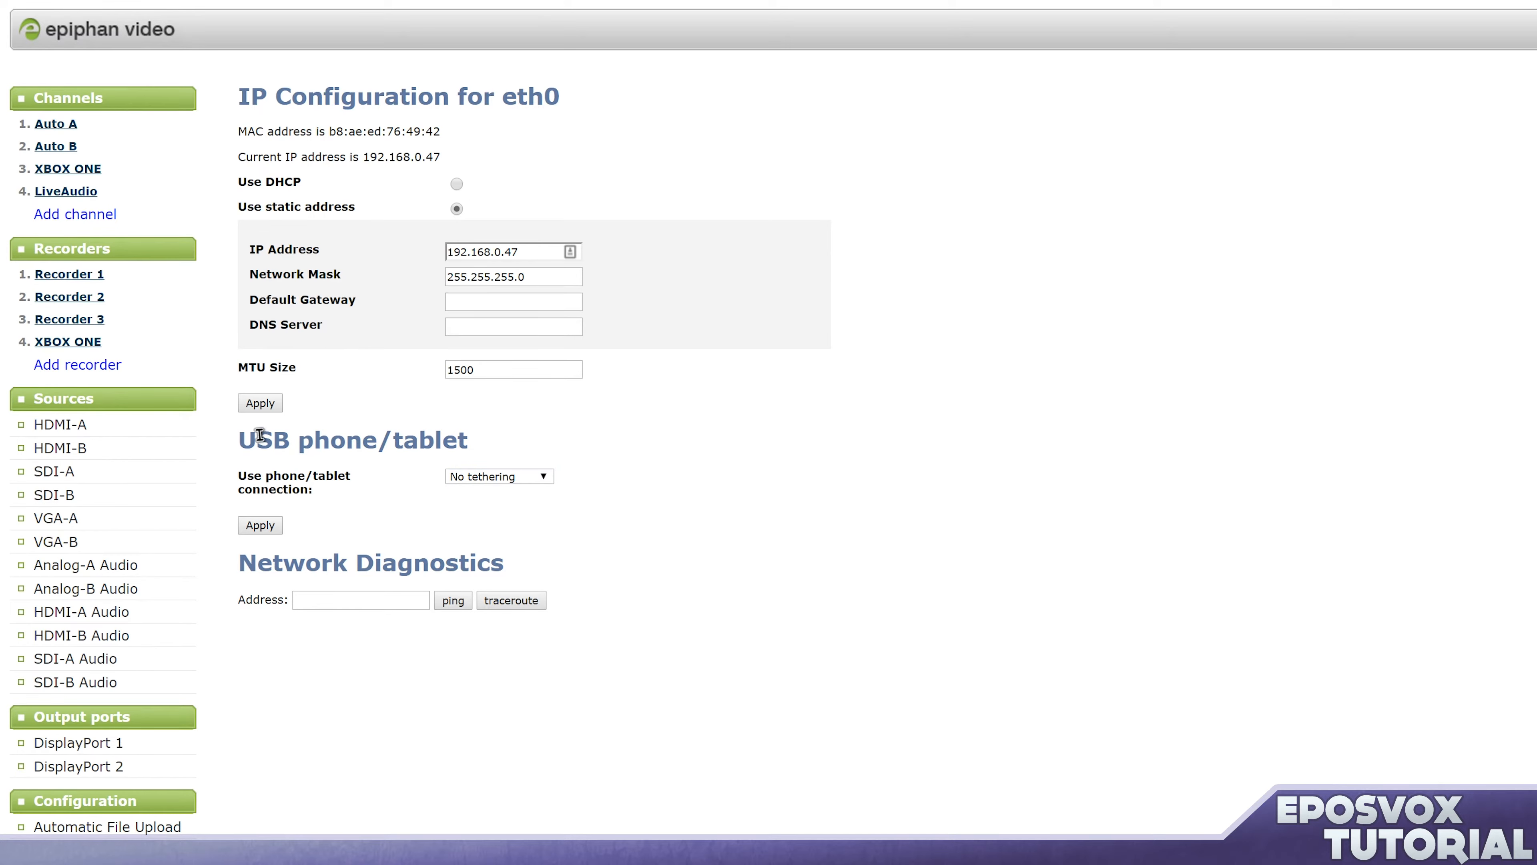
{"action": "left_click", "coordinate": [498, 476]}
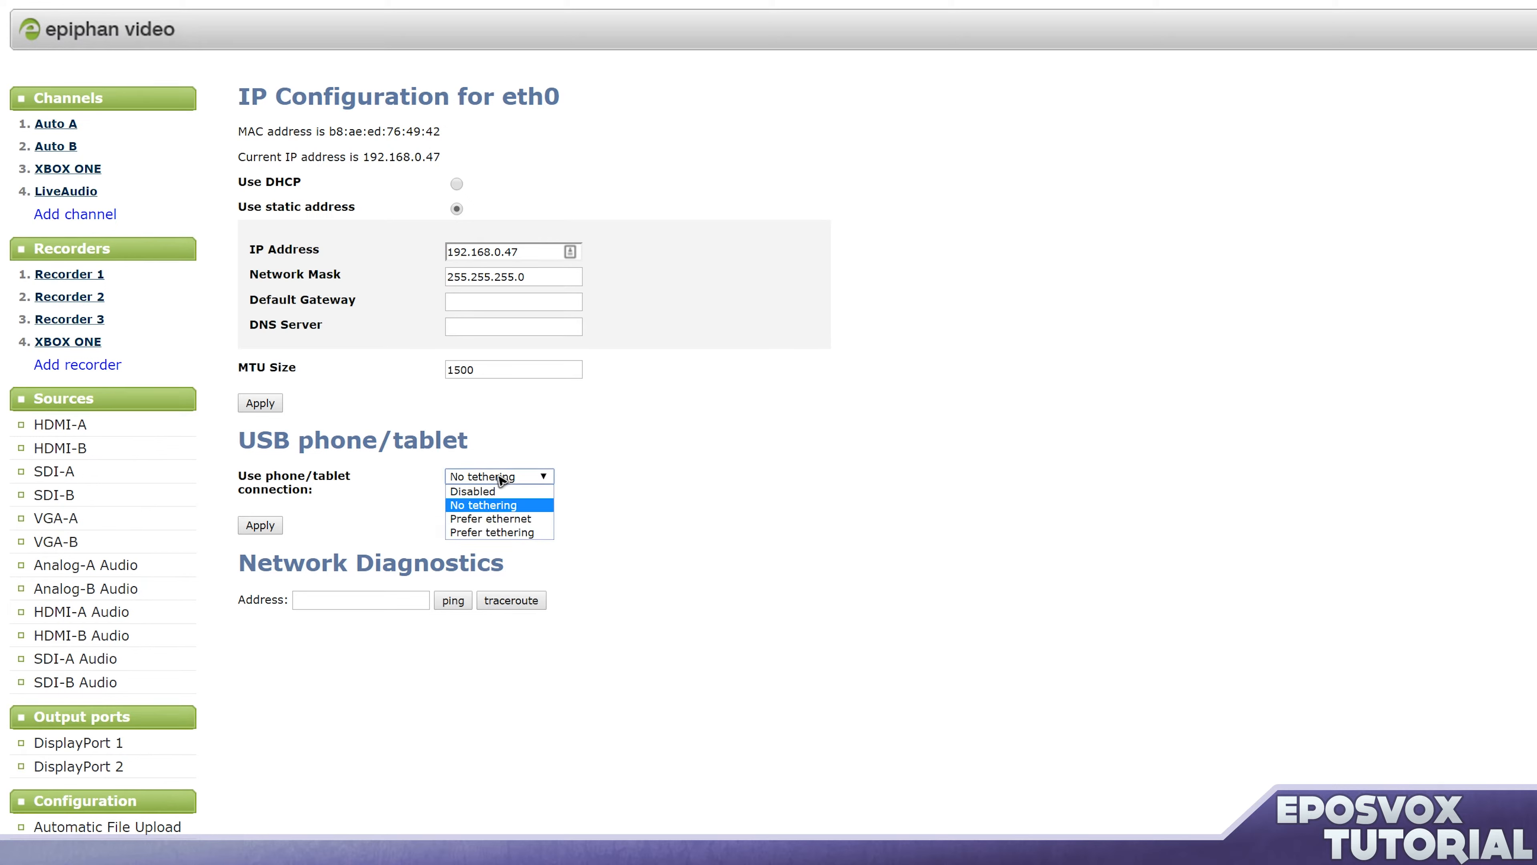
{"action": "mouse_move", "coordinate": [490, 518]}
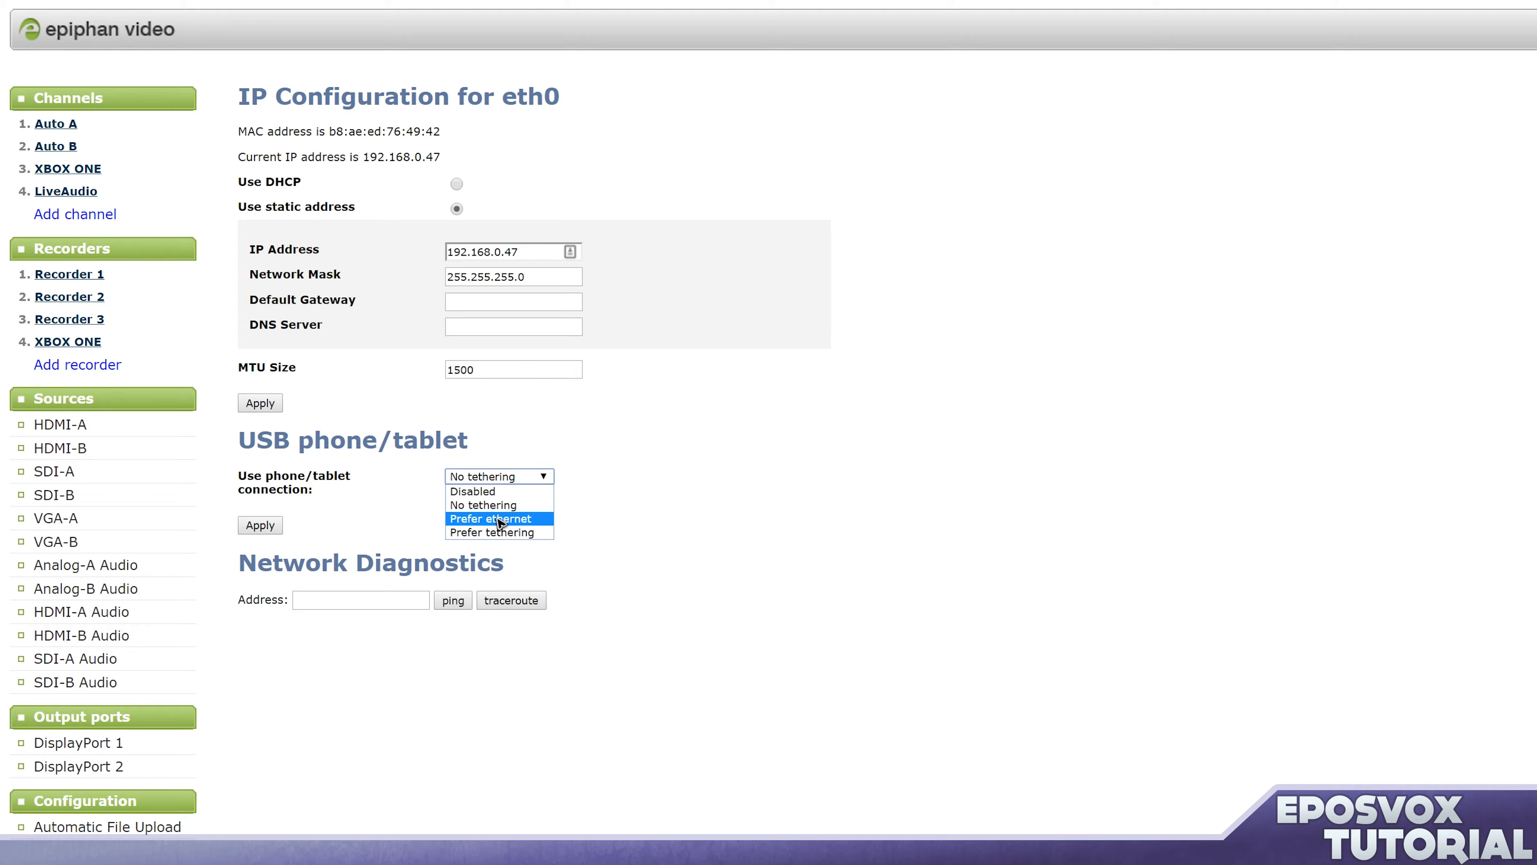
{"action": "mouse_move", "coordinate": [481, 504]}
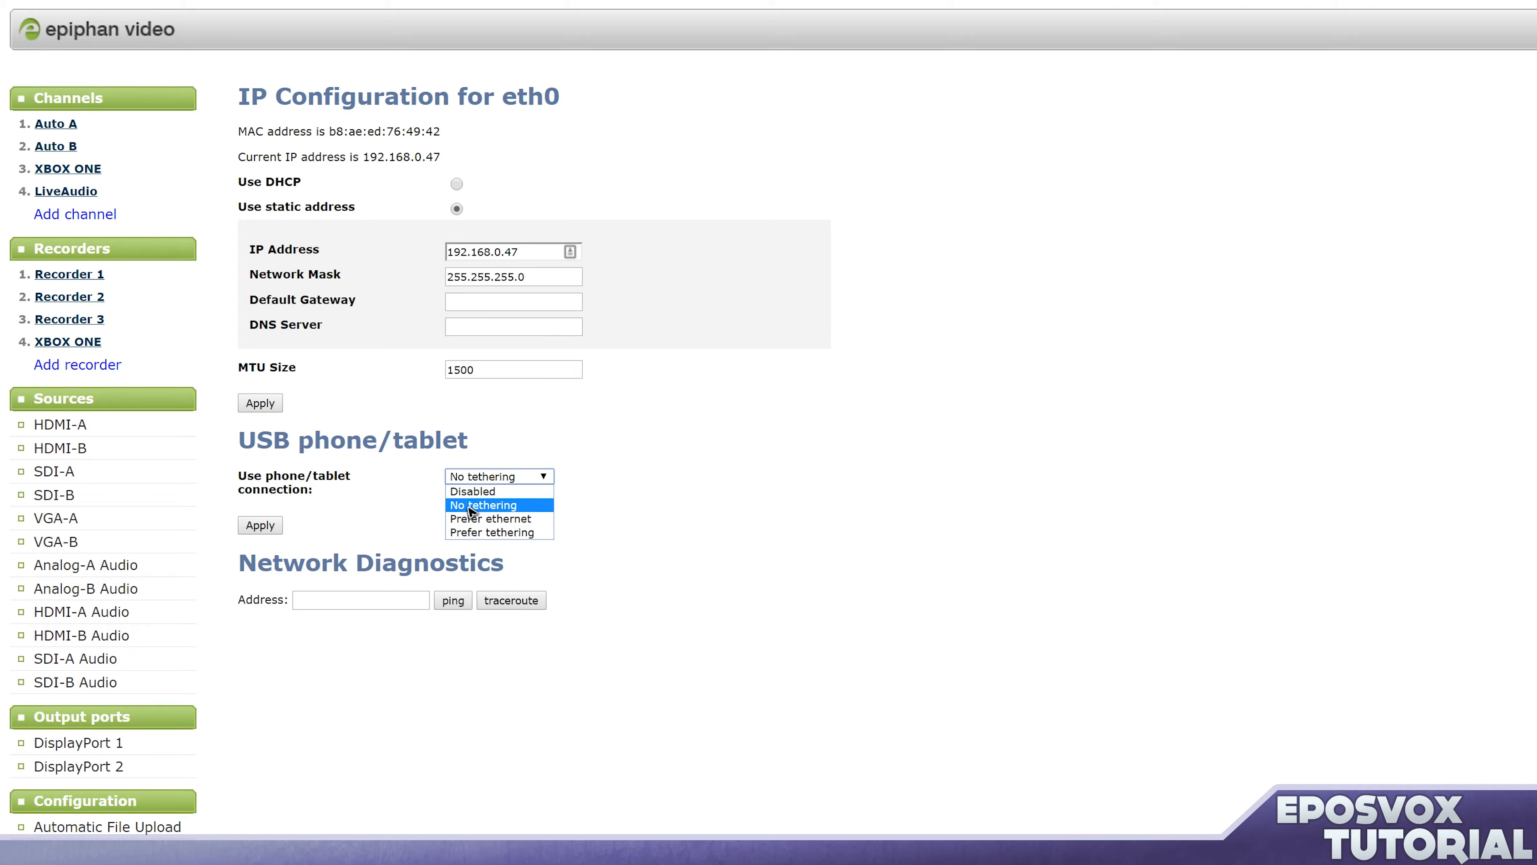
{"action": "left_click", "coordinate": [481, 505]}
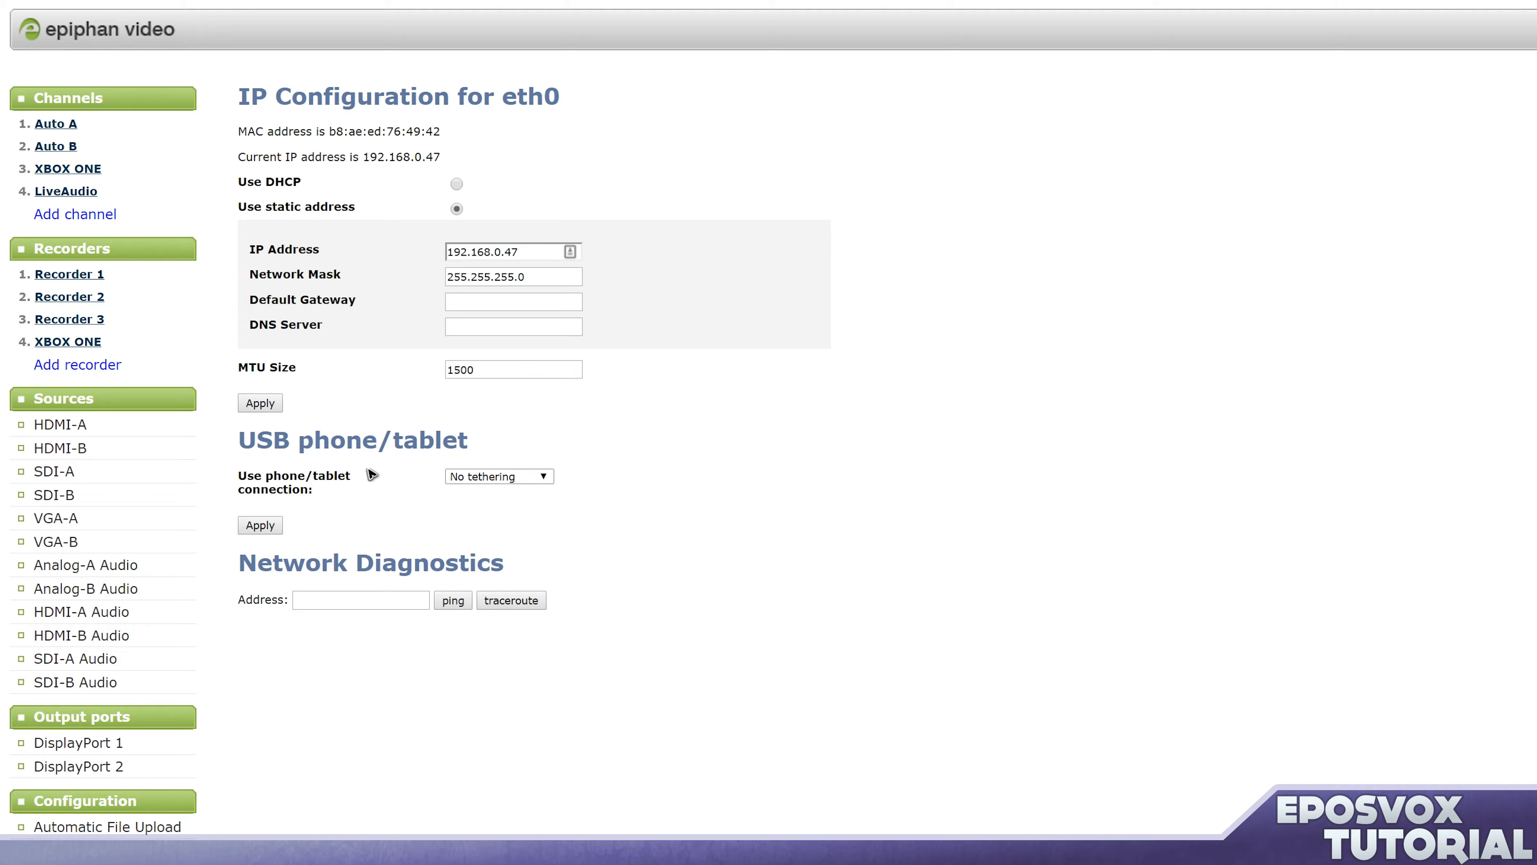
{"action": "left_click", "coordinate": [360, 599]}
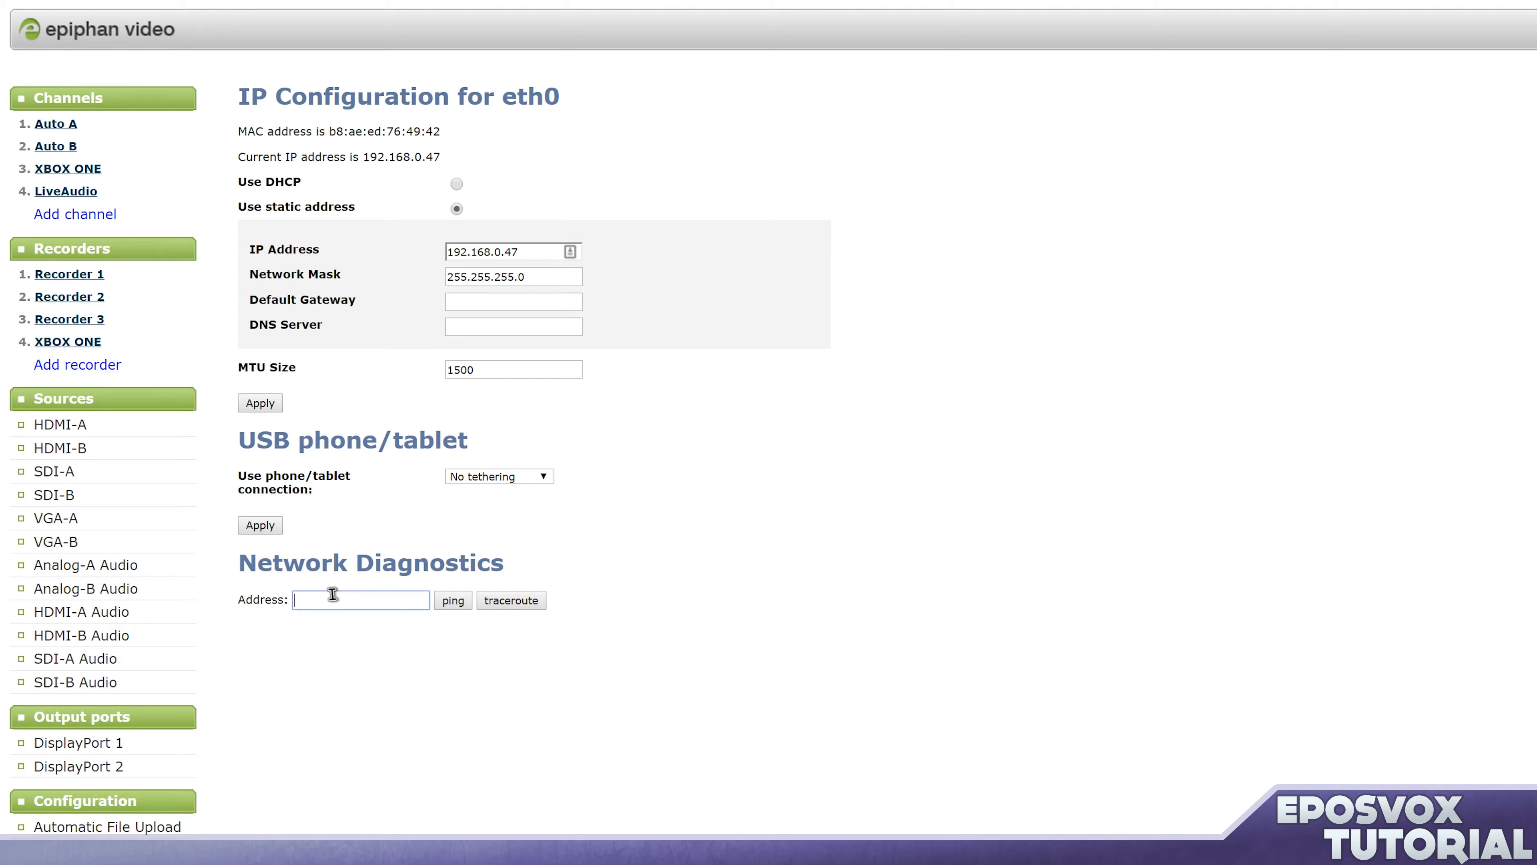
{"action": "mouse_move", "coordinate": [392, 626]}
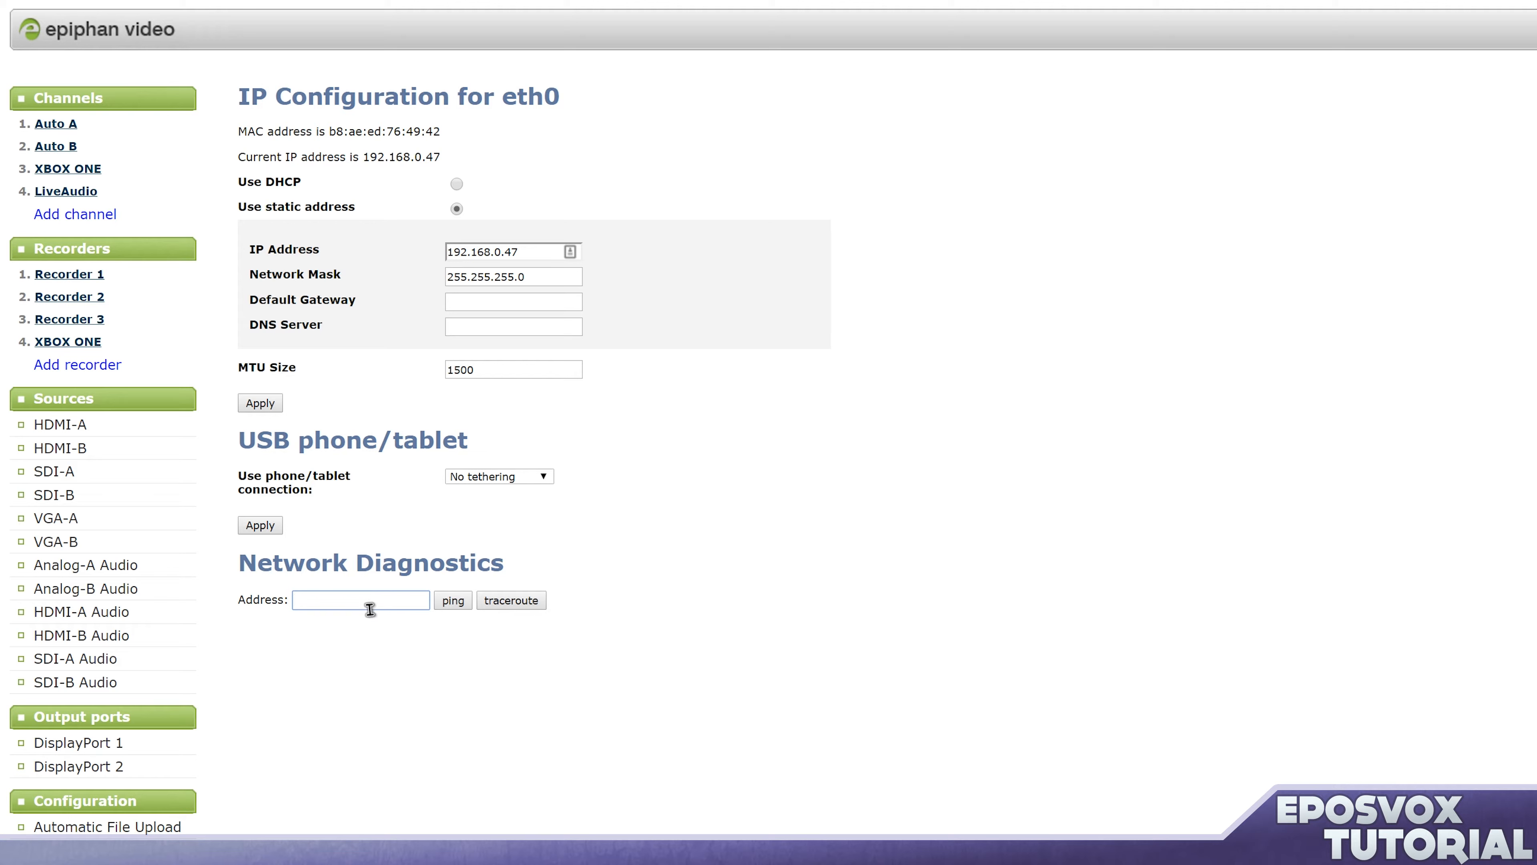
{"action": "mouse_move", "coordinate": [350, 595]}
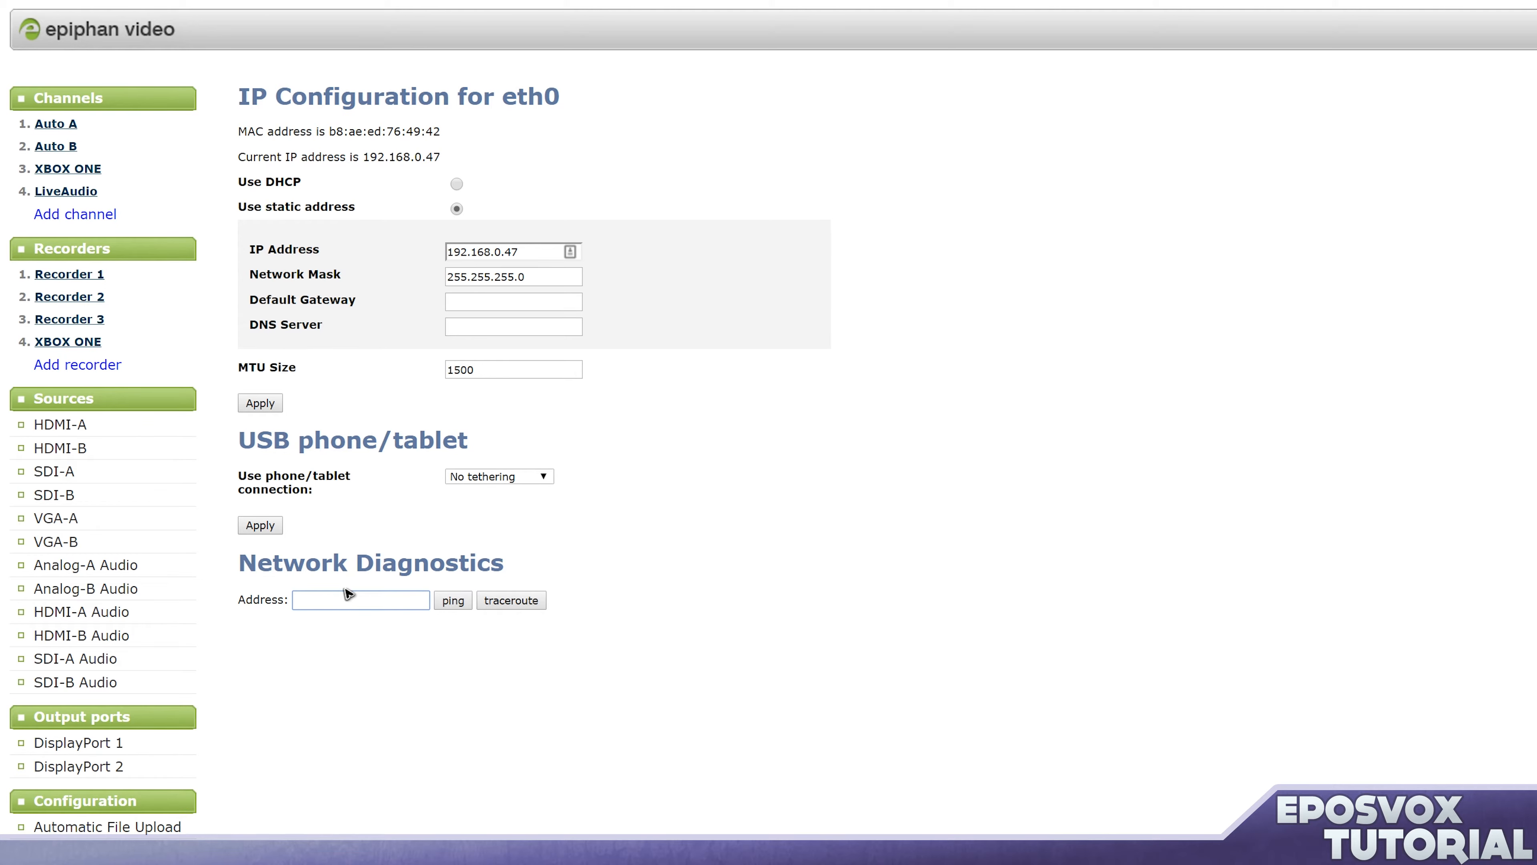
{"action": "mouse_move", "coordinate": [301, 392]}
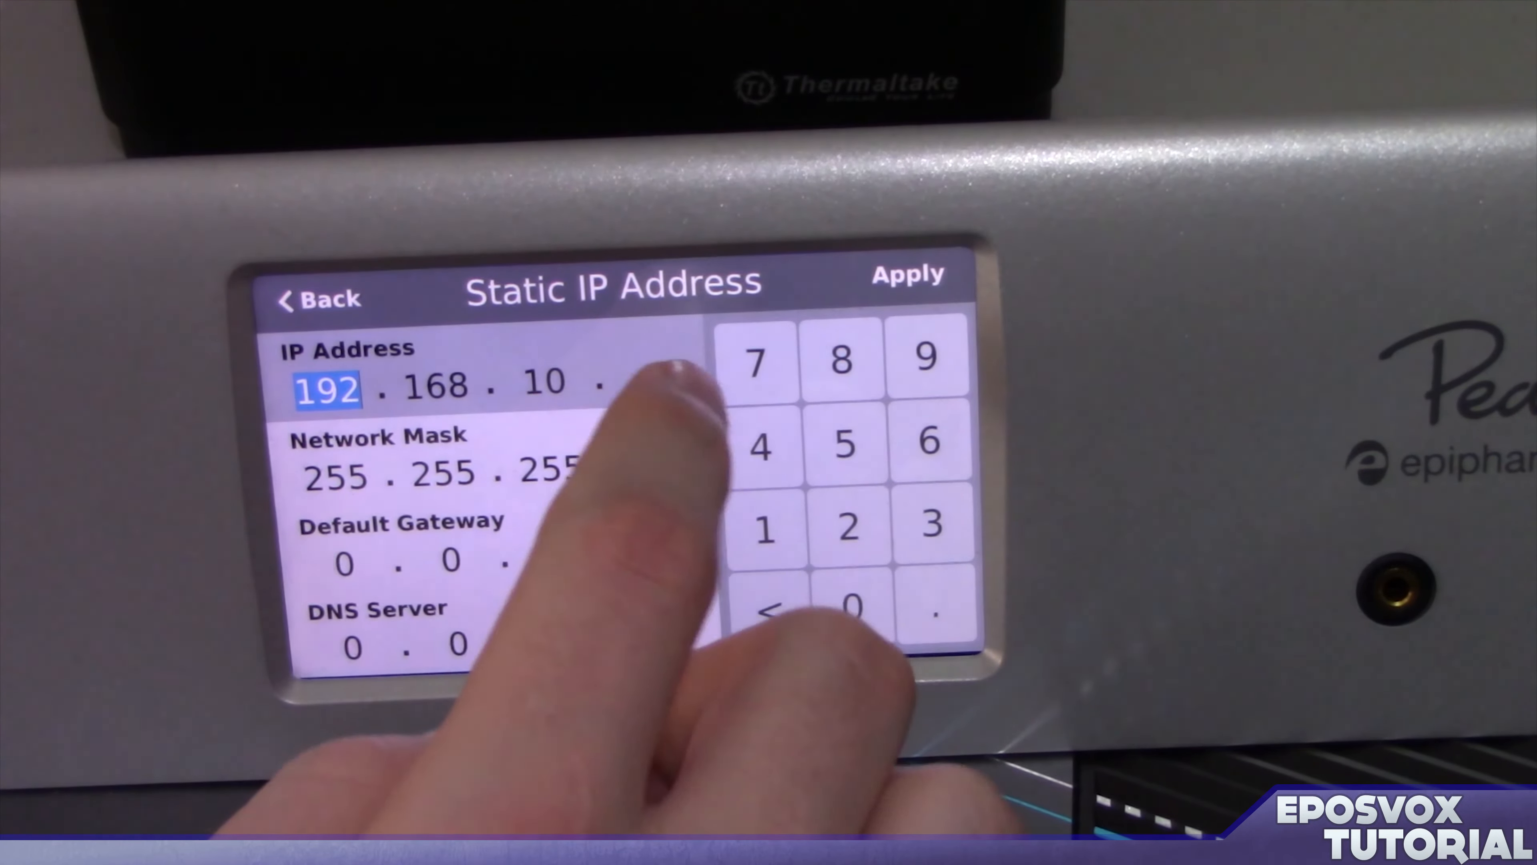
Enter static IP digits on the touchscreen keypad and answer the apply-DHCP prompt.
{"action": "left_click", "coordinate": [764, 527]}
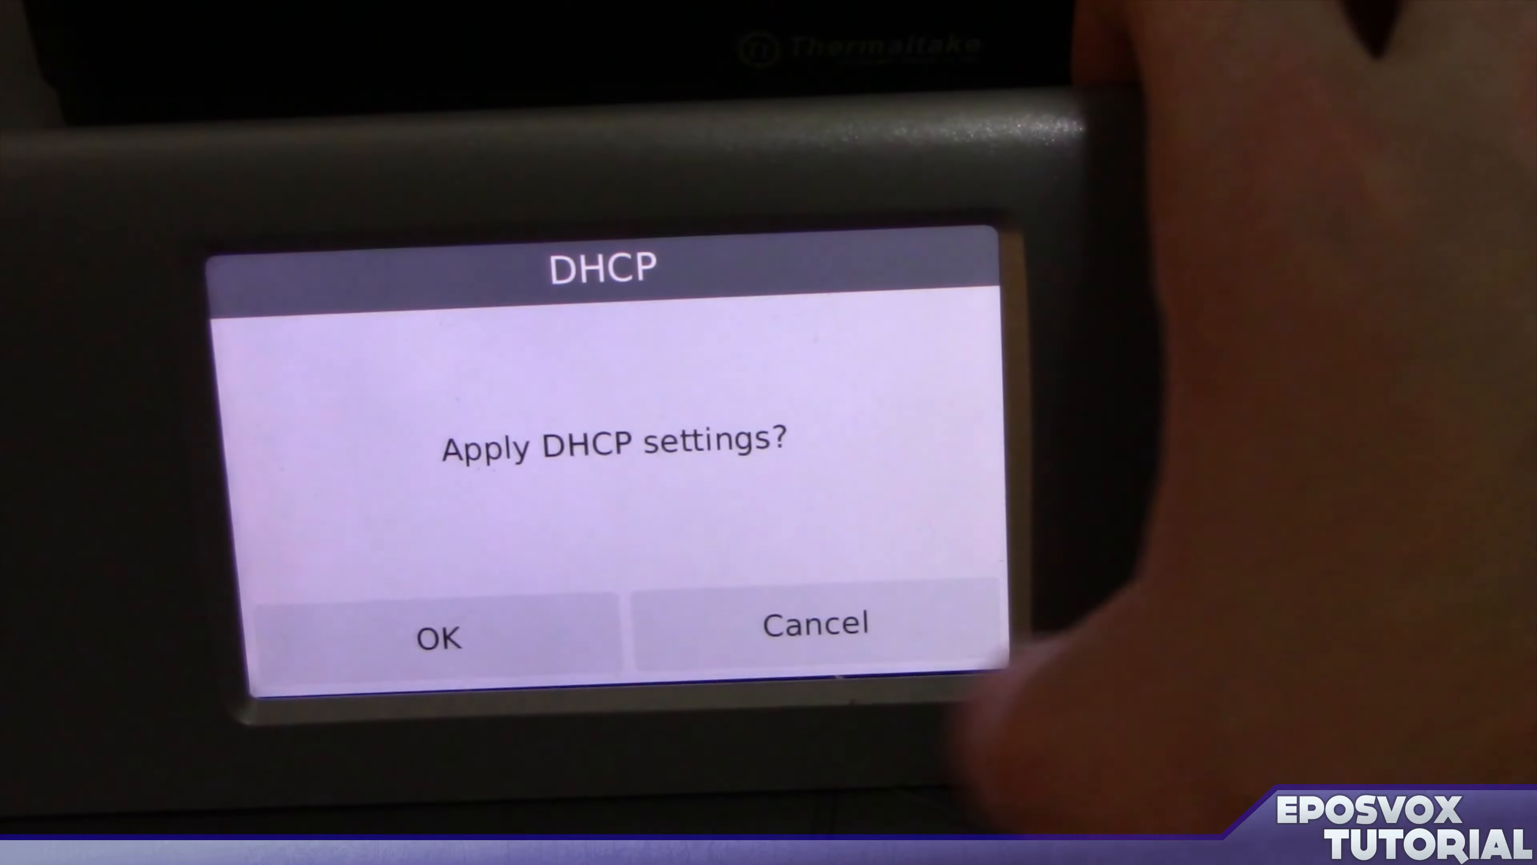
{"action": "left_click", "coordinate": [438, 637]}
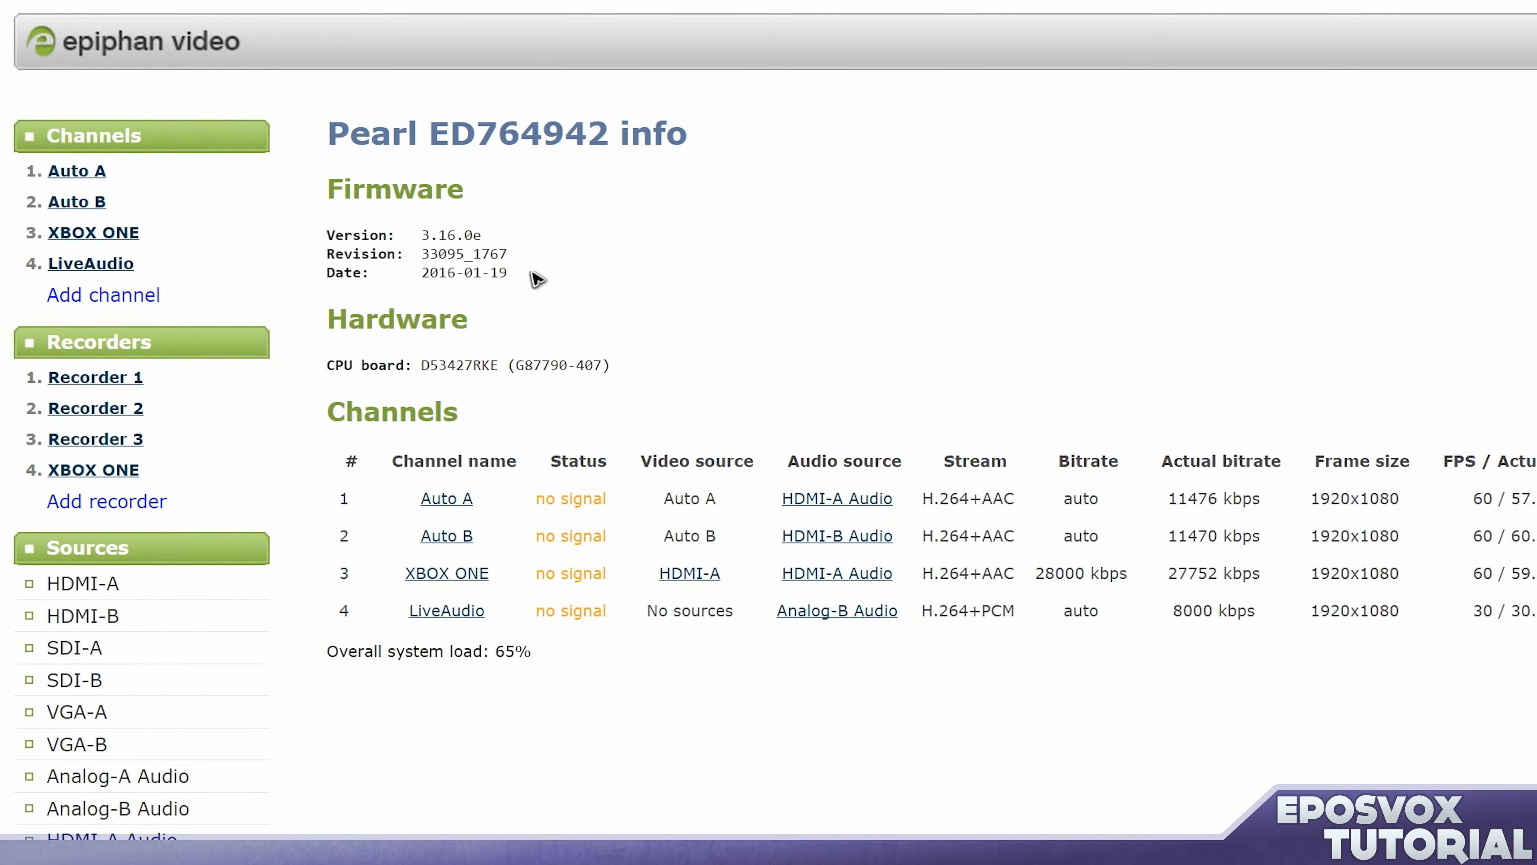
{"action": "mouse_move", "coordinate": [145, 126]}
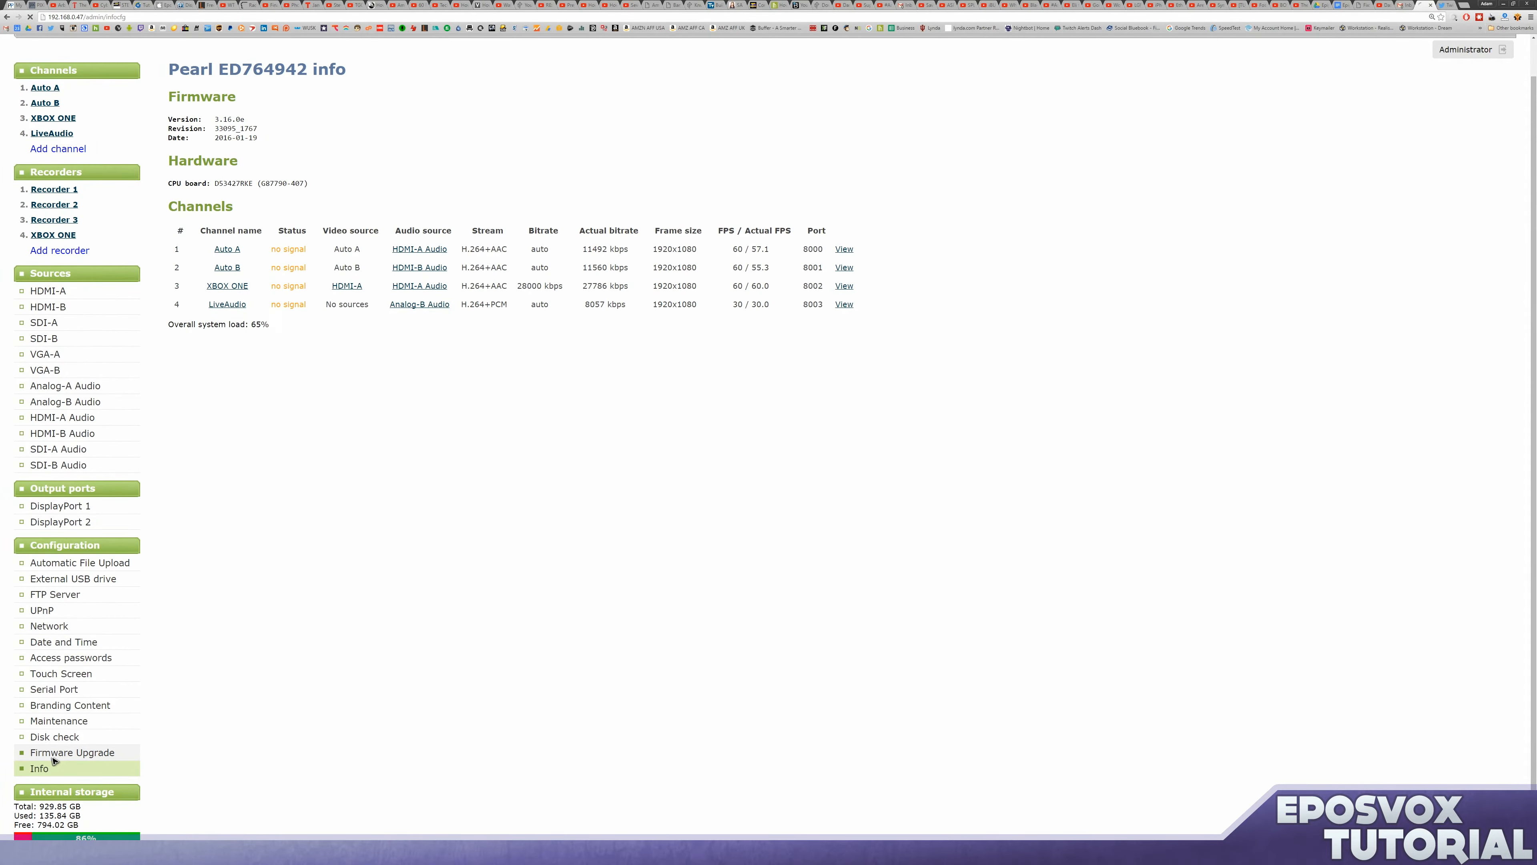
Check for firmware updates, finding none available for version 3.16.0e.
{"action": "left_click", "coordinate": [71, 752]}
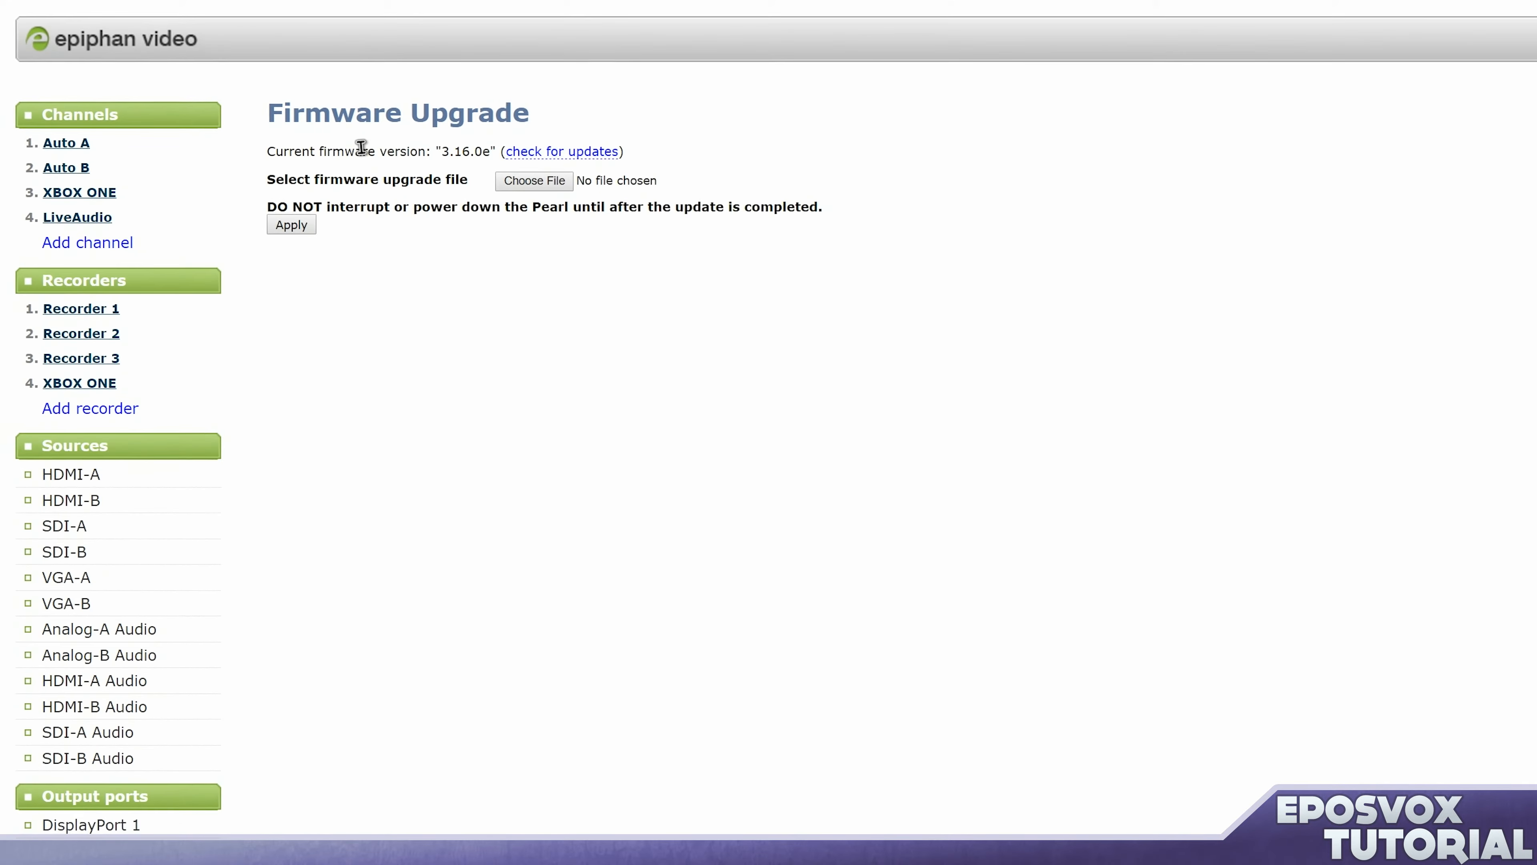
{"action": "left_click", "coordinate": [562, 151]}
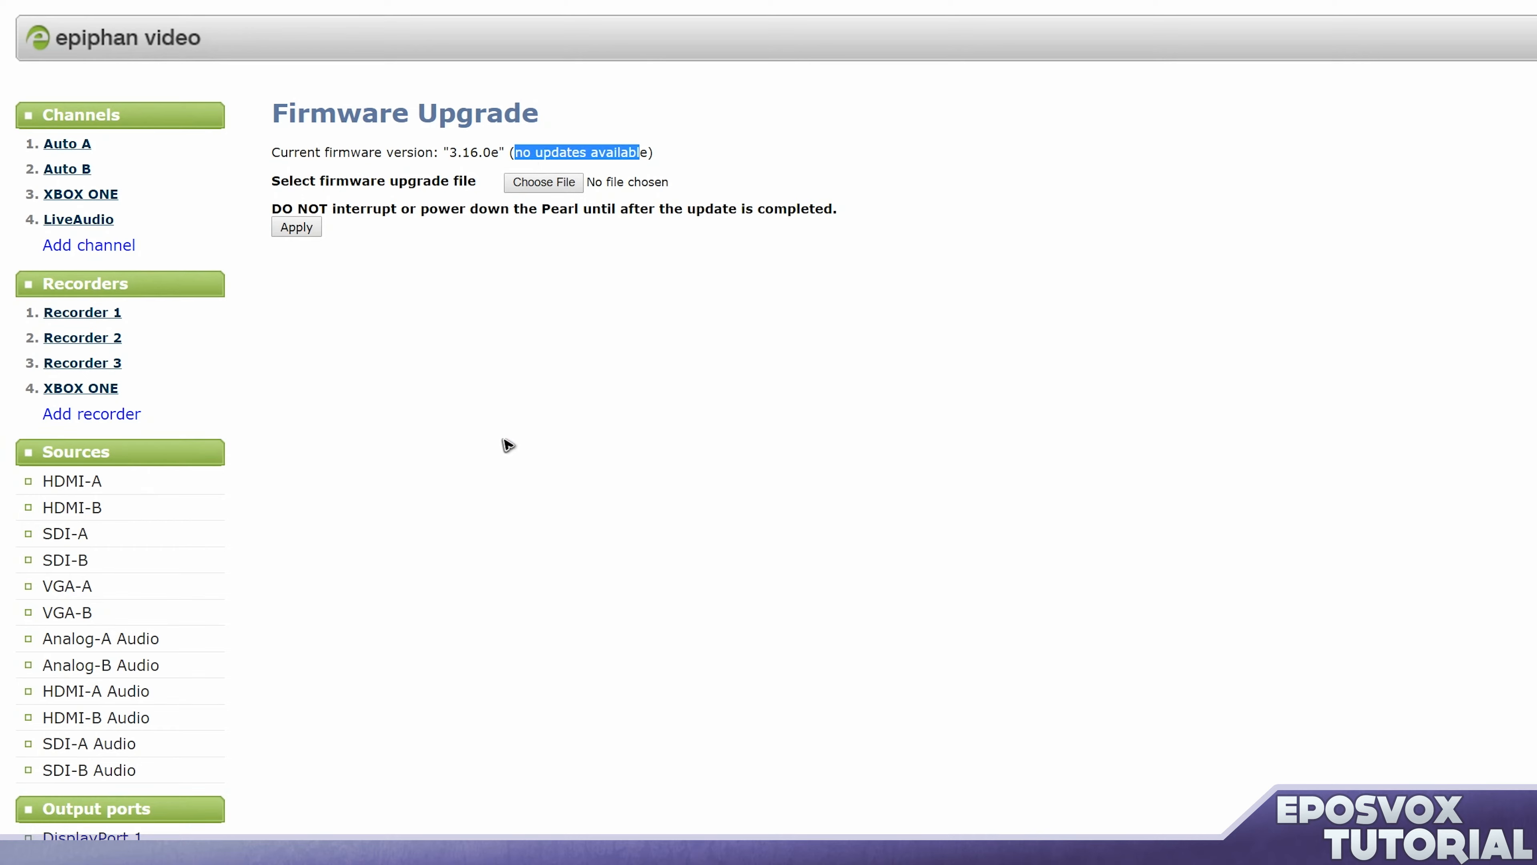
{"action": "mouse_move", "coordinate": [539, 480]}
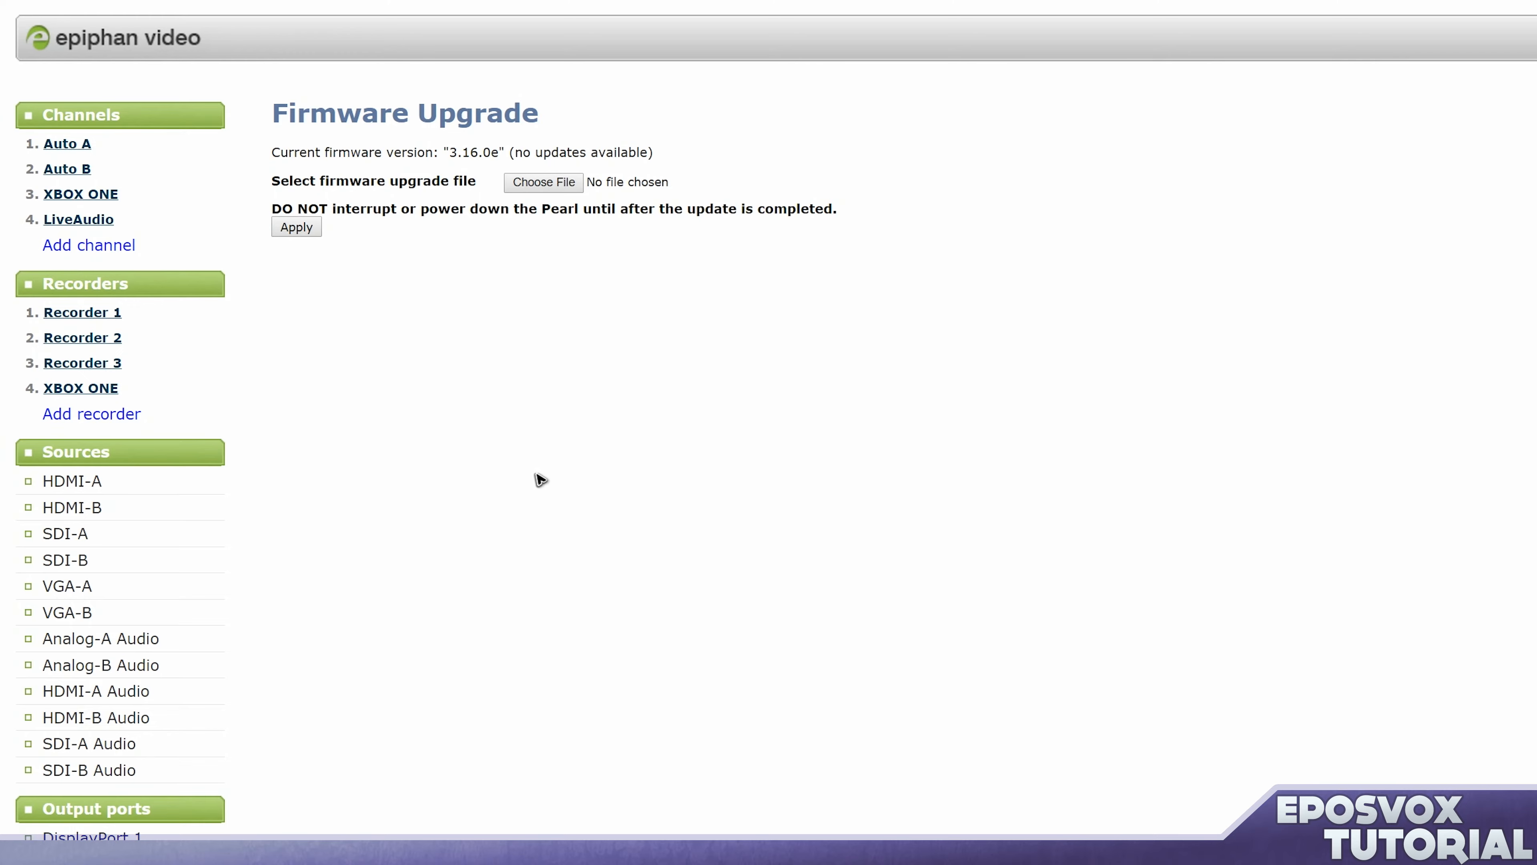
{"action": "left_click", "coordinate": [29, 678]}
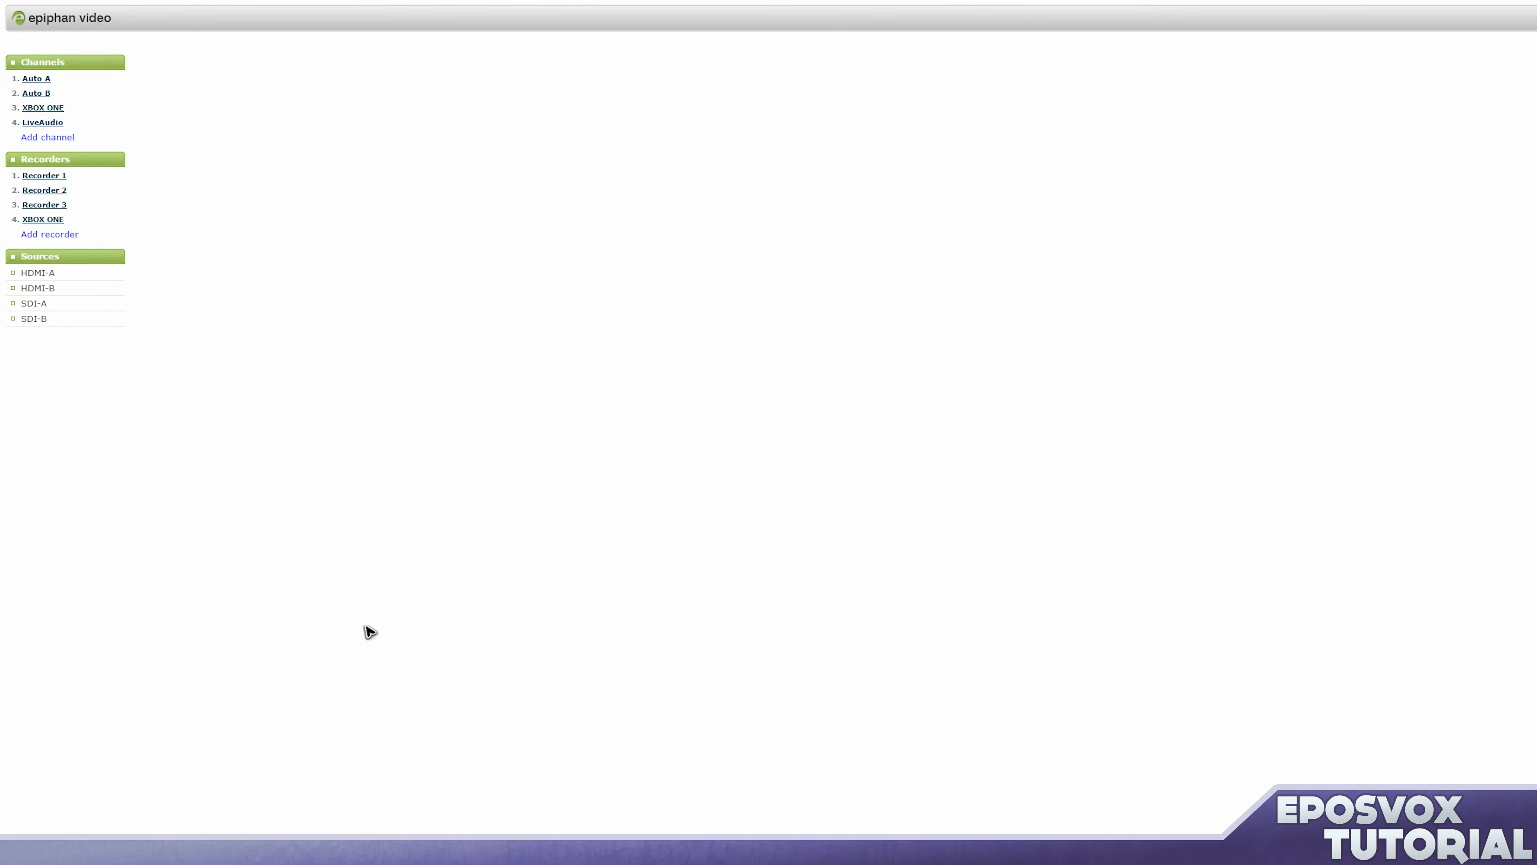
After no updates for 3.15.3f, choose the downloaded frm-3-16-0e .bfrm firmware file for manual upgrade.
{"action": "left_click", "coordinate": [62, 666]}
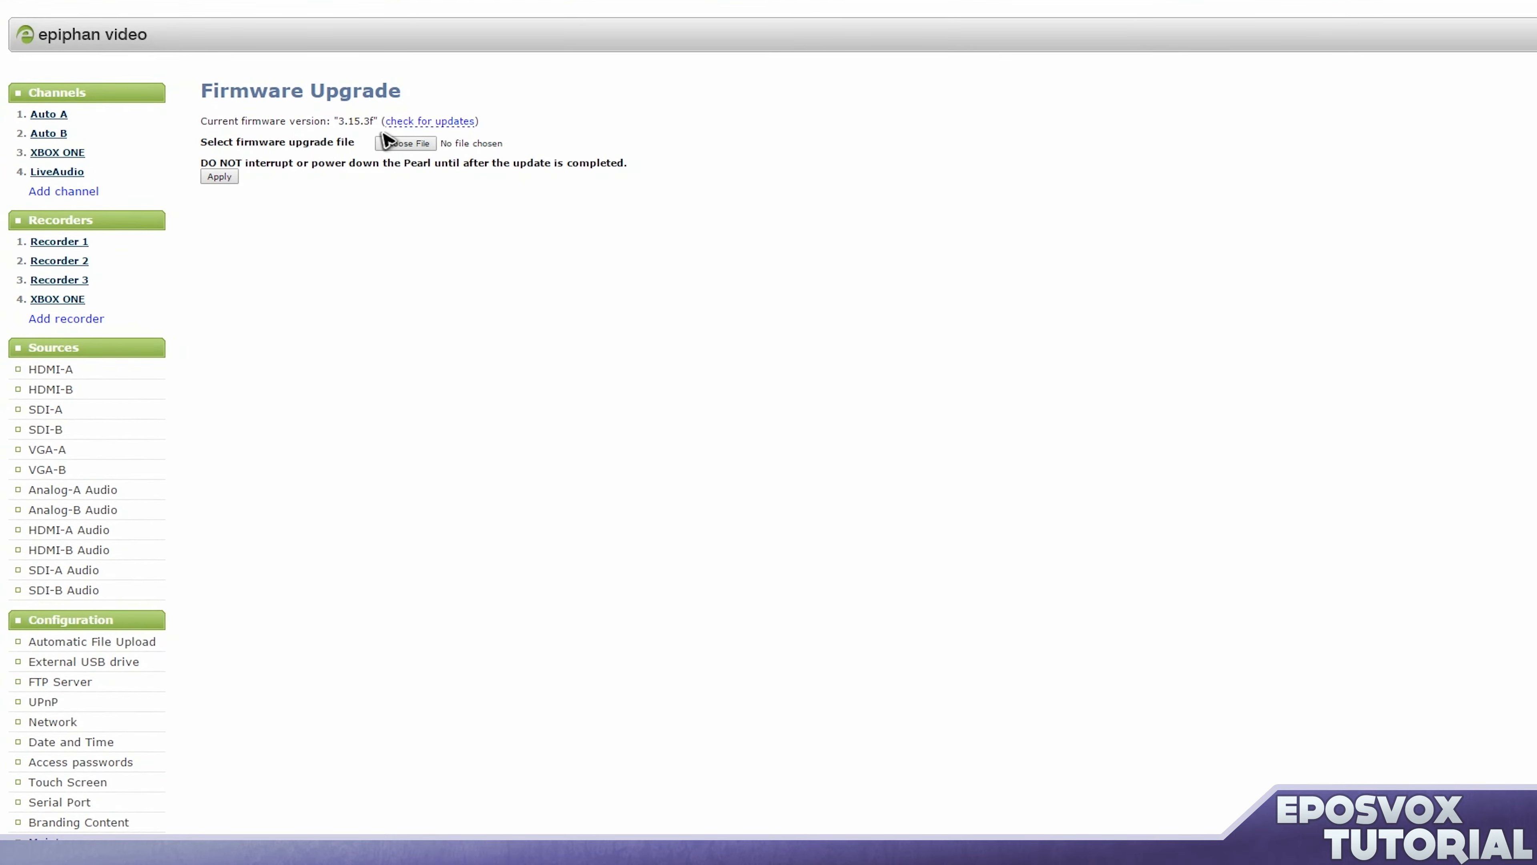
{"action": "left_click", "coordinate": [429, 121]}
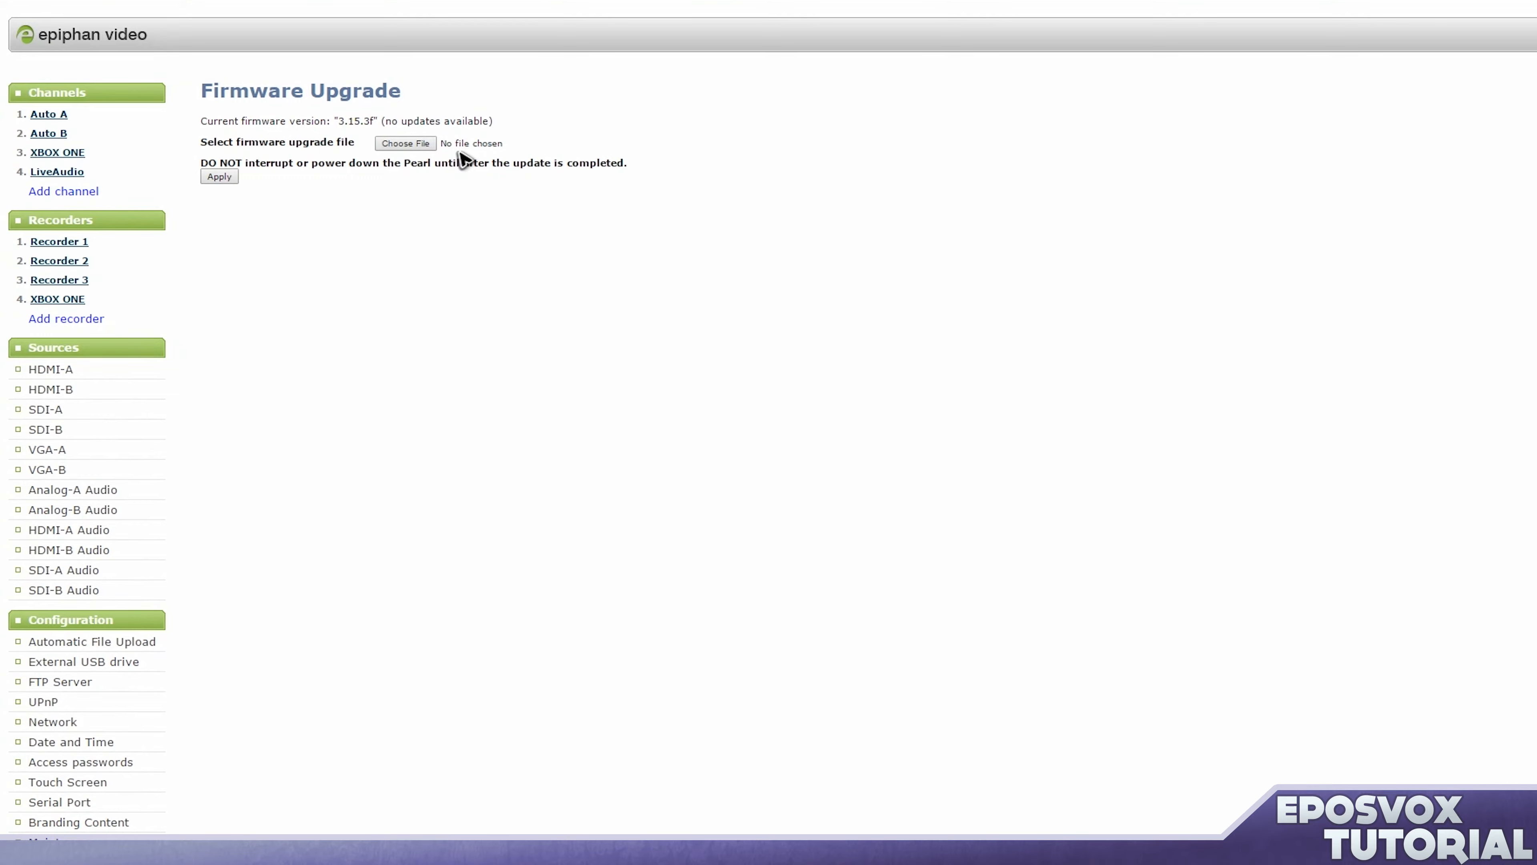
{"action": "left_click", "coordinate": [404, 143]}
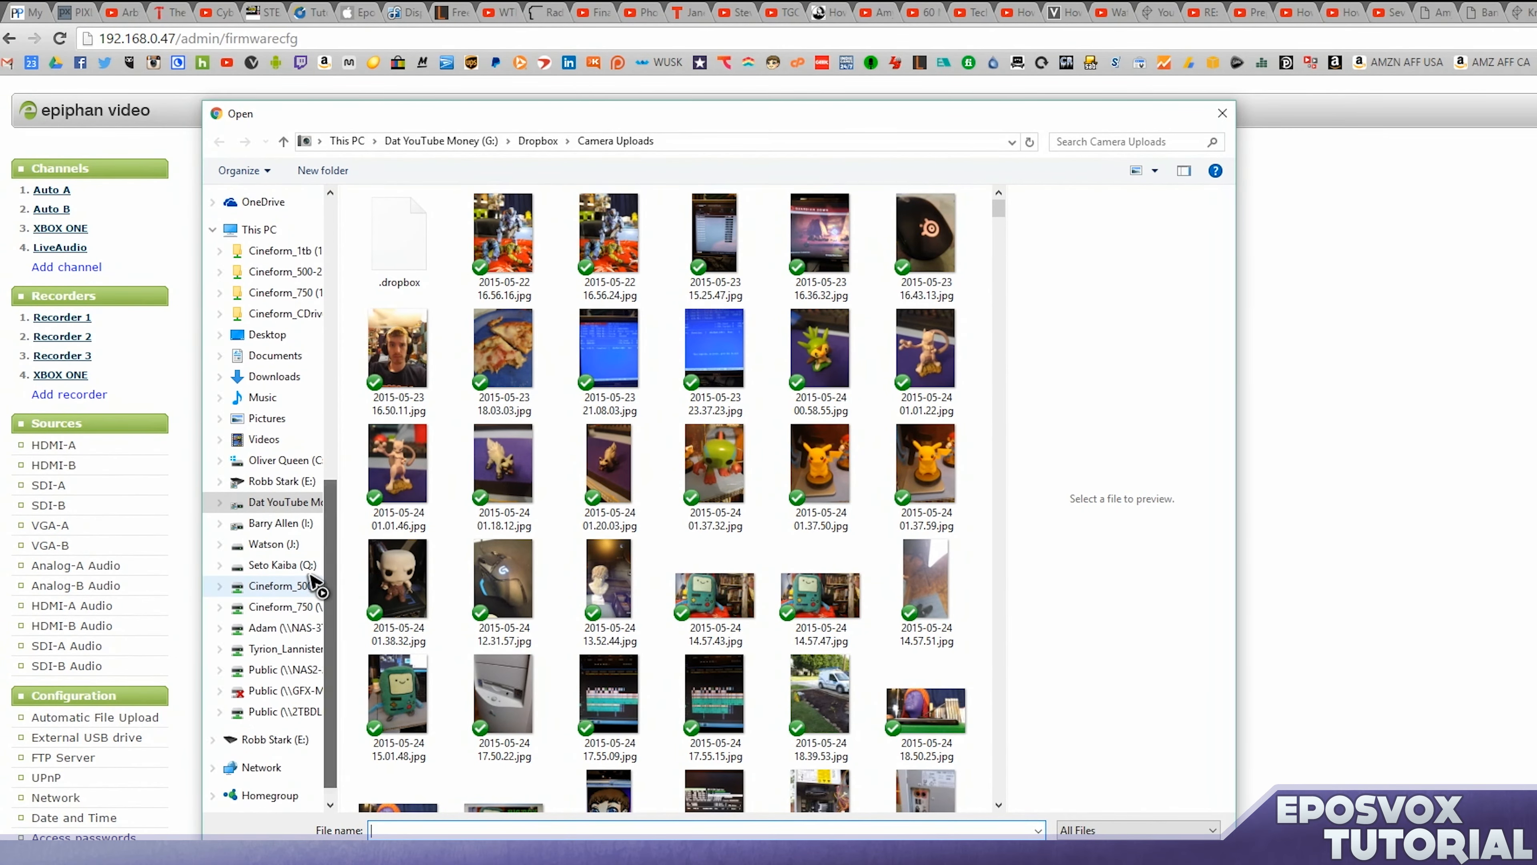
{"action": "left_click", "coordinate": [275, 523]}
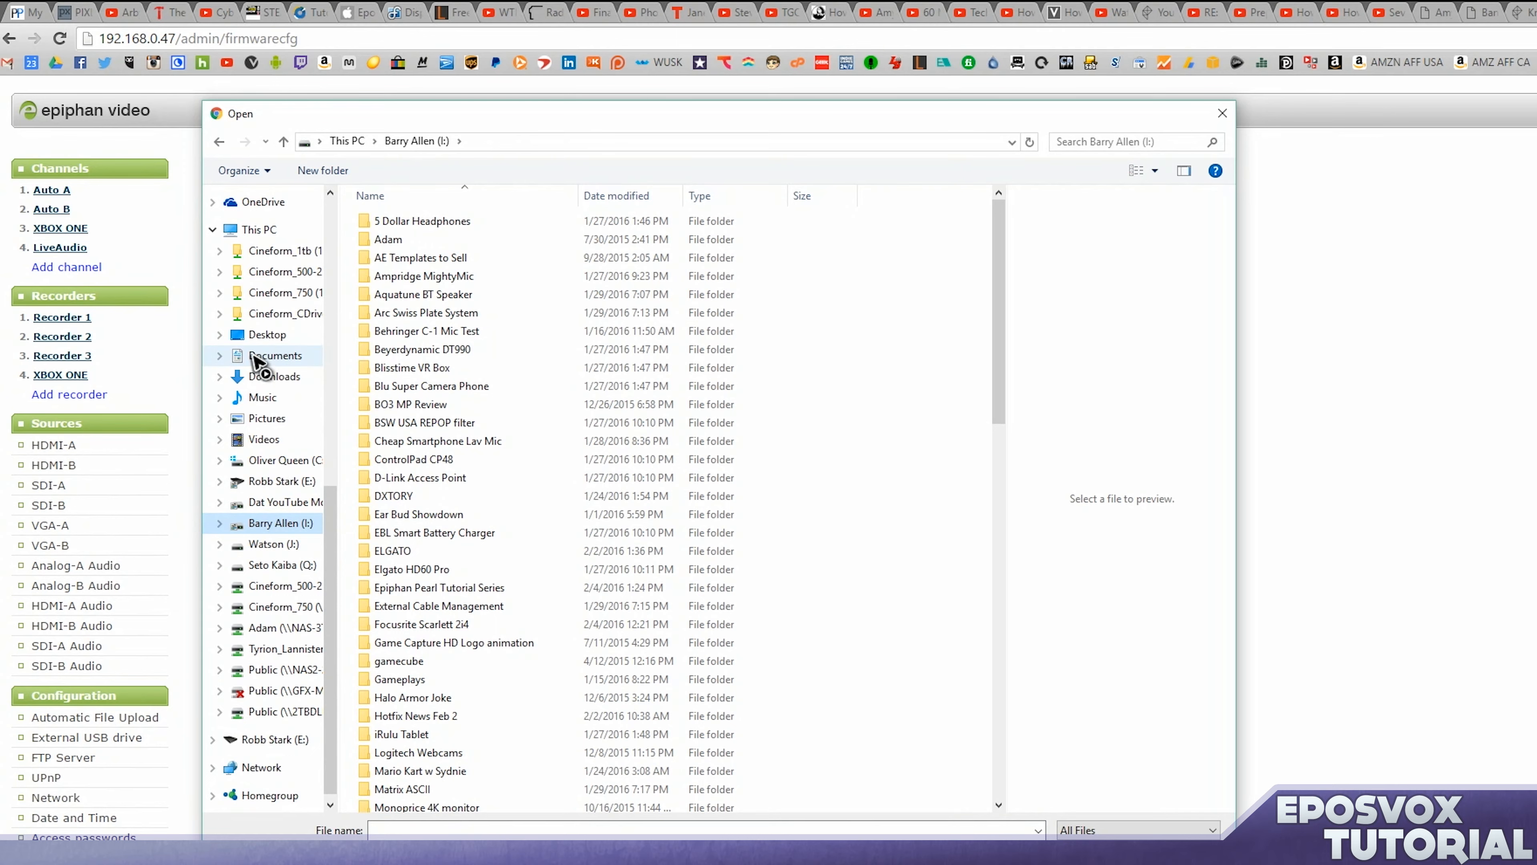
{"action": "left_click", "coordinate": [275, 376]}
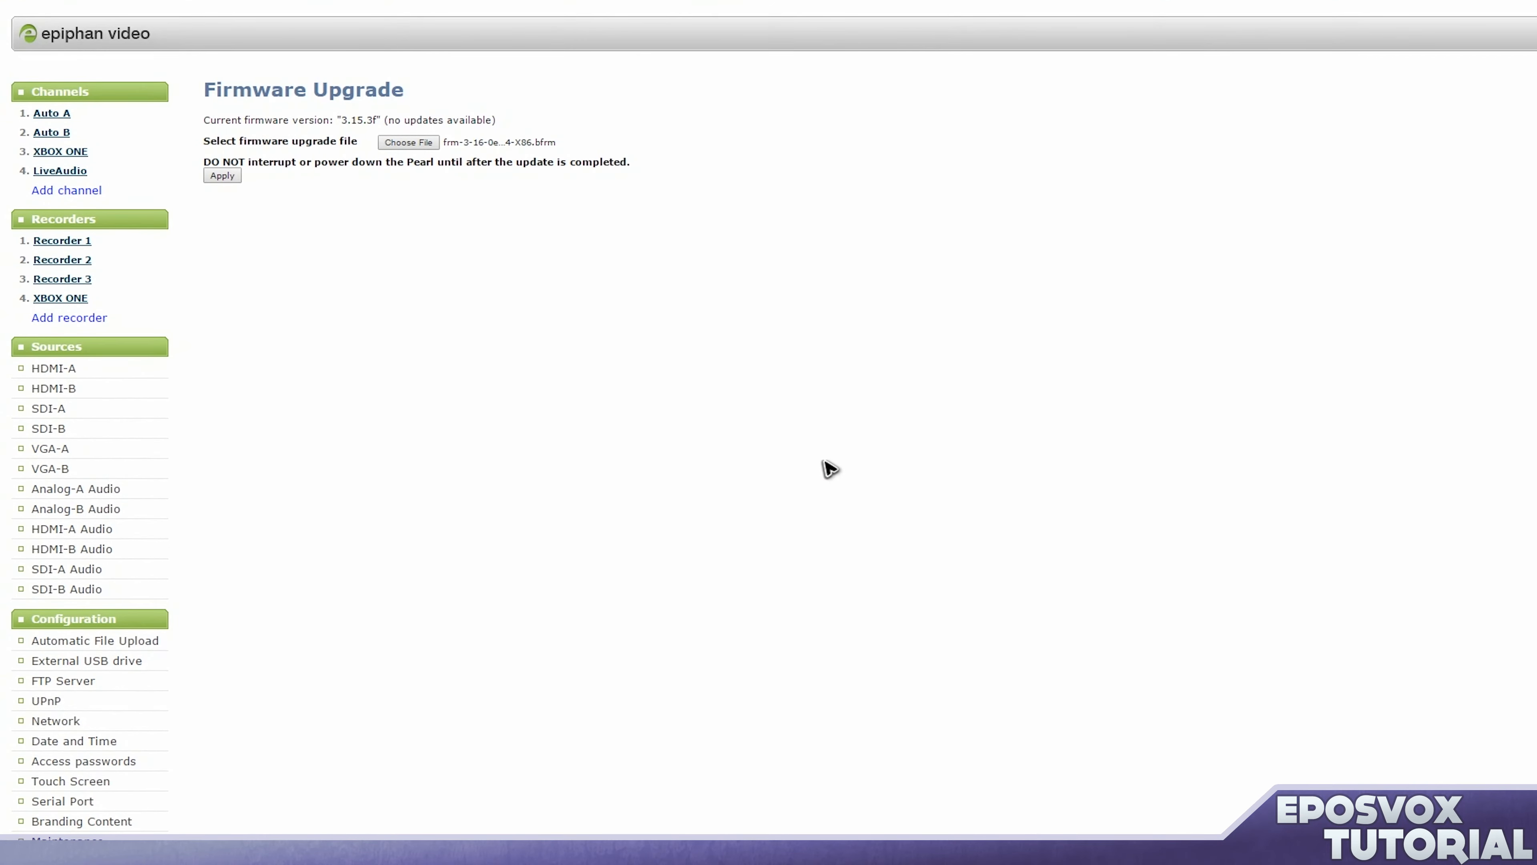
{"action": "mouse_move", "coordinate": [209, 179]}
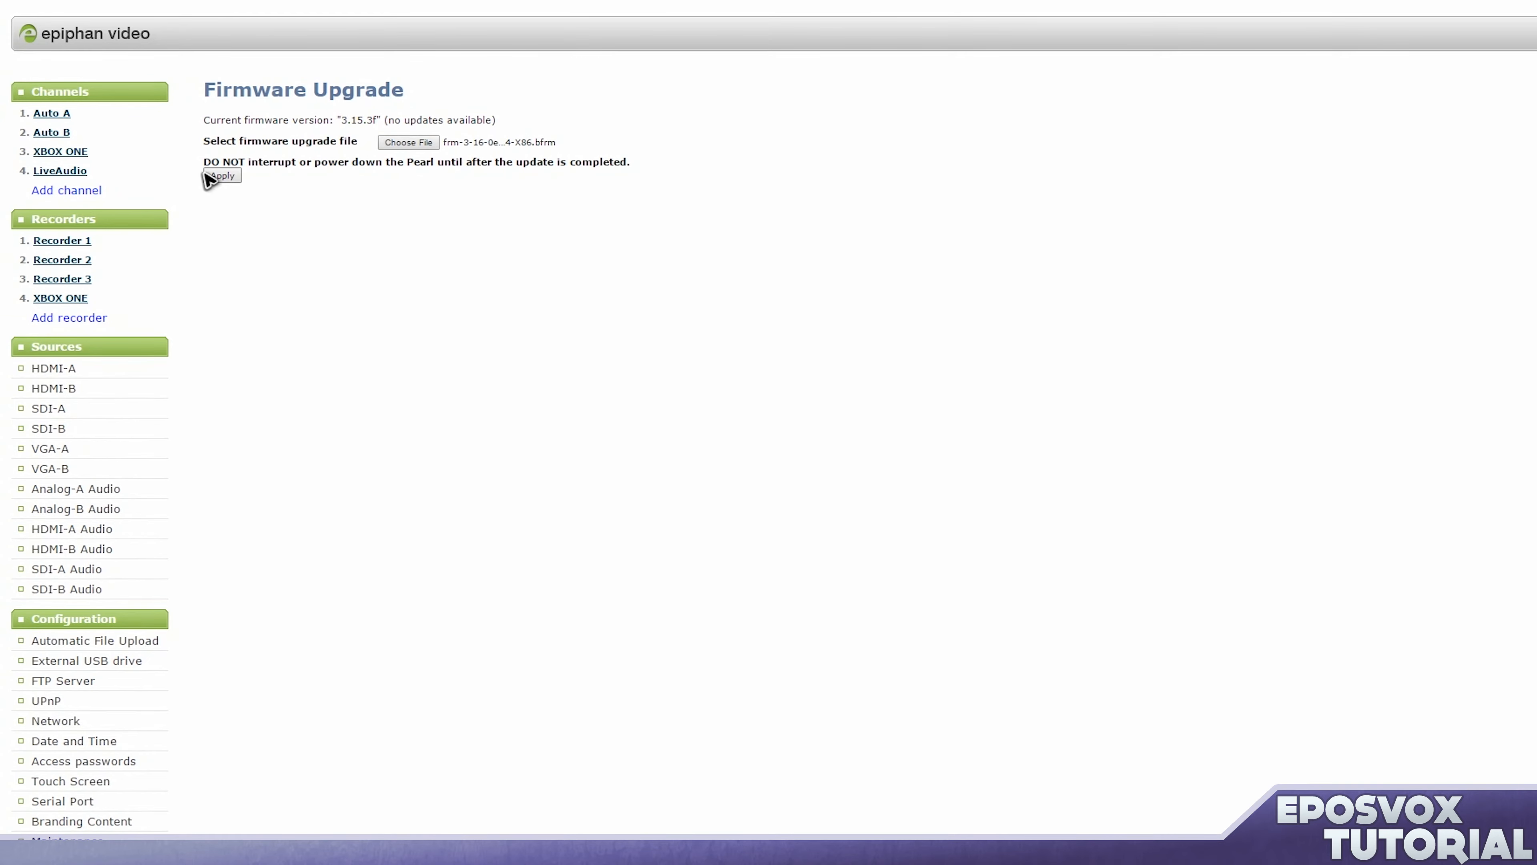
{"action": "mouse_move", "coordinate": [436, 274]}
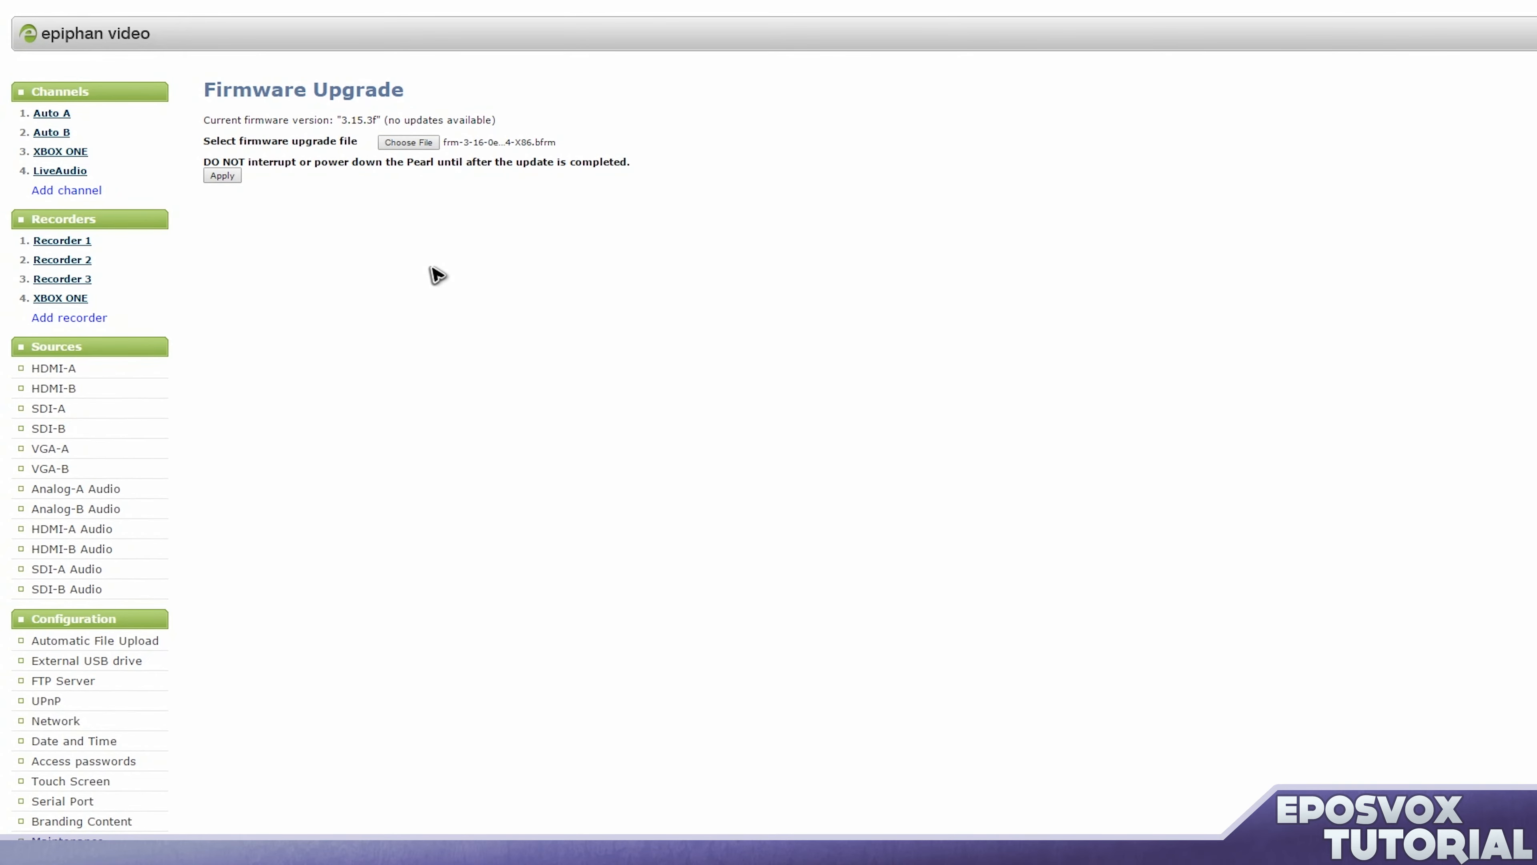